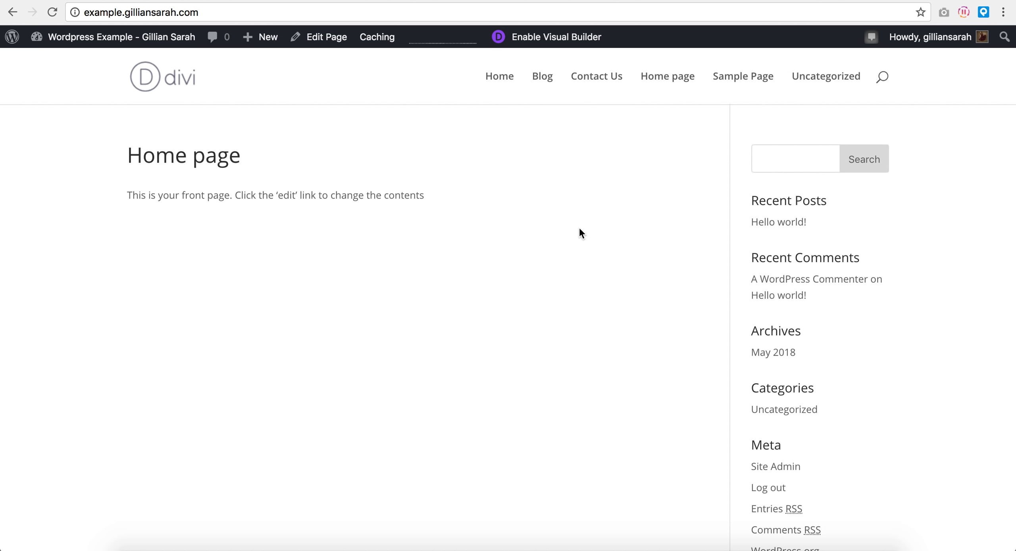
mouse_move(240, 109)
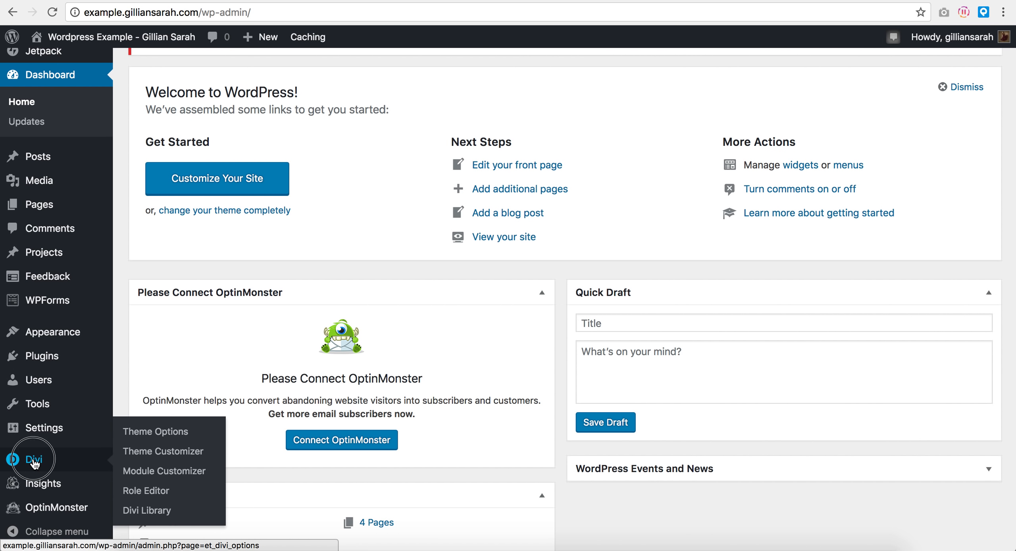
- Set the floral G image from the Media Library as the Divi site logo
left_click(154, 432)
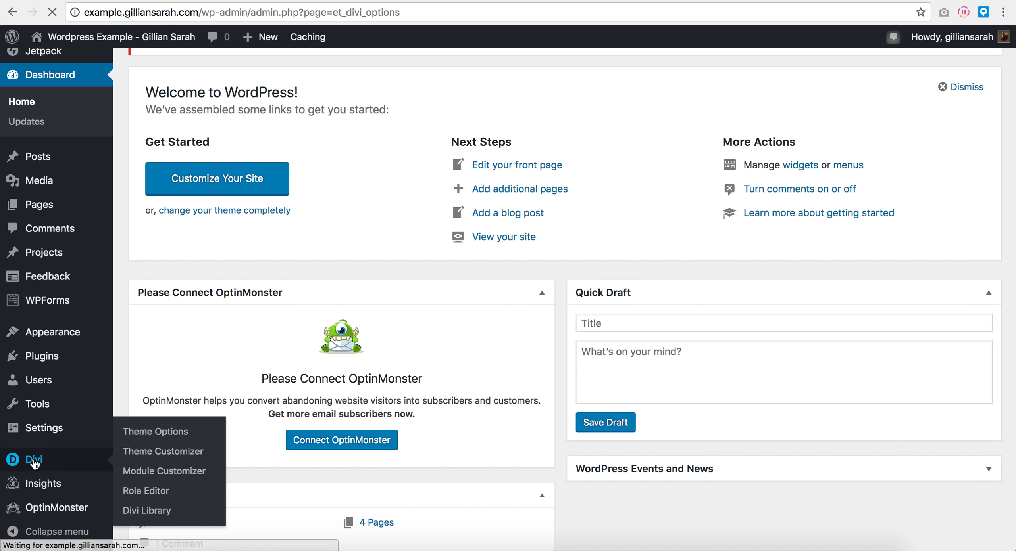
mouse_move(35, 461)
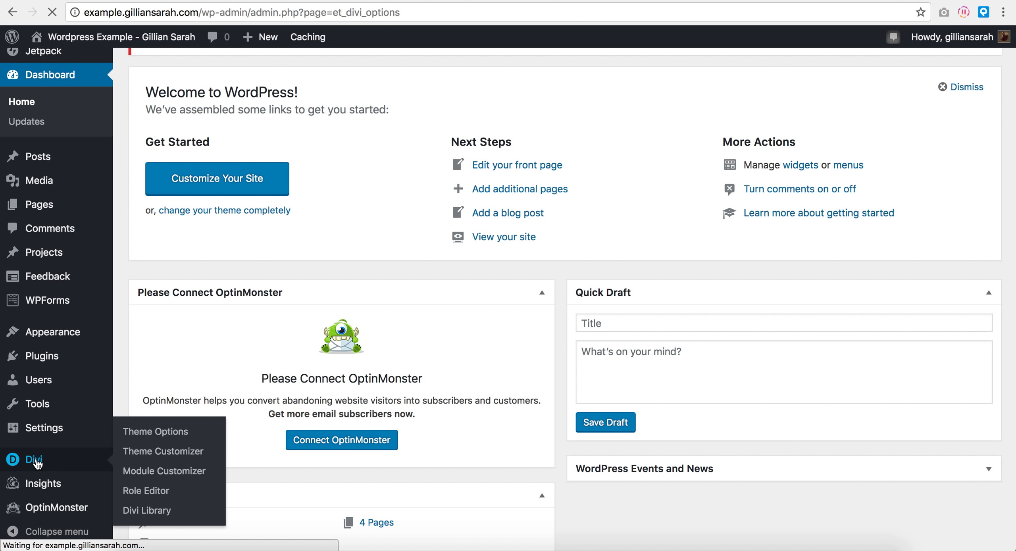
left_click(155, 432)
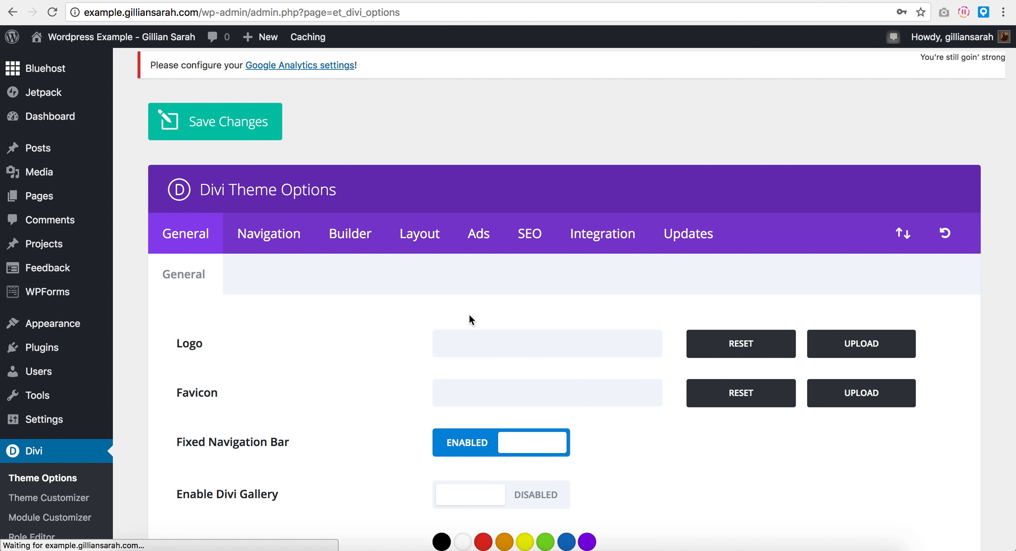
left_click(860, 343)
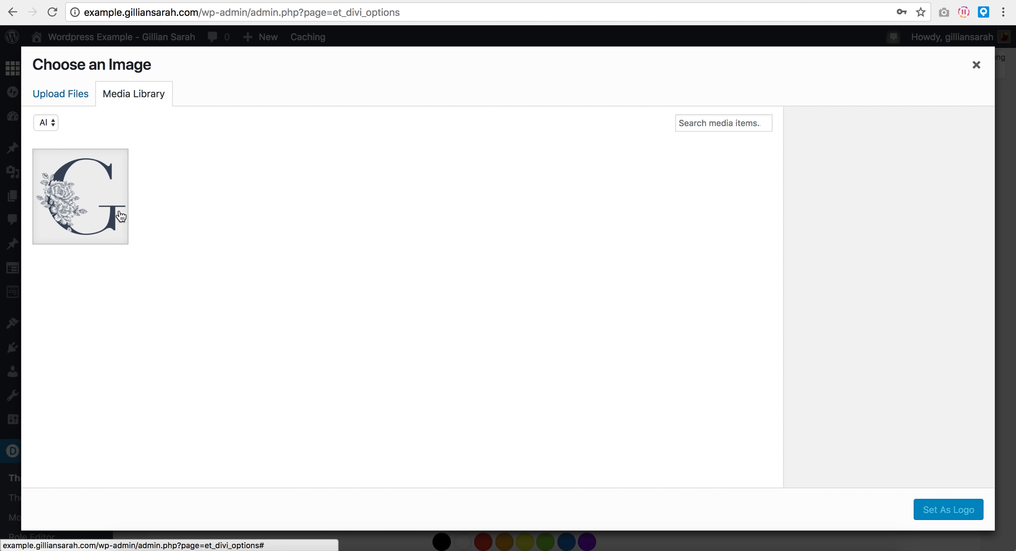
left_click(60, 94)
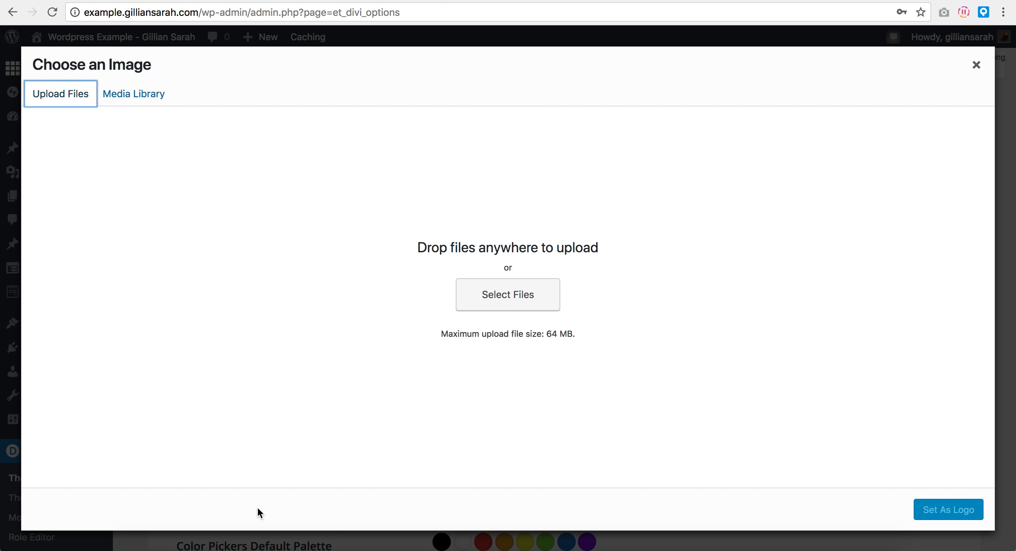
mouse_move(161, 522)
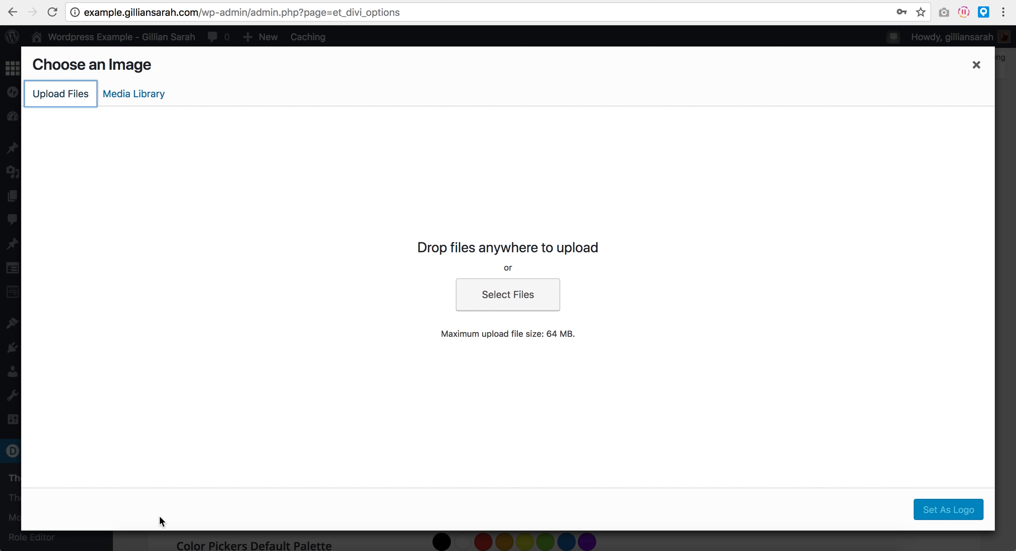
left_click(507, 294)
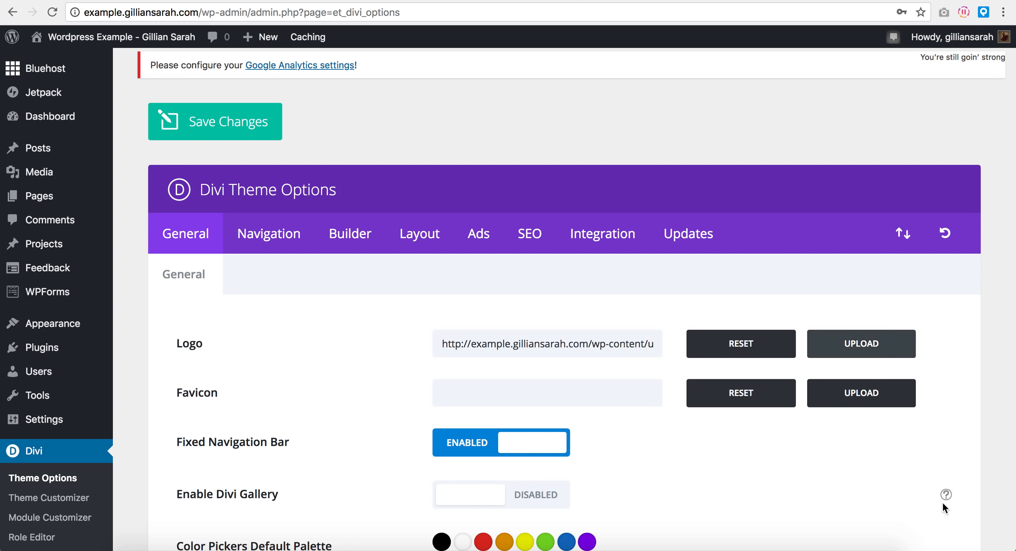
- Use the same floral G image as the Divi site favicon
left_click(861, 393)
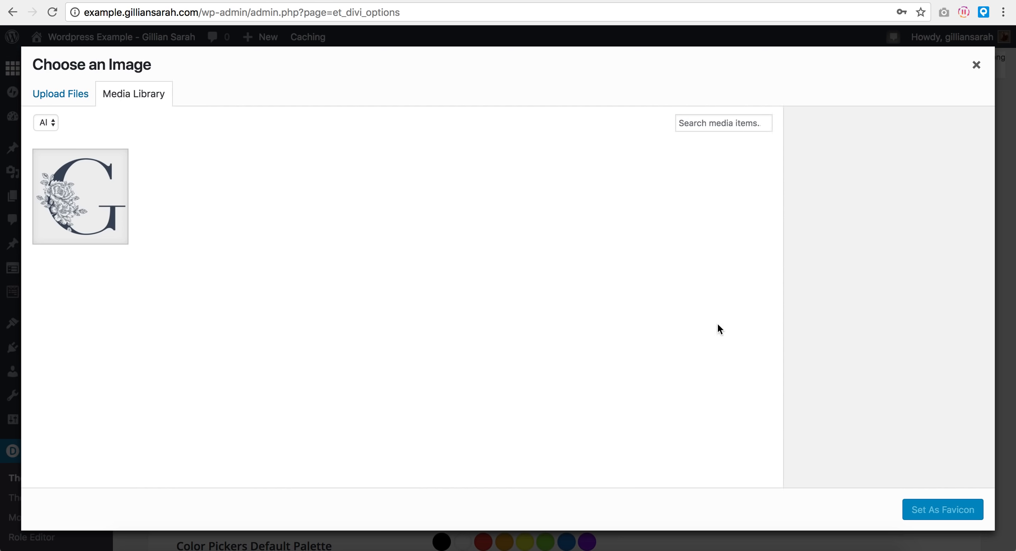
left_click(976, 64)
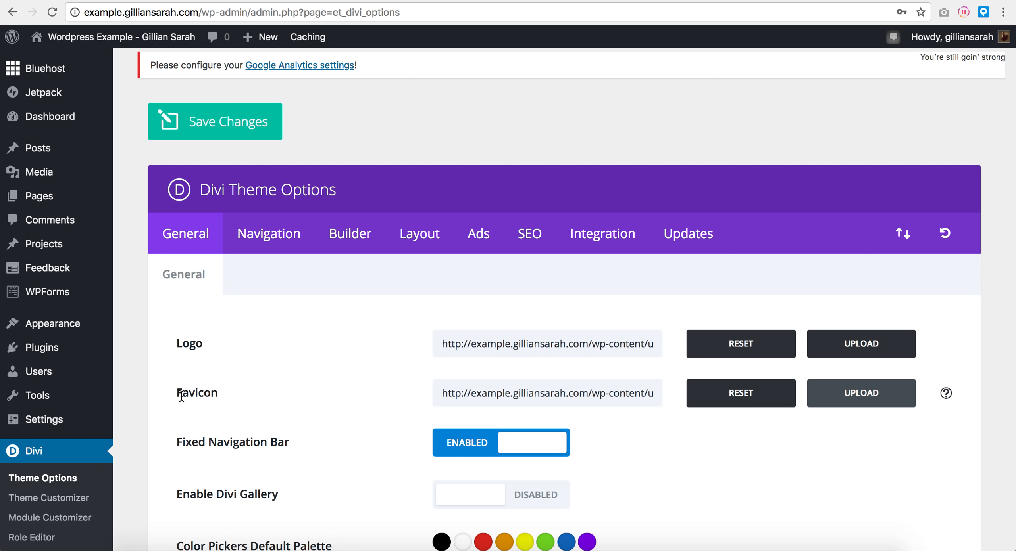
mouse_move(667, 368)
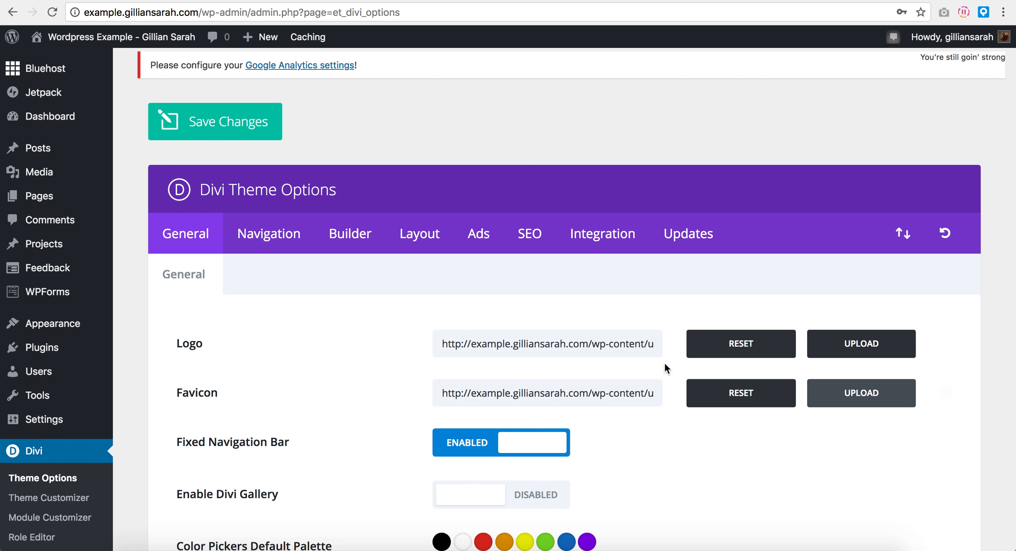
mouse_move(675, 369)
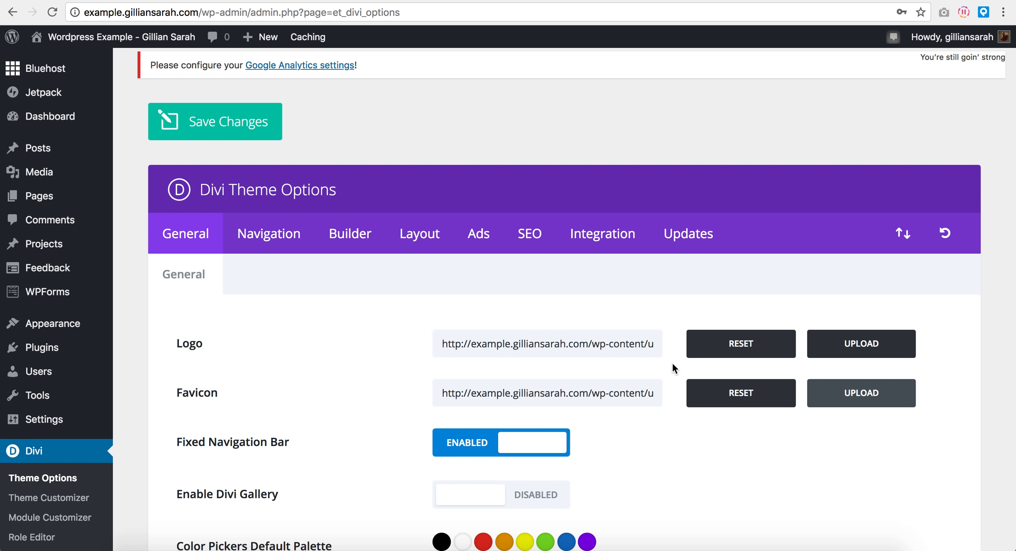
- Fill the Default Palette swatches with the brand hex codes, making the last swatch #ffffff
scroll("down", 3)
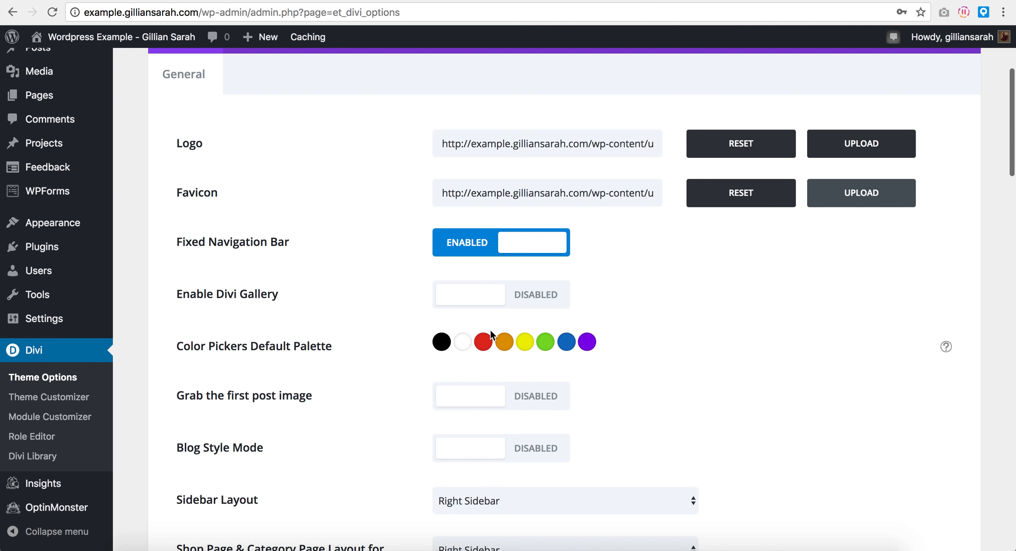
mouse_move(621, 338)
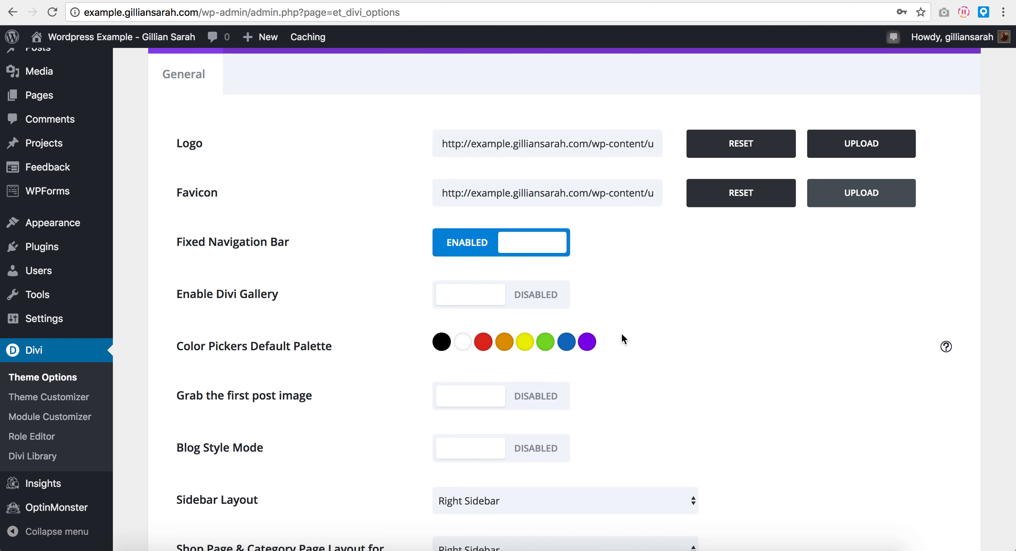
mouse_move(706, 453)
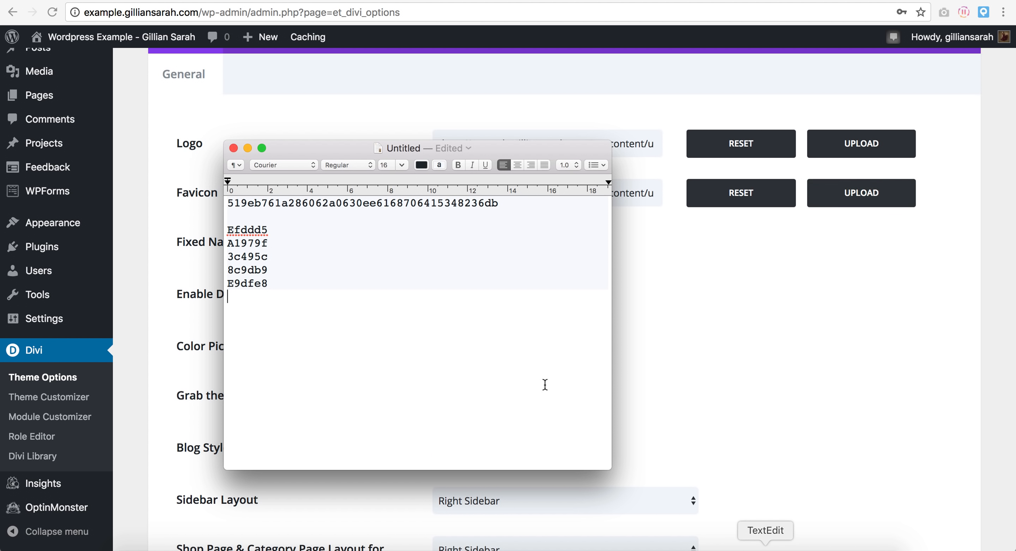
double_click(246, 230)
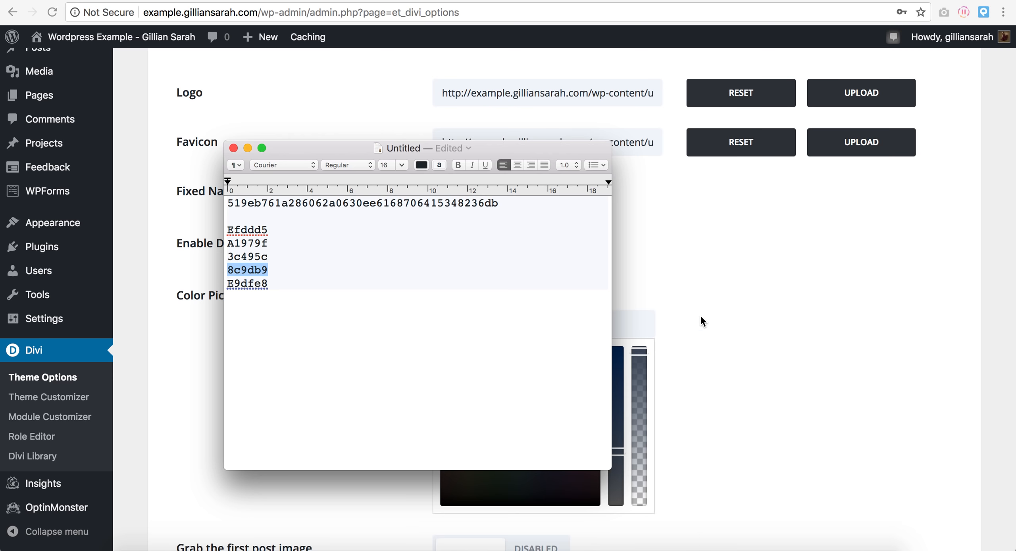
left_click(233, 148)
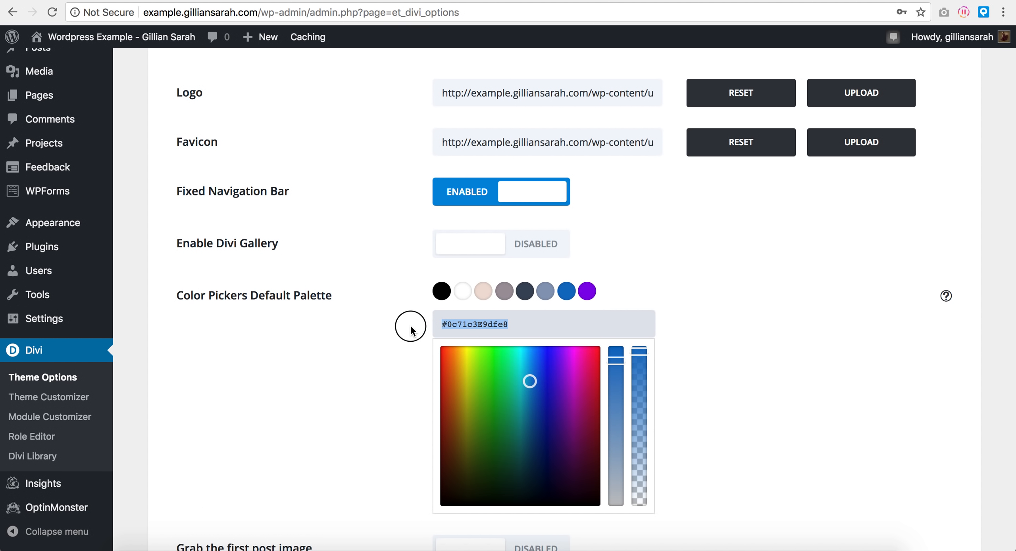
left_click(584, 291)
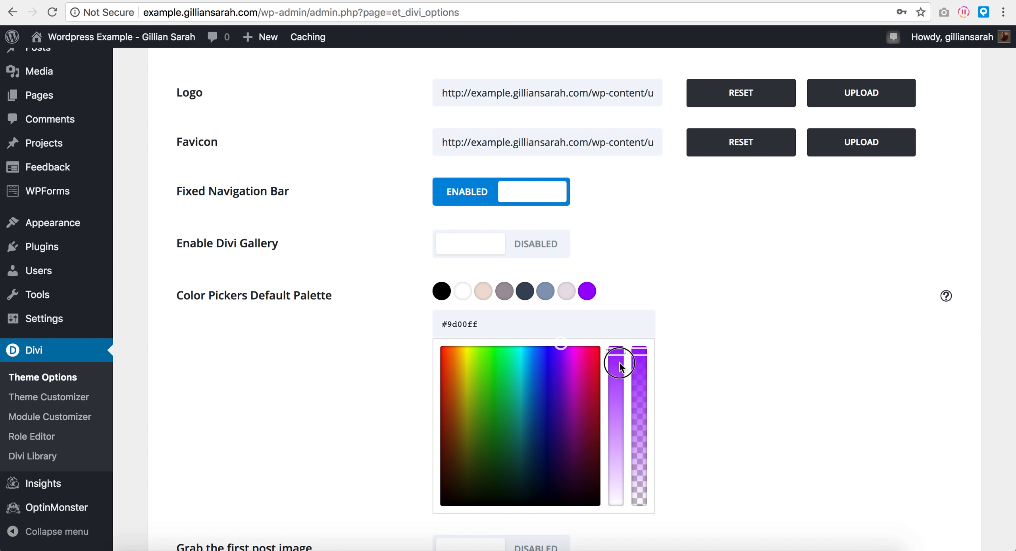
left_click_drag(616, 363, 616, 500)
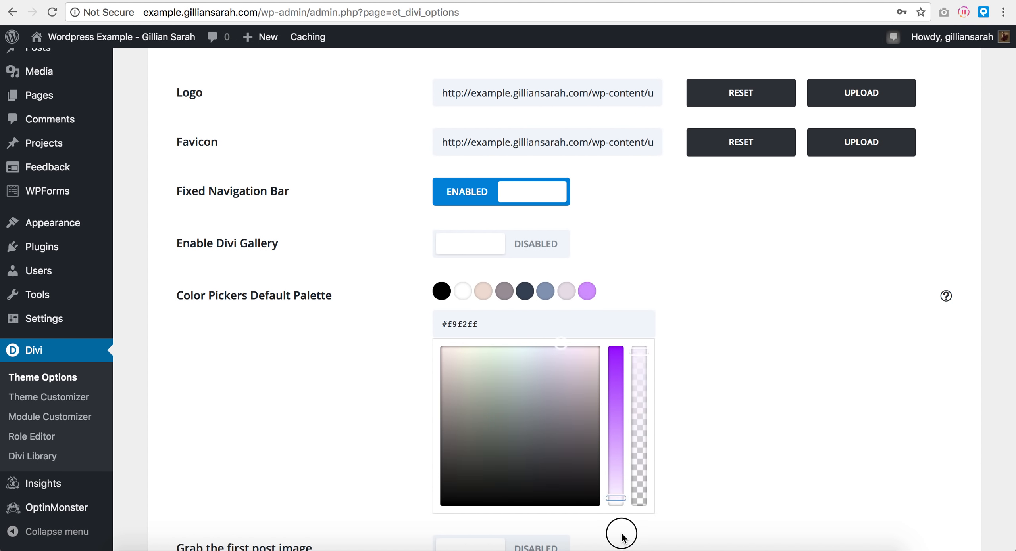
left_click(587, 291)
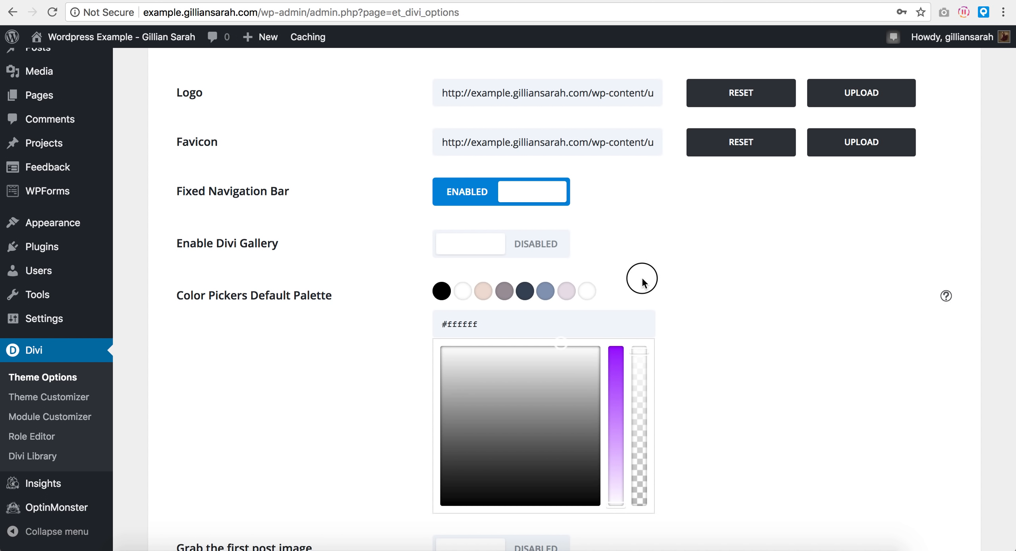
mouse_move(309, 308)
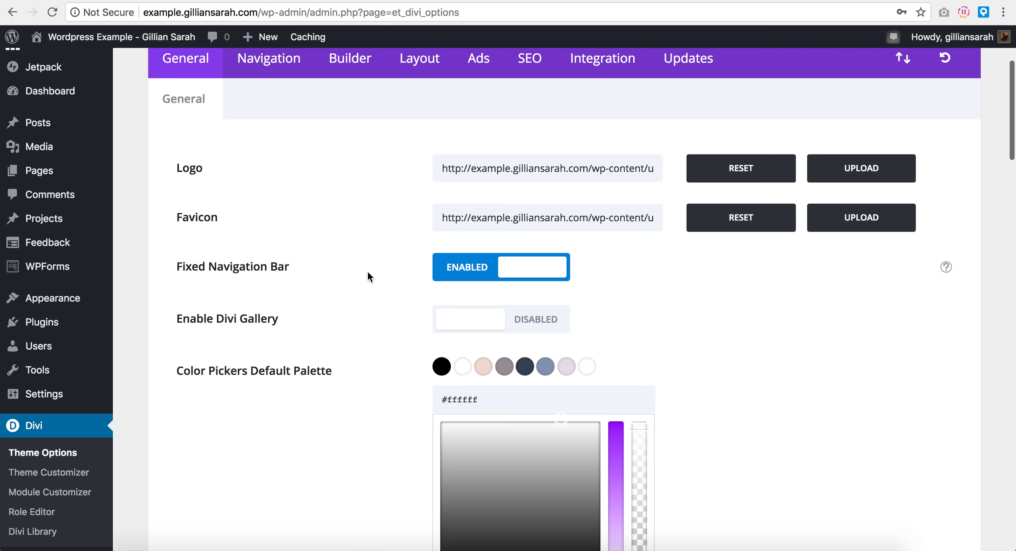
- Save Divi Theme Options with the new logo, favicon and colour palette
scroll("down", 3)
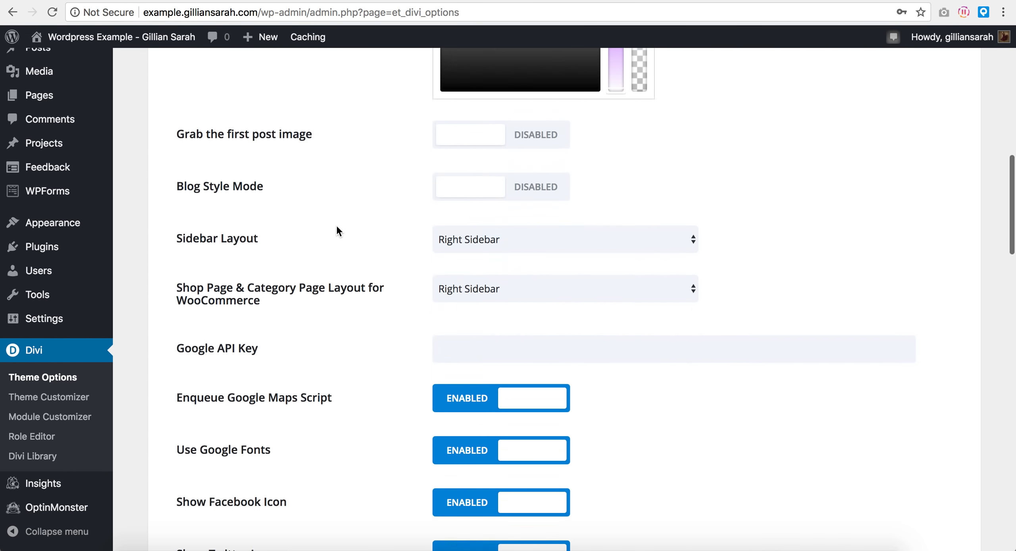
scroll("down", 3)
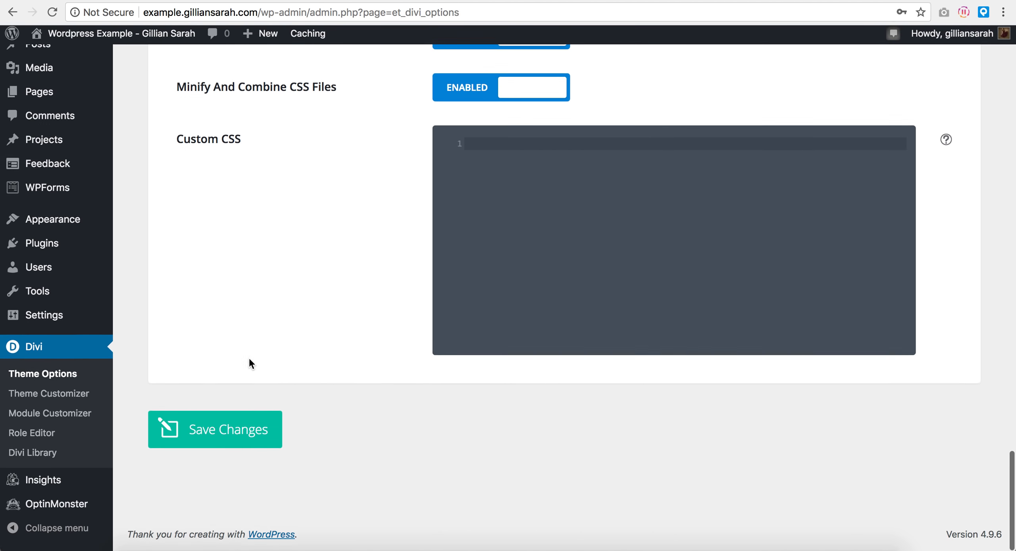
left_click(215, 429)
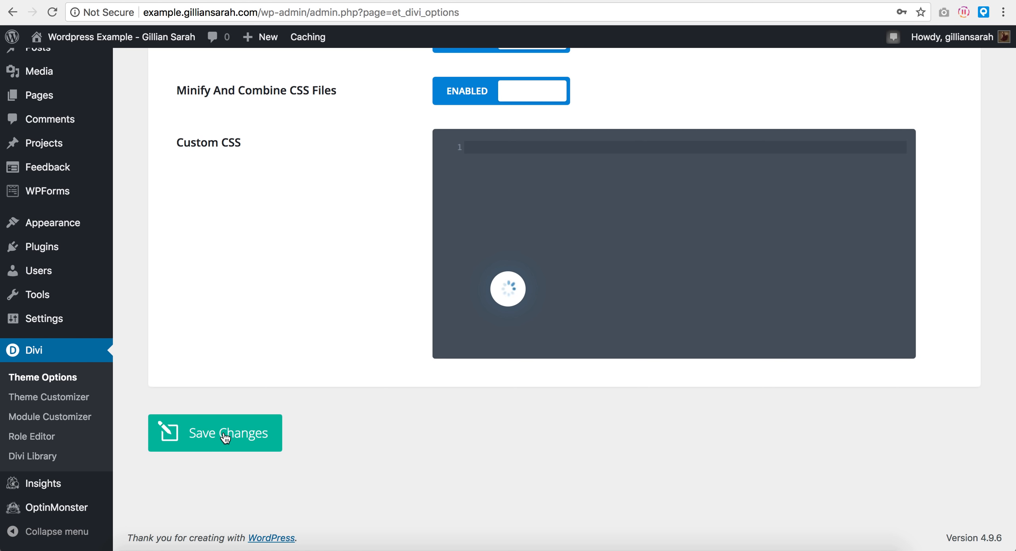
left_click(215, 433)
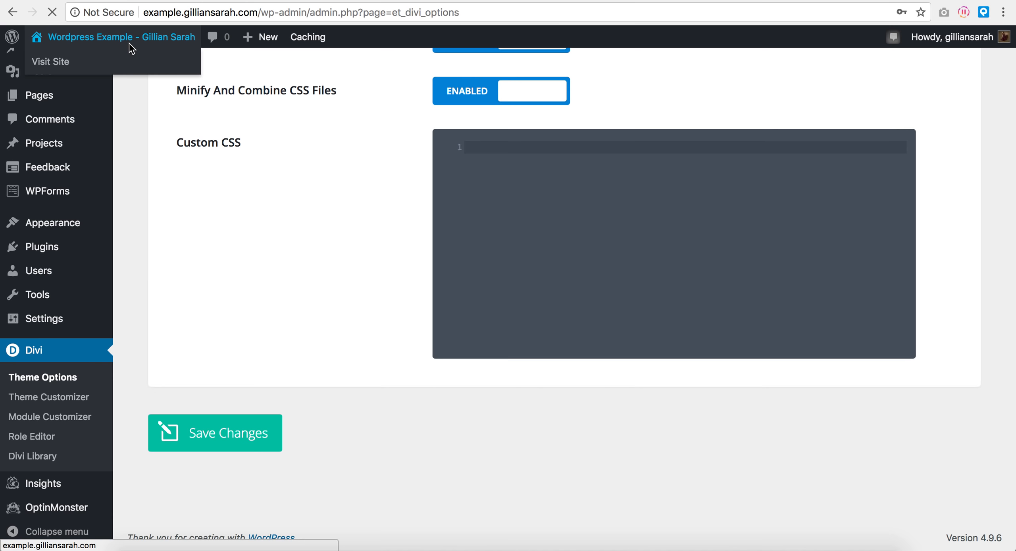
- View the live site showing the G logo and launch the Theme Customizer
left_click(50, 61)
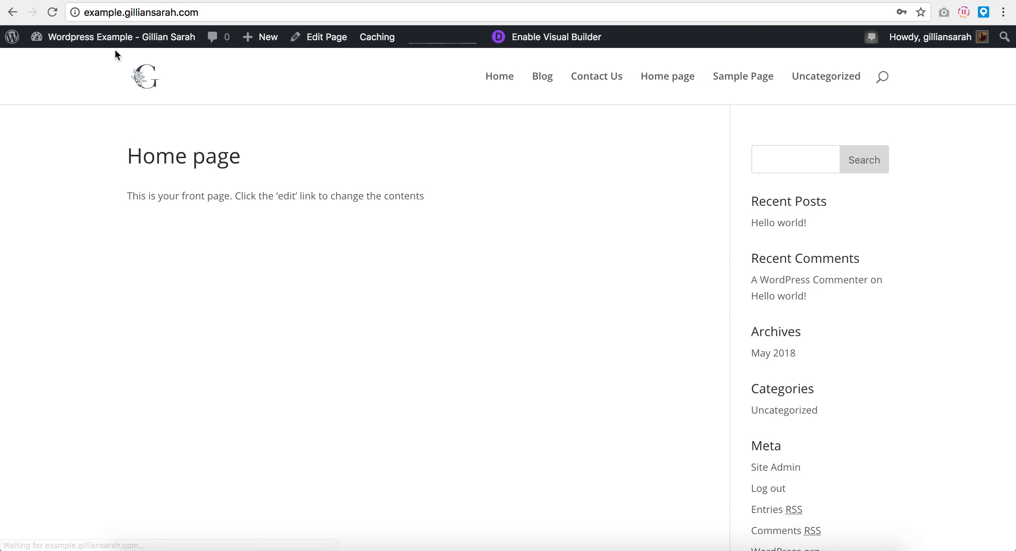
mouse_move(583, 226)
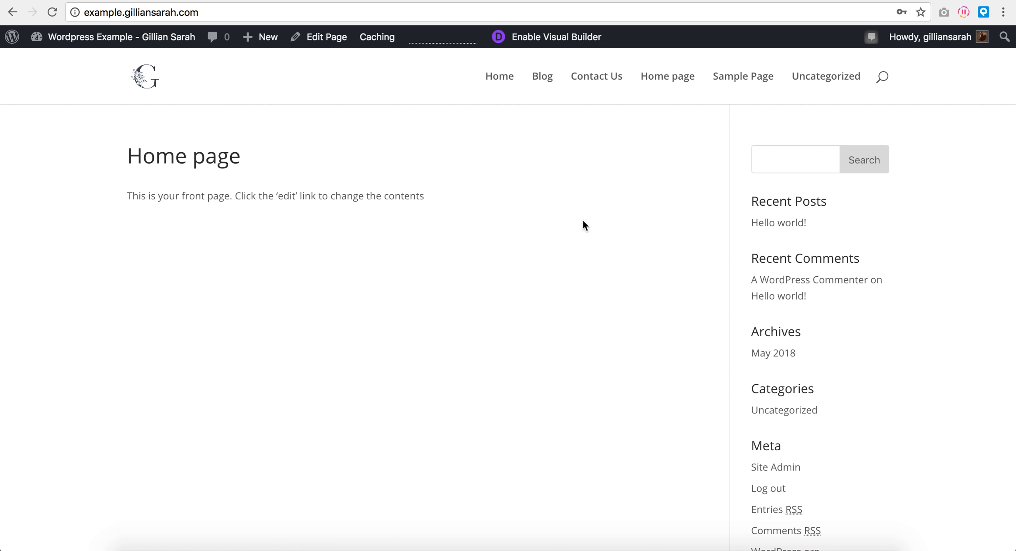
mouse_move(882, 77)
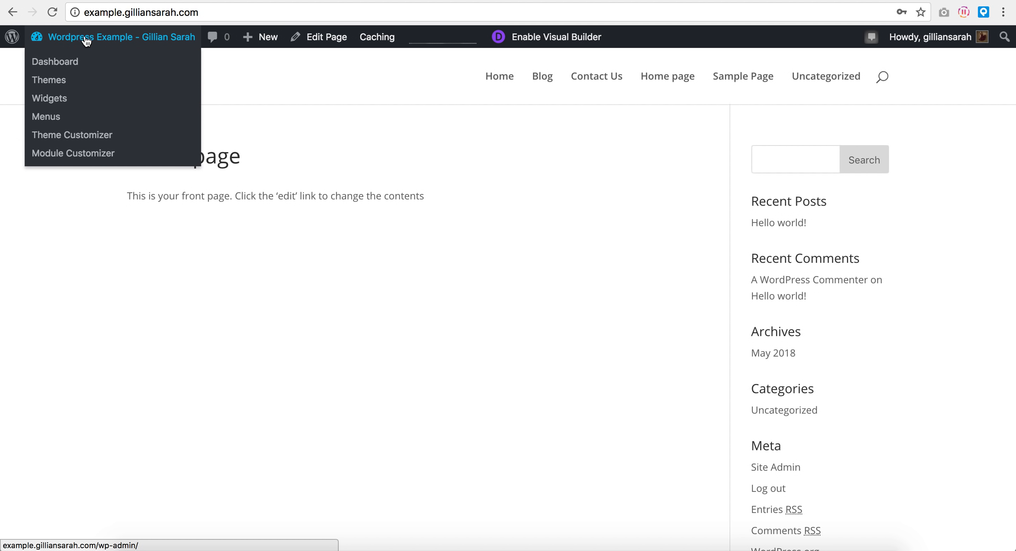
mouse_move(54, 82)
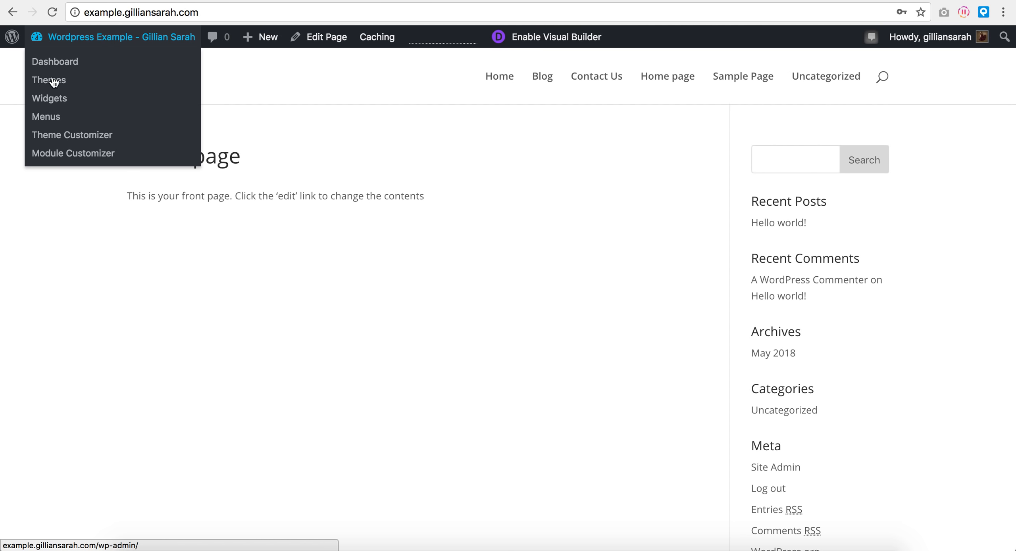
left_click(72, 135)
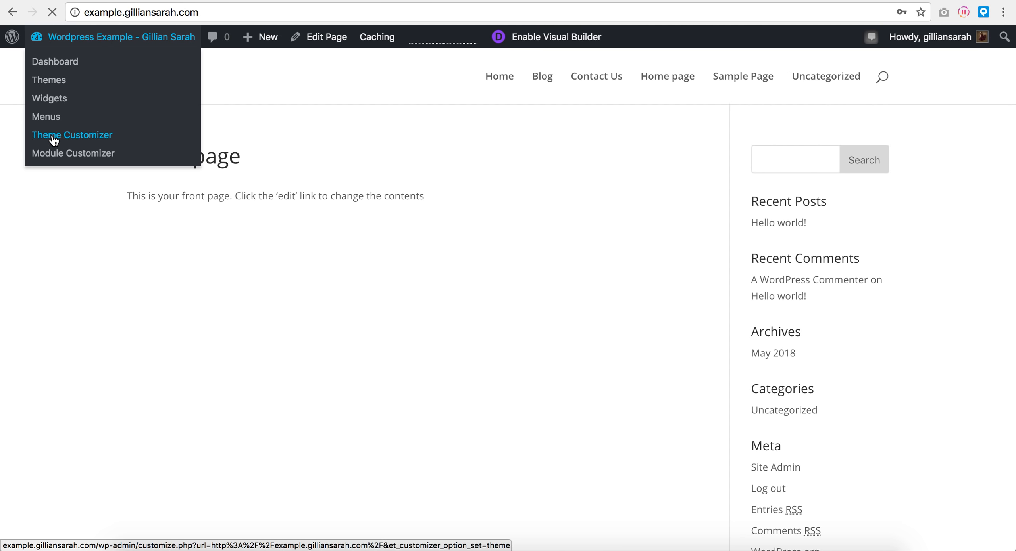
left_click(72, 135)
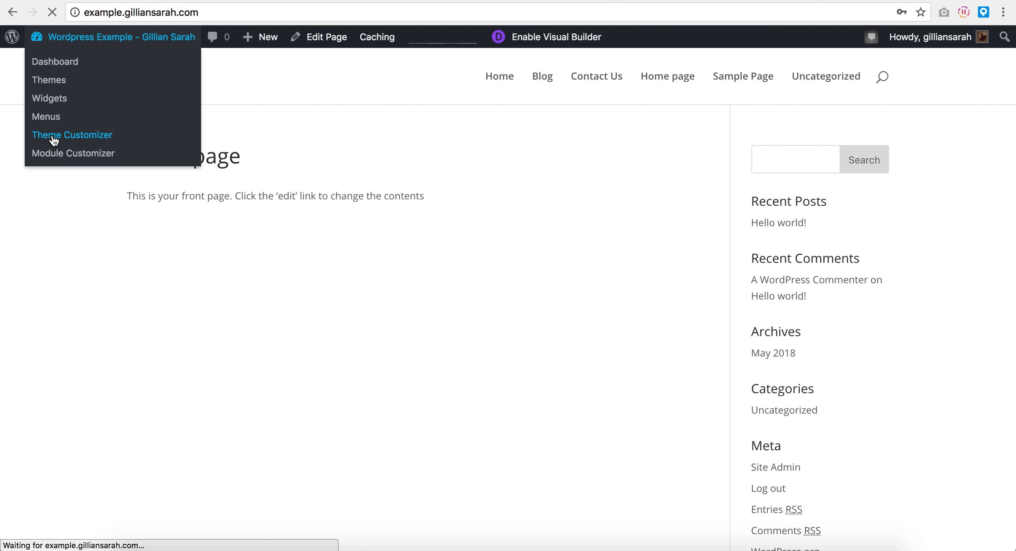
- Once the Customizer loads, go to Header & Navigation and its Header Format section
left_click(72, 135)
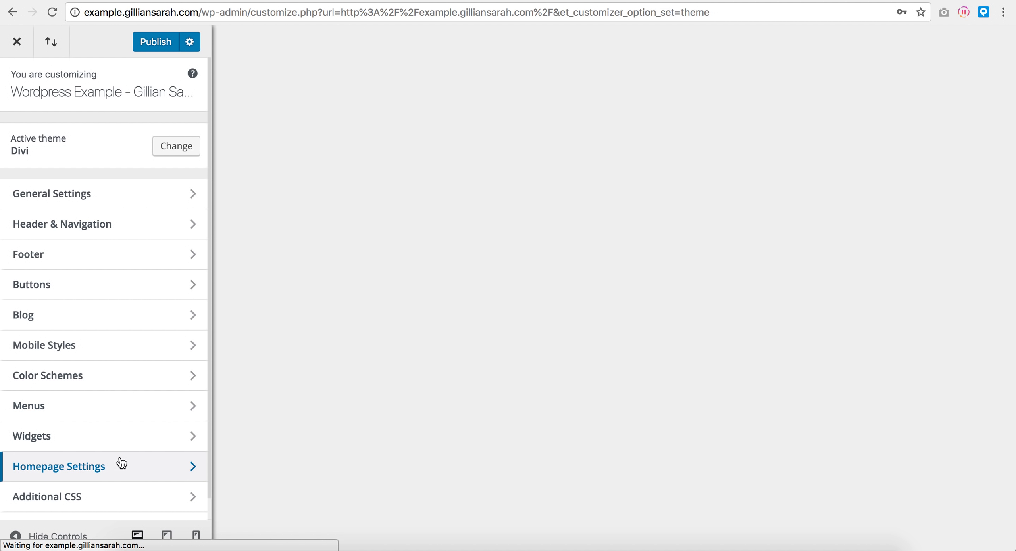
left_click(59, 466)
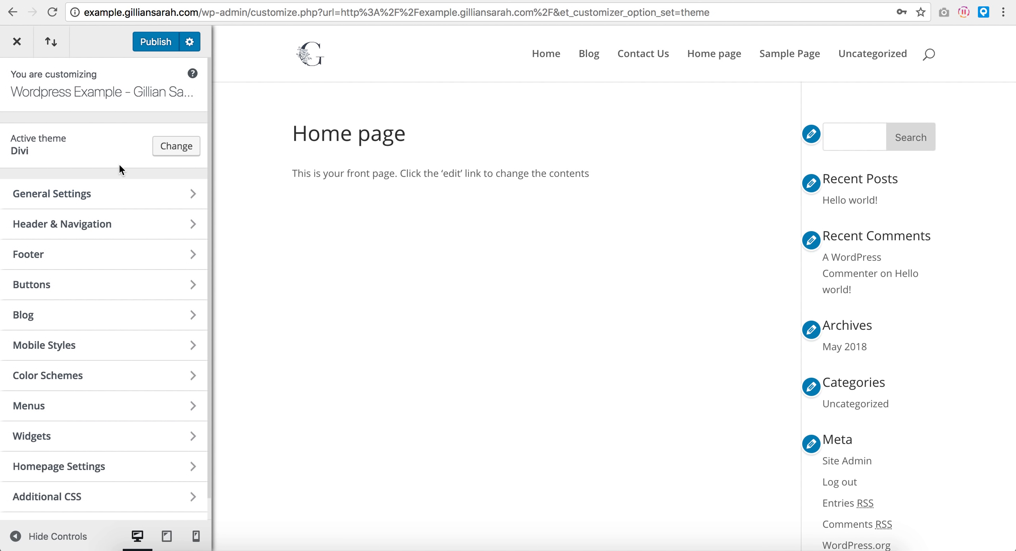
mouse_move(730, 26)
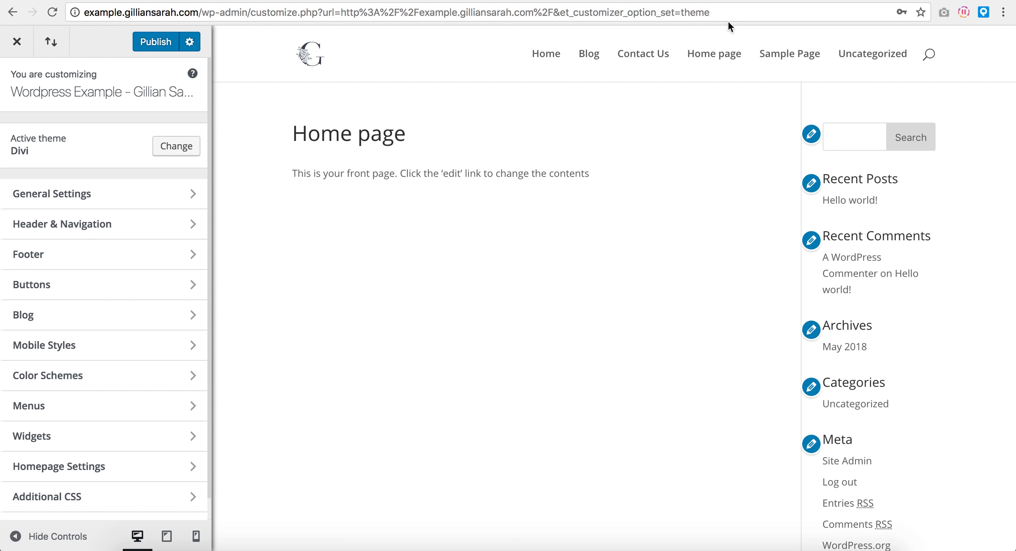
left_click(61, 224)
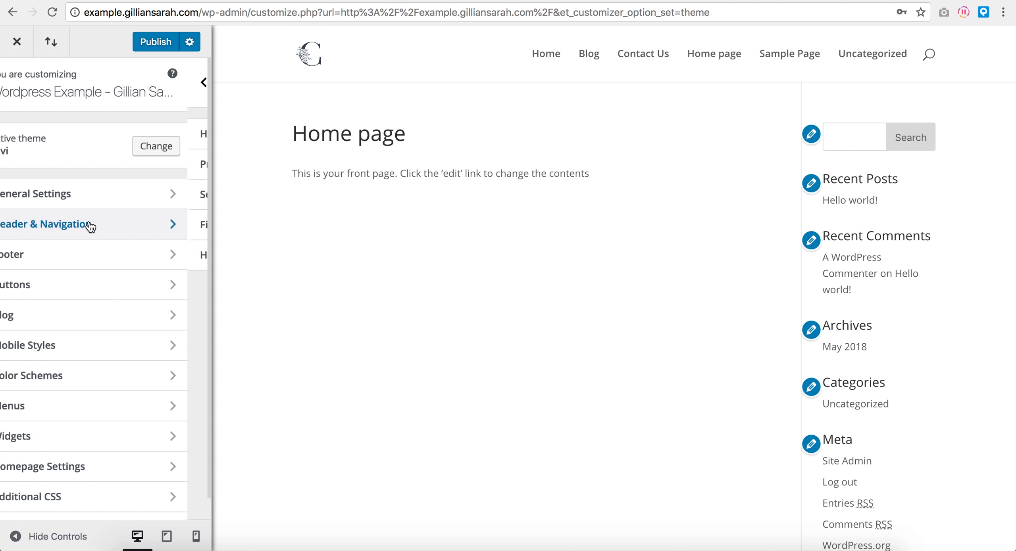
left_click(45, 224)
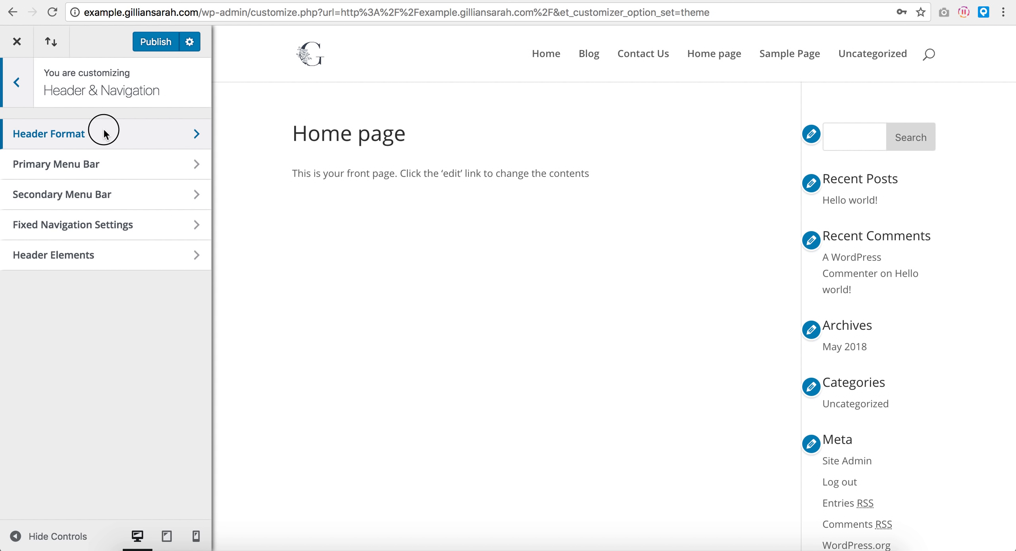
- Preview the Centered, Slide In and Fullscreen header styles, then settle on Centered
left_click(48, 134)
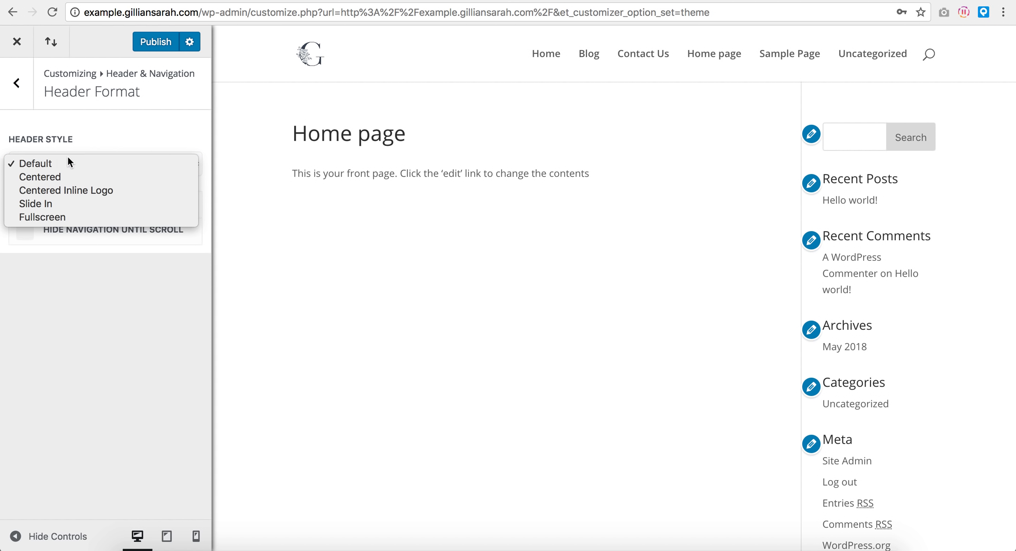
mouse_move(110, 164)
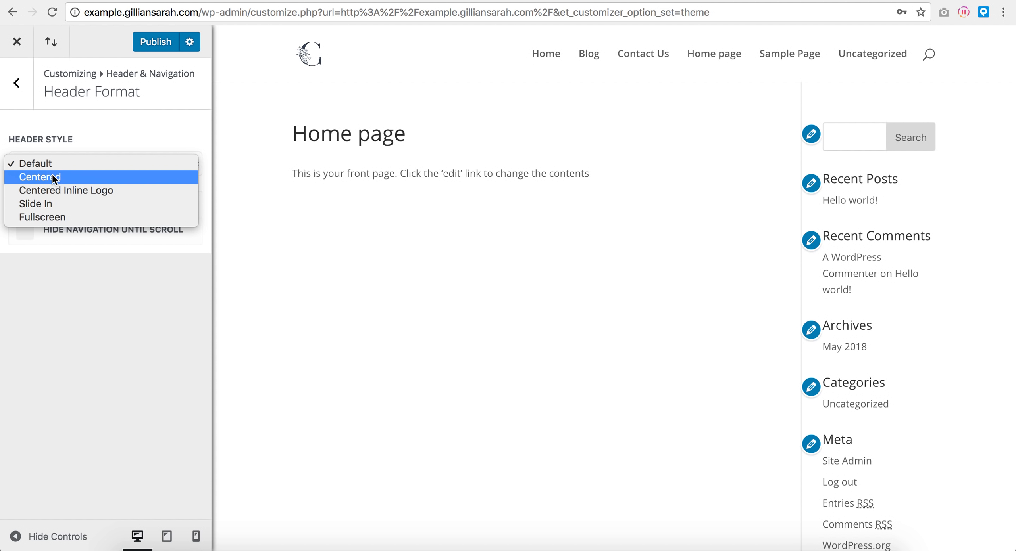
left_click(39, 177)
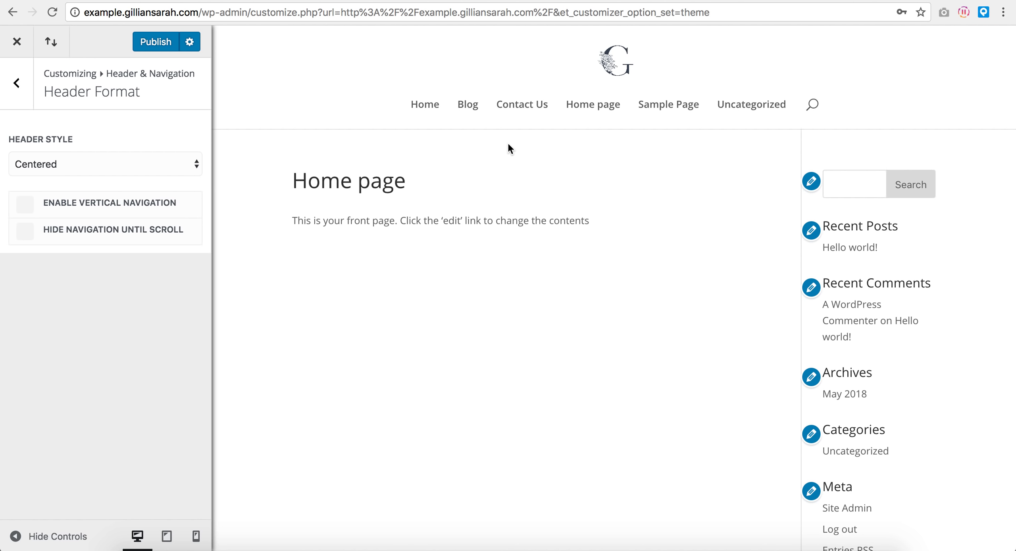
mouse_move(177, 171)
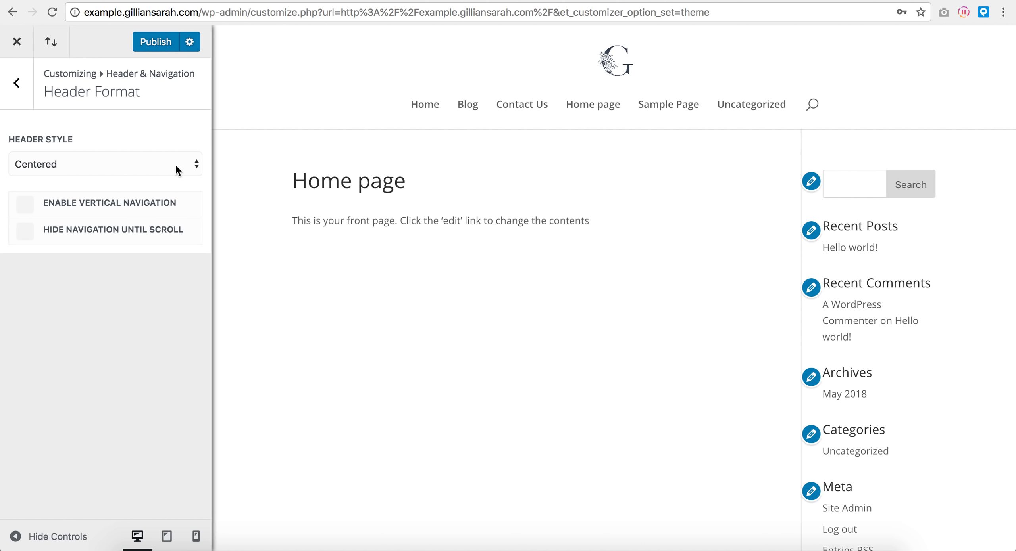
left_click(104, 163)
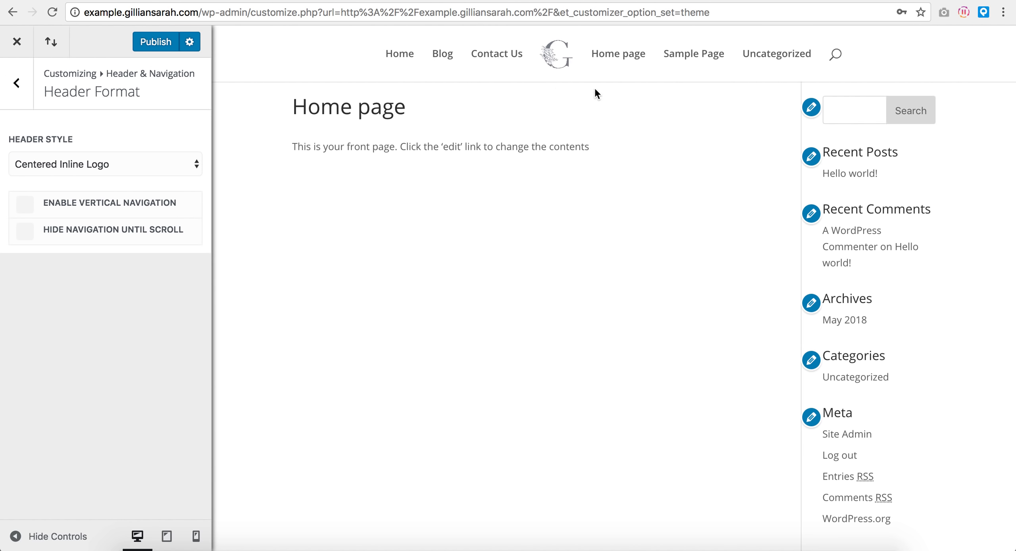
left_click(105, 164)
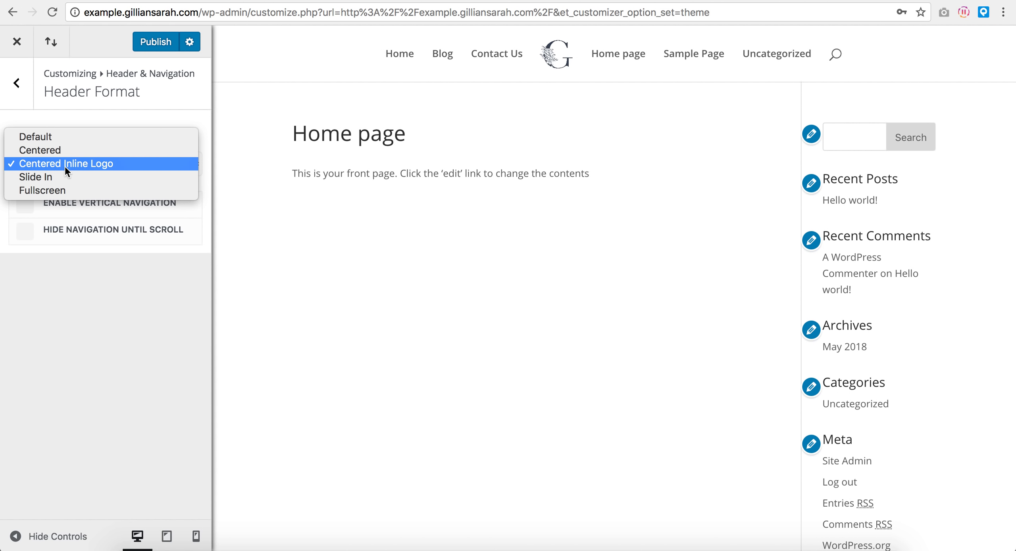
left_click(36, 177)
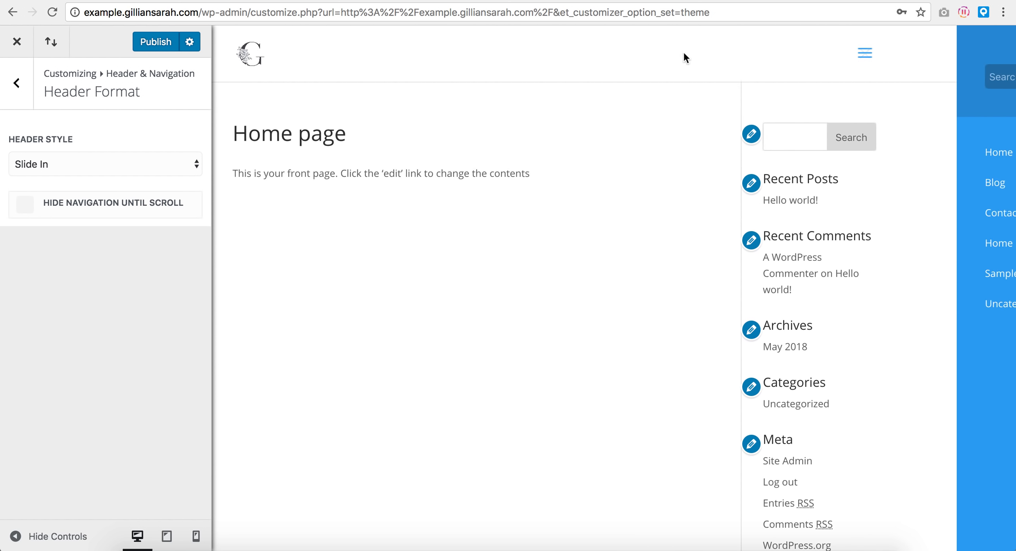
left_click(105, 164)
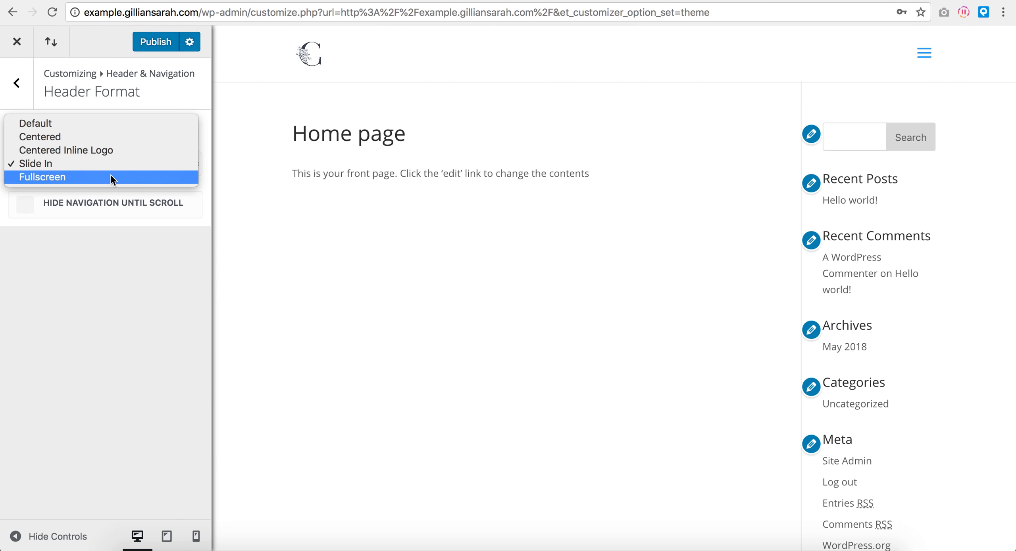
left_click(43, 177)
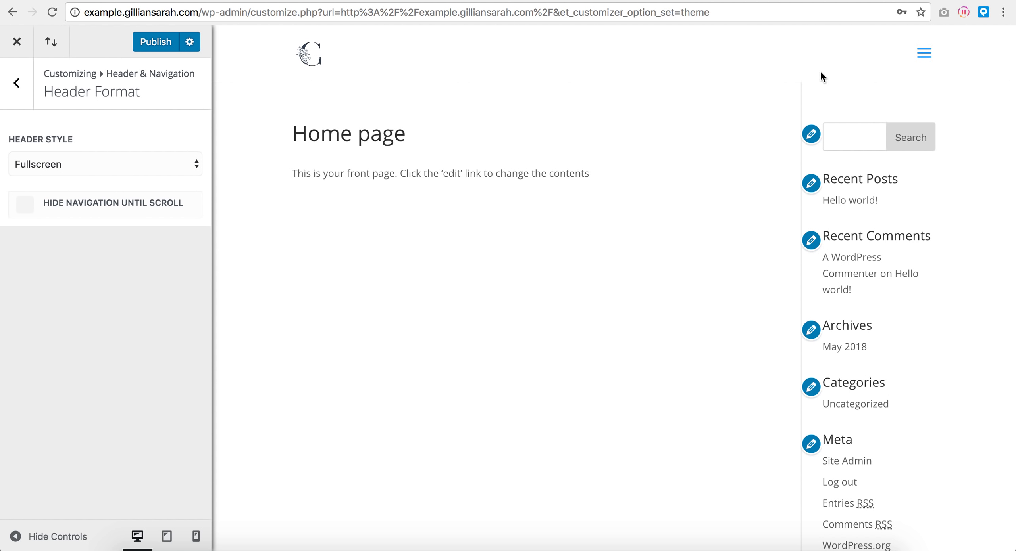
left_click(922, 52)
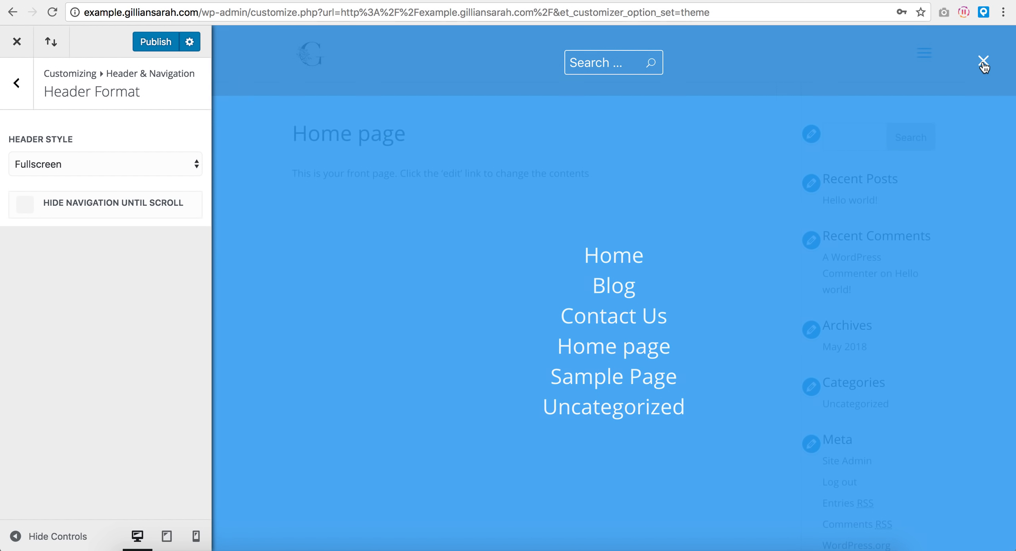
left_click(104, 164)
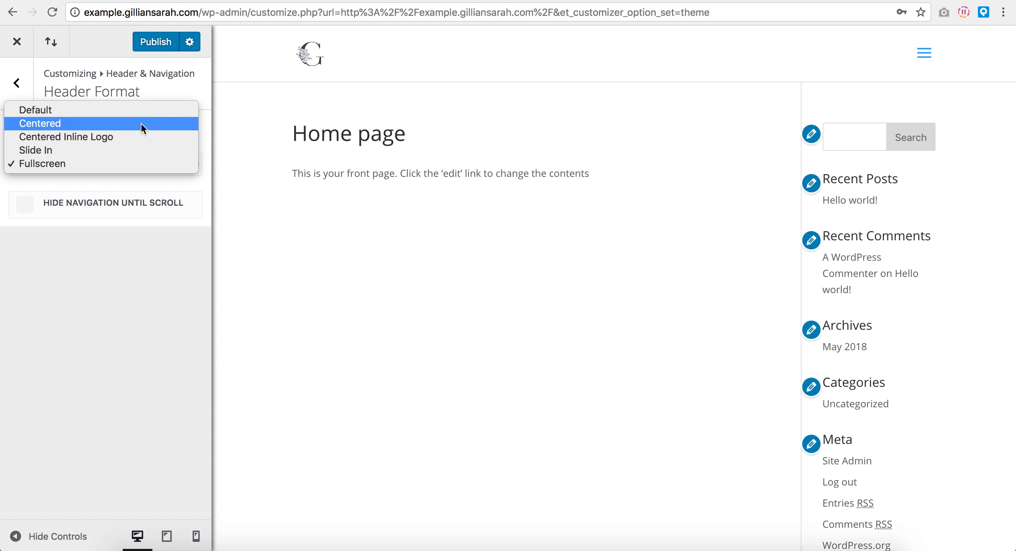
mouse_move(136, 124)
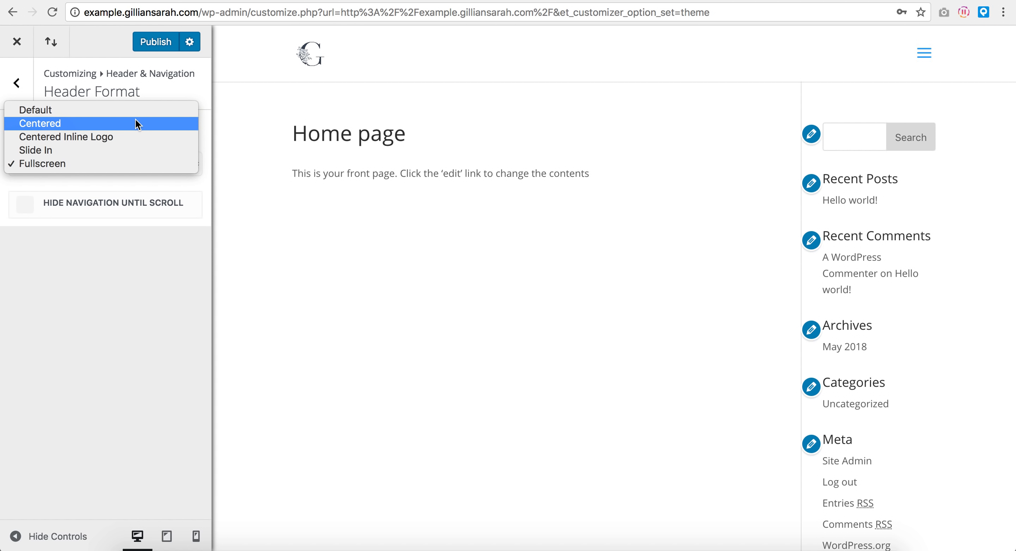
left_click(40, 124)
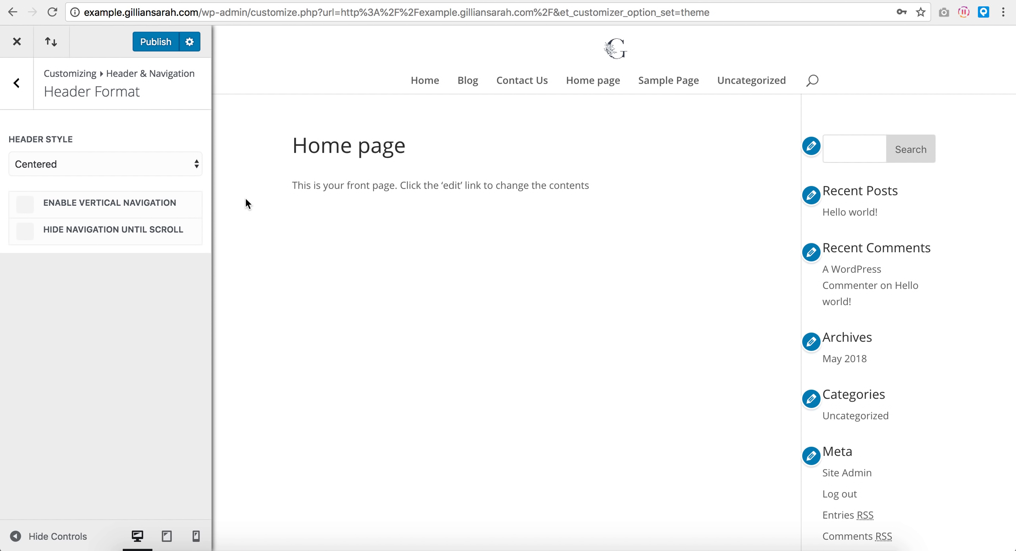
mouse_move(33, 175)
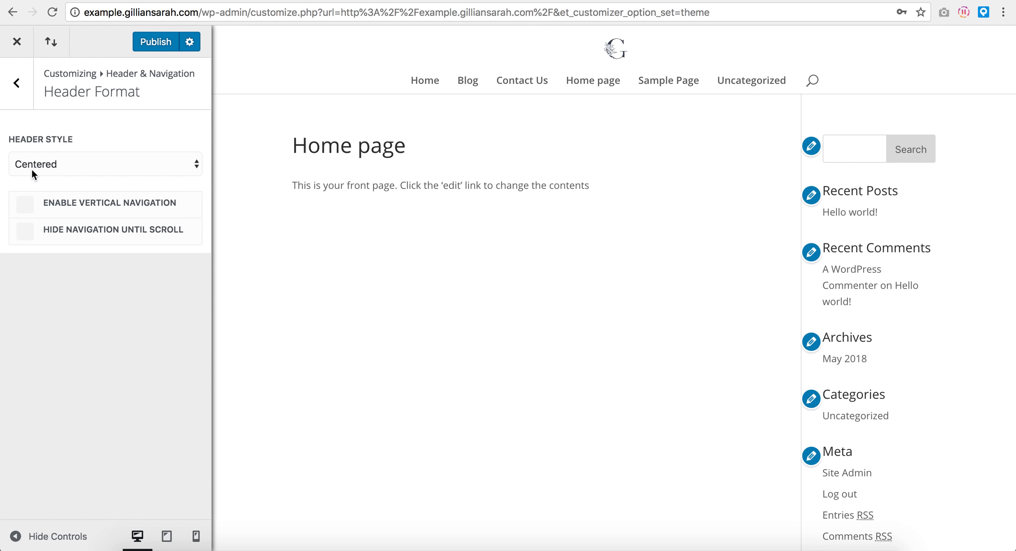
mouse_move(28, 211)
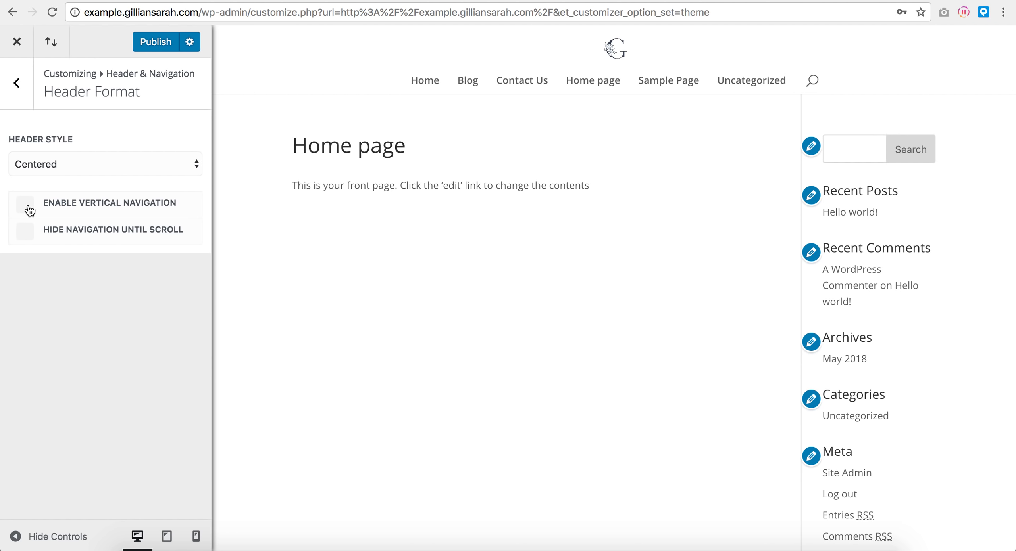
- Test vertical navigation and hide-until-scroll, leaving both turned off
left_click(24, 202)
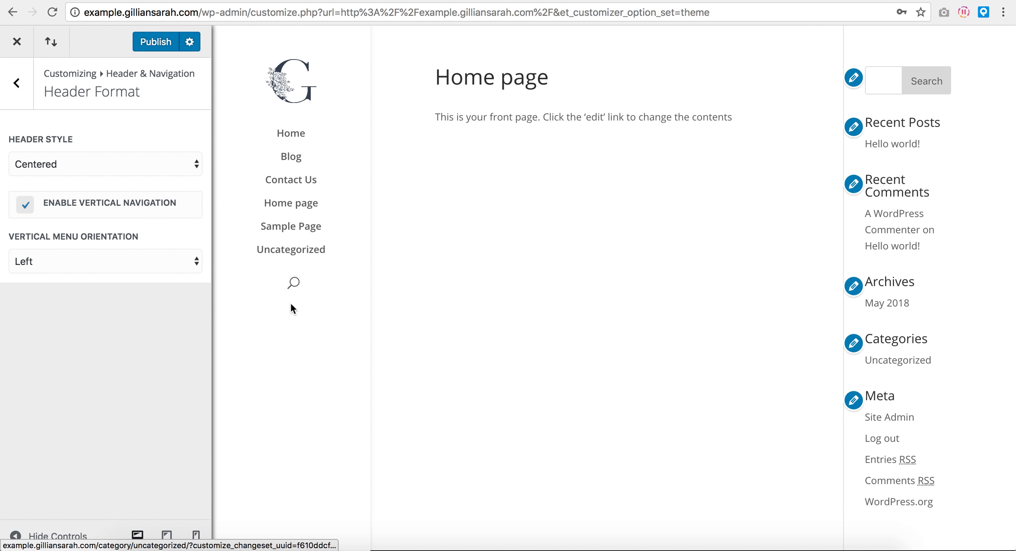
left_click(105, 164)
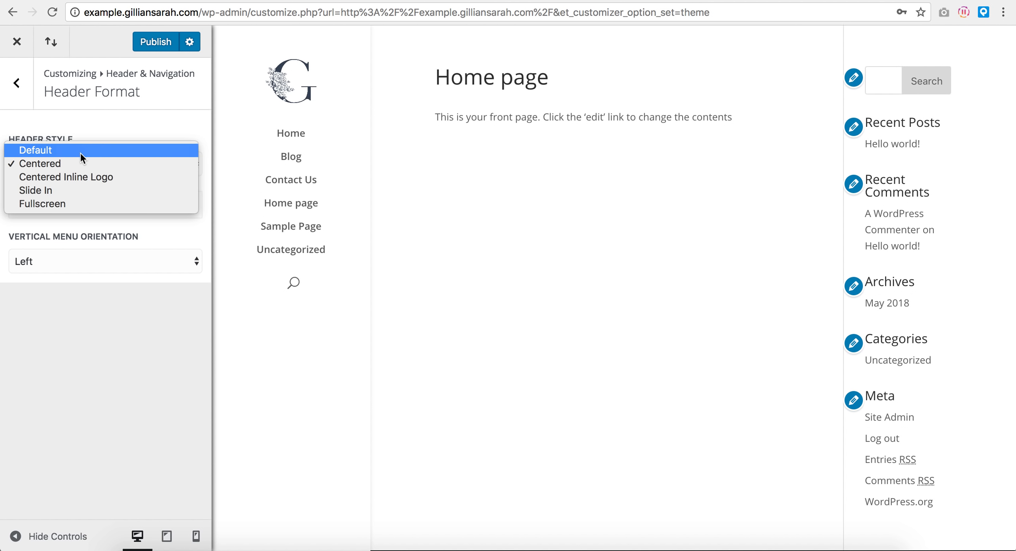
left_click(38, 164)
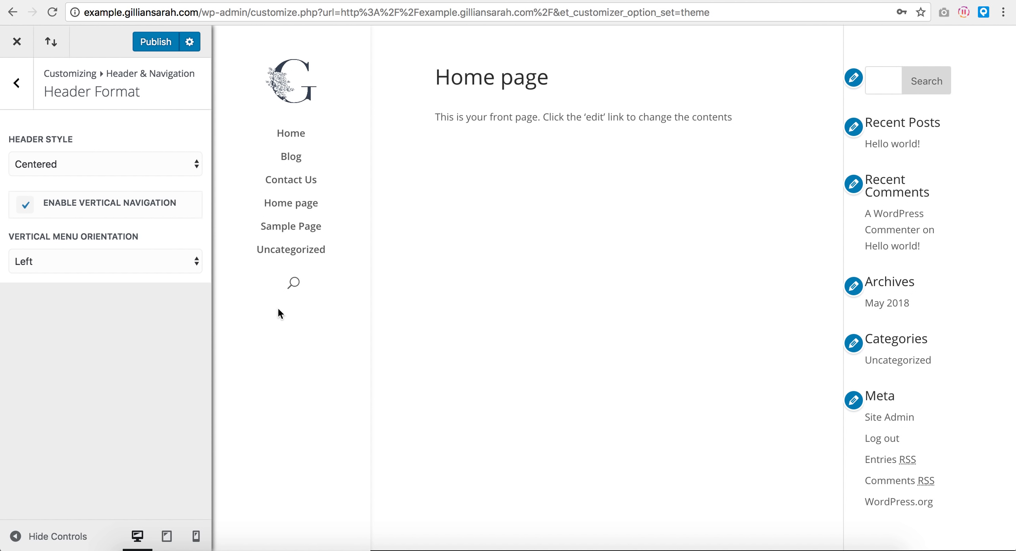
mouse_move(100, 251)
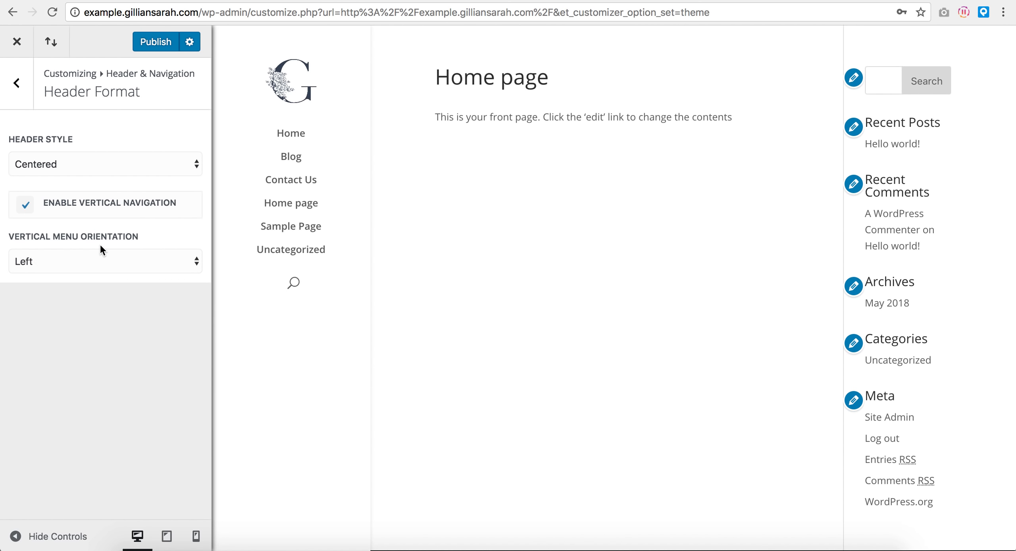
left_click(24, 205)
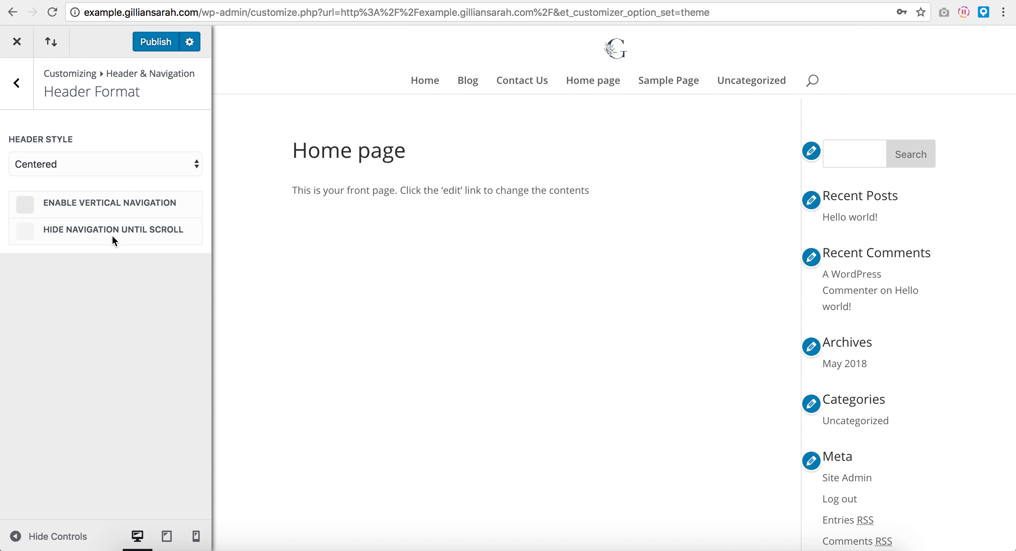
left_click(25, 232)
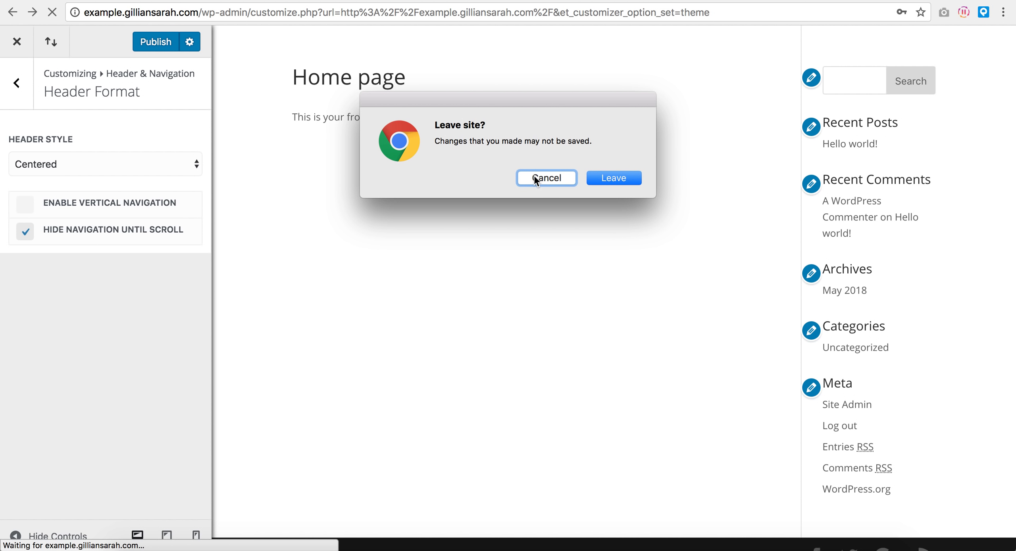
left_click(546, 178)
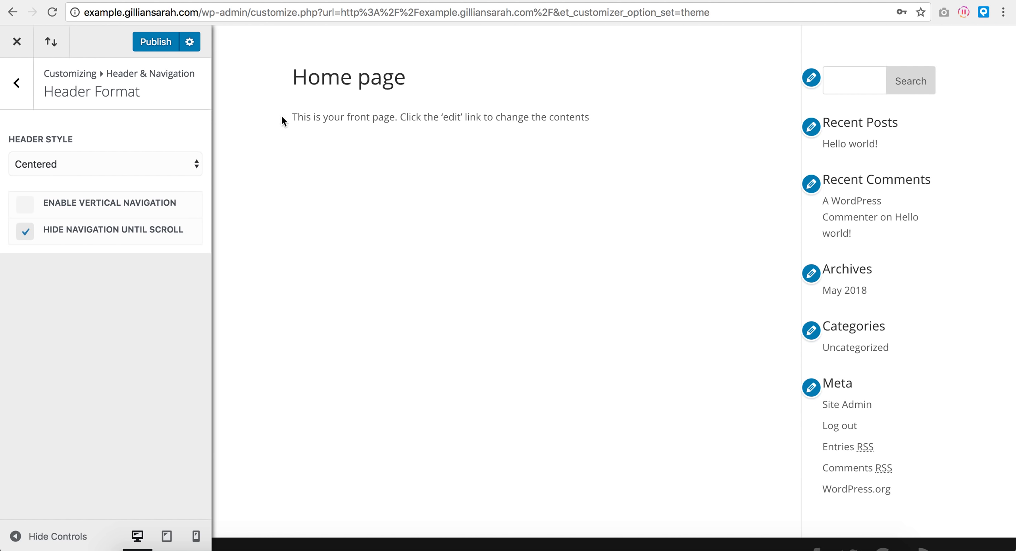
left_click(24, 231)
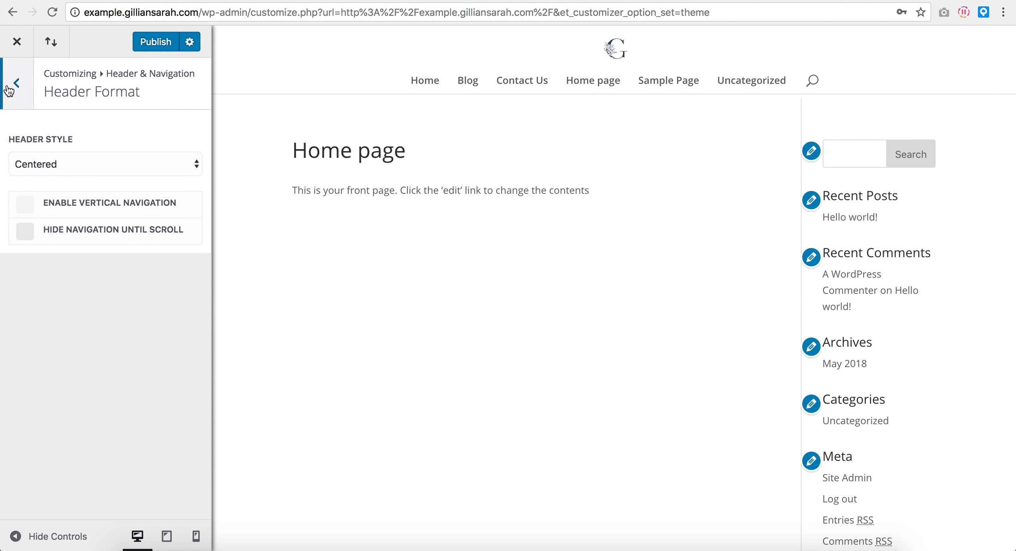
left_click(9, 83)
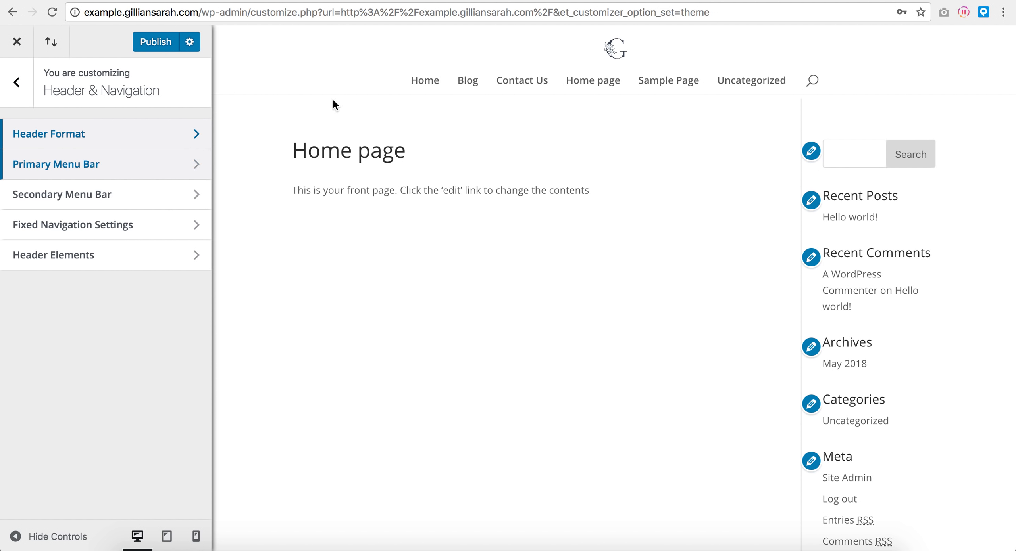
- In Primary Menu Bar settings, unhide the logo image and set Menu Height to 100
left_click(56, 164)
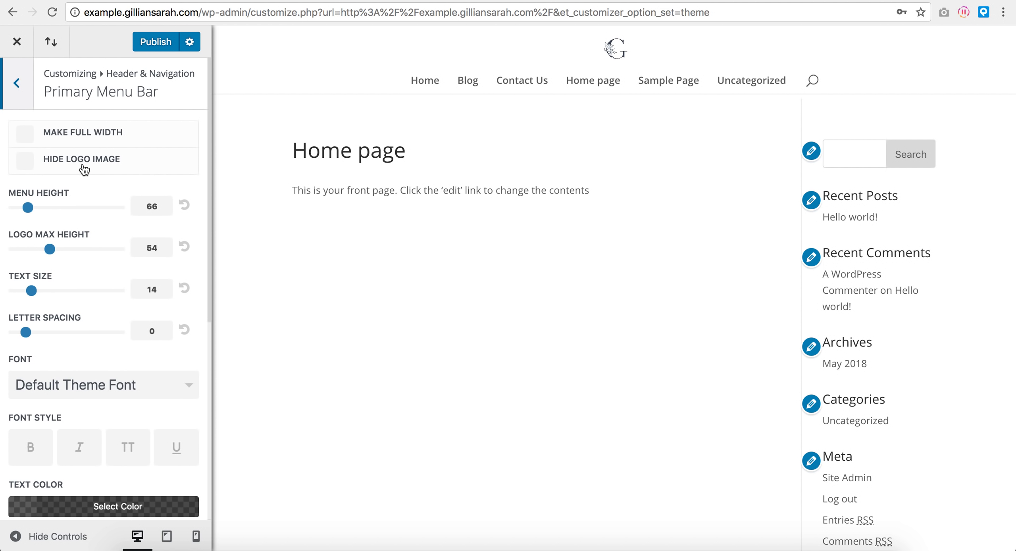
left_click(24, 160)
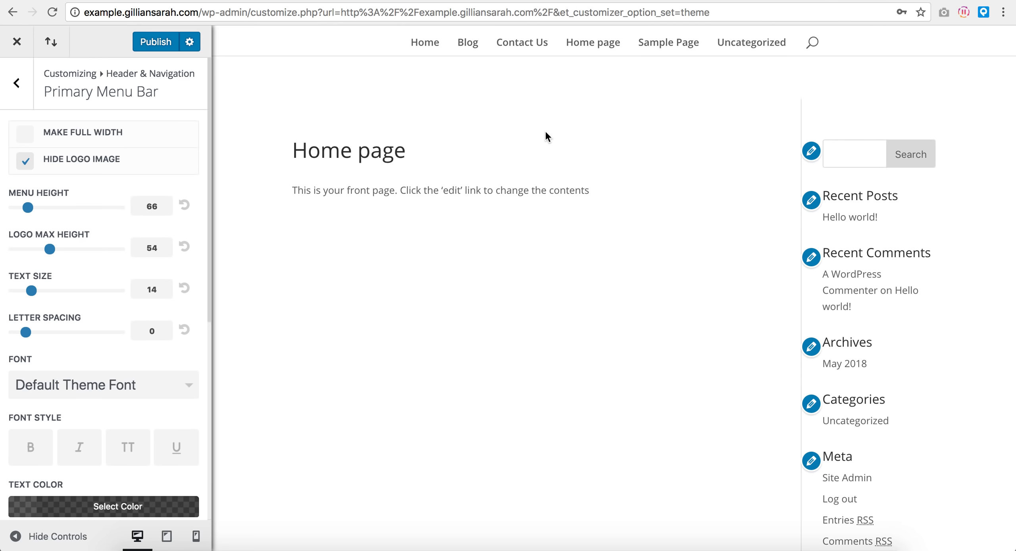
scroll("down", 3)
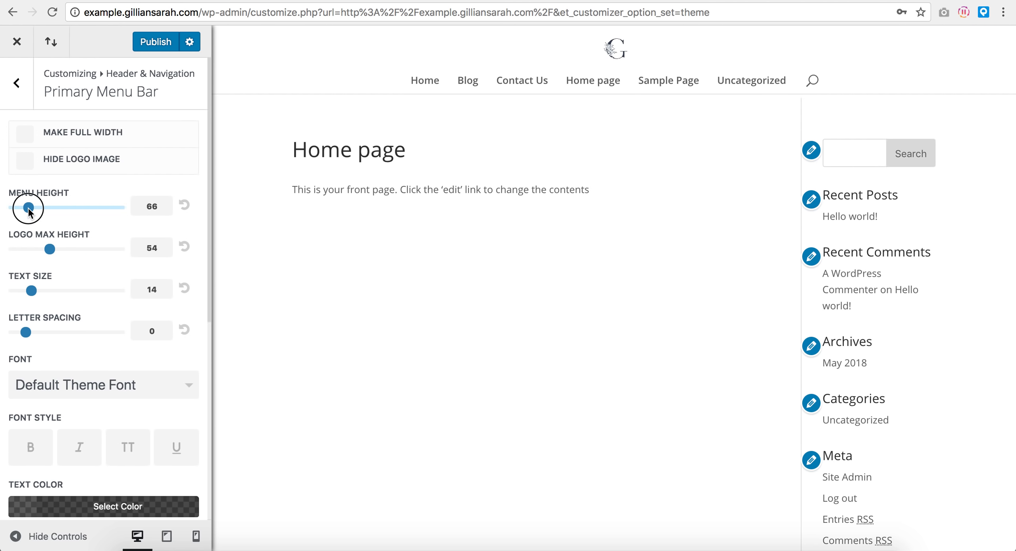
left_click_drag(29, 207, 96, 207)
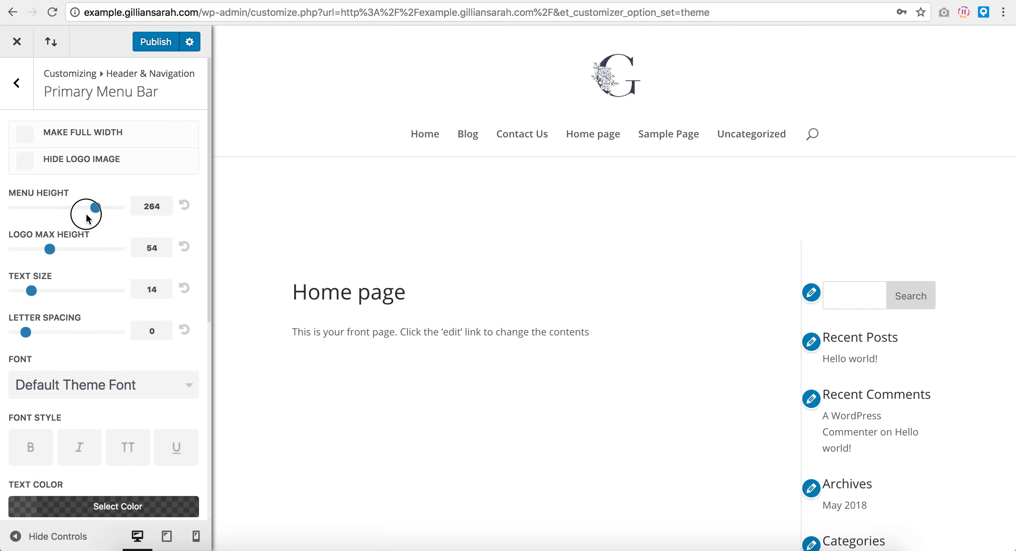
left_click_drag(99, 207, 117, 207)
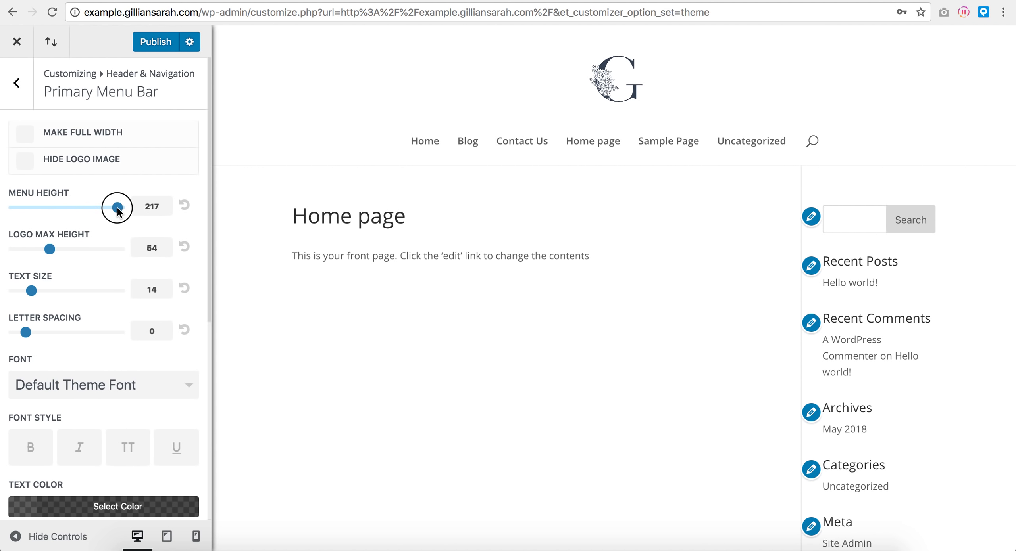
left_click_drag(118, 208, 64, 208)
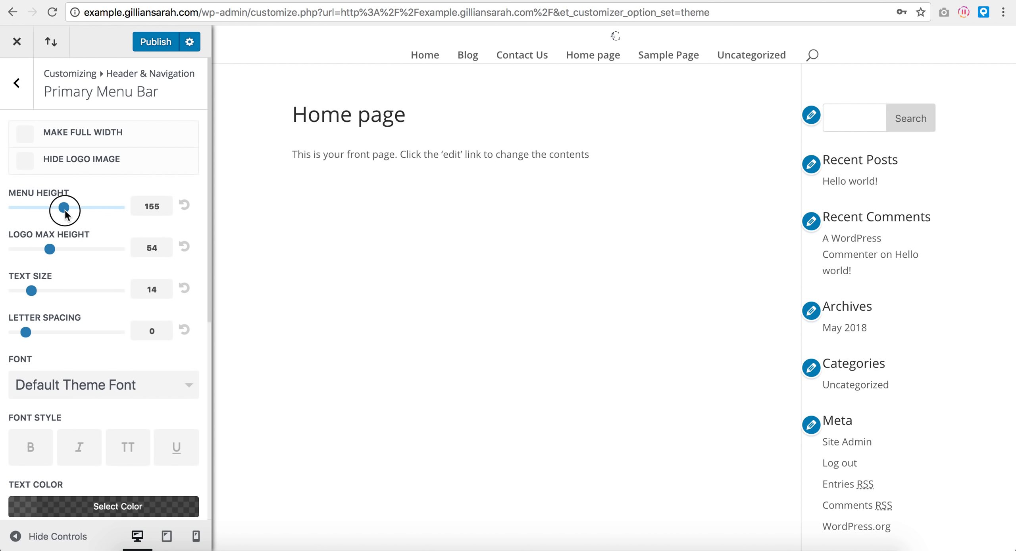
left_click_drag(64, 207, 41, 207)
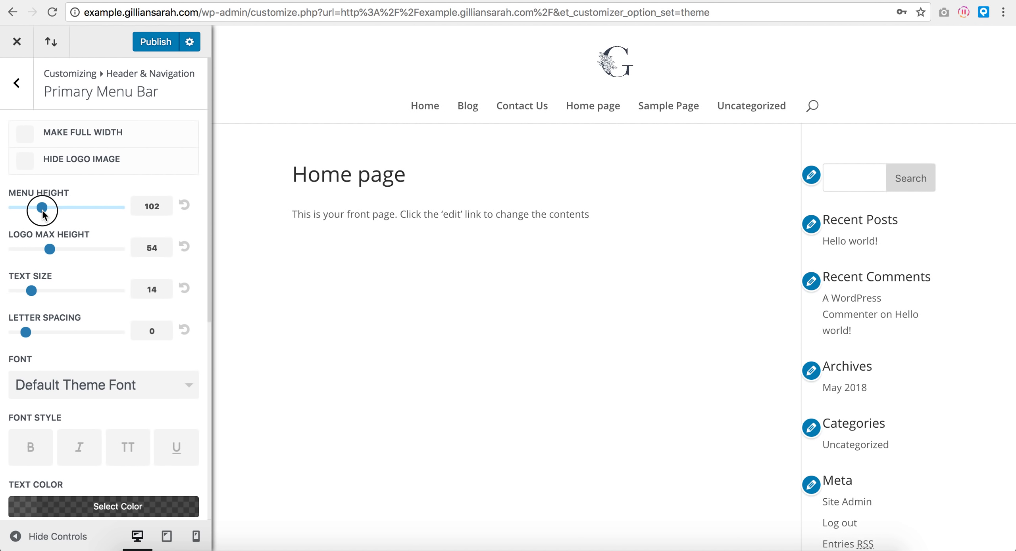
left_click_drag(41, 207, 42, 206)
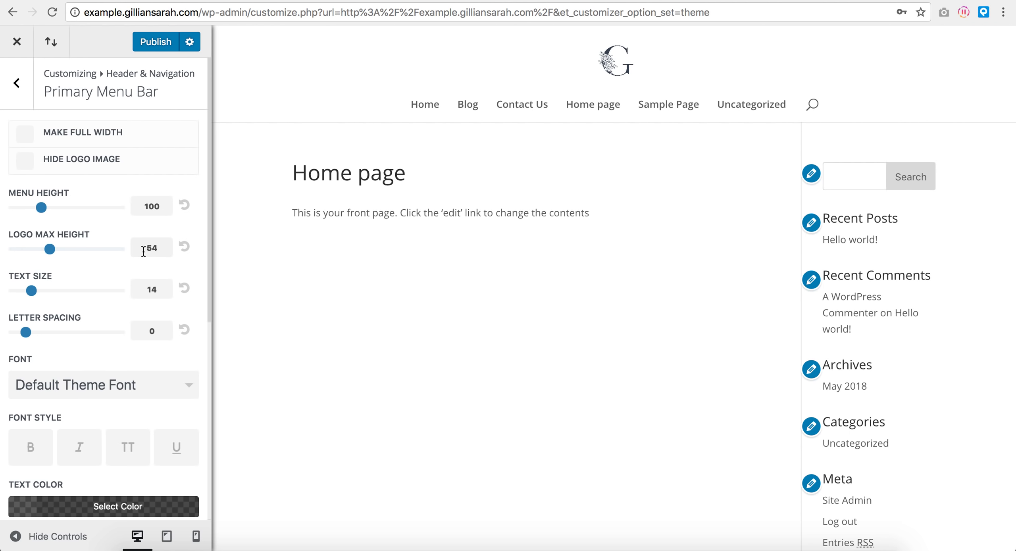
mouse_move(585, 73)
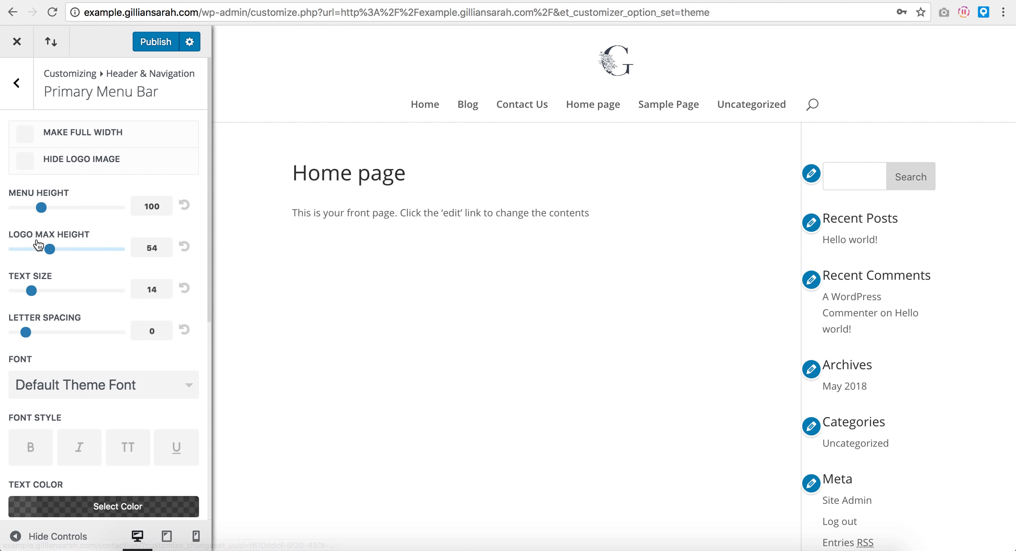
- Set Logo Max Height to 85, keep menu text size 14, and letter spacing 1
left_click_drag(51, 248, 119, 249)
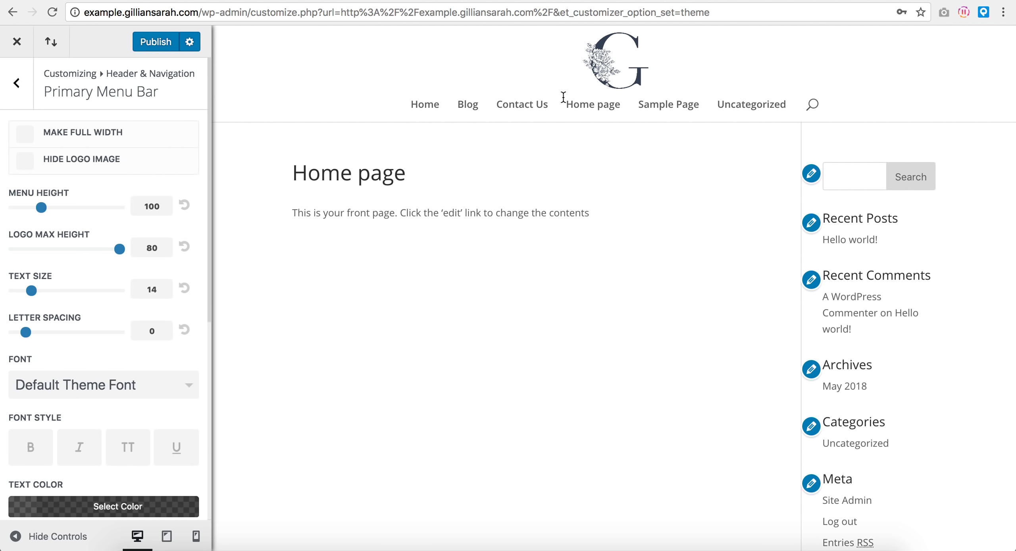
left_click_drag(103, 249, 121, 249)
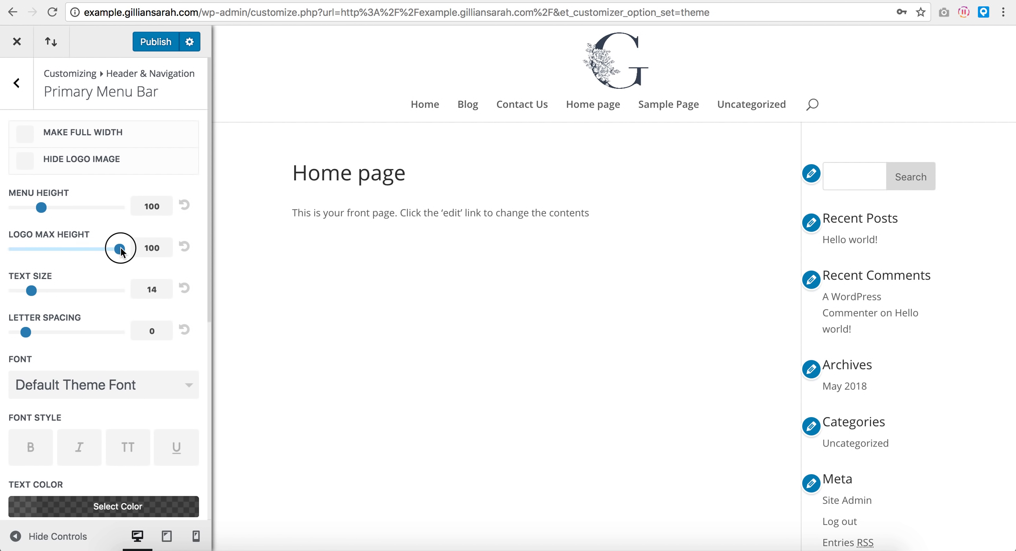
left_click_drag(121, 251, 105, 251)
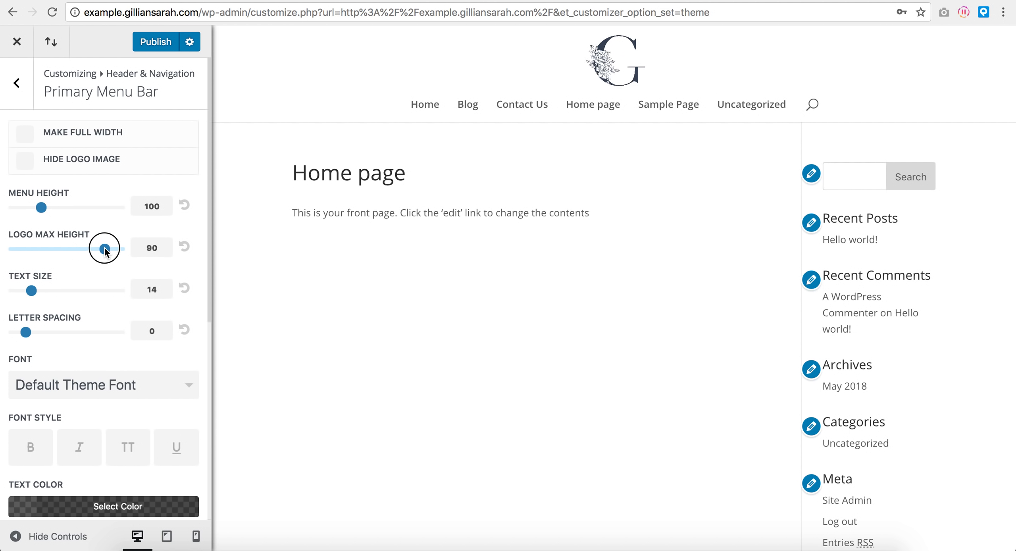
left_click_drag(104, 249, 97, 249)
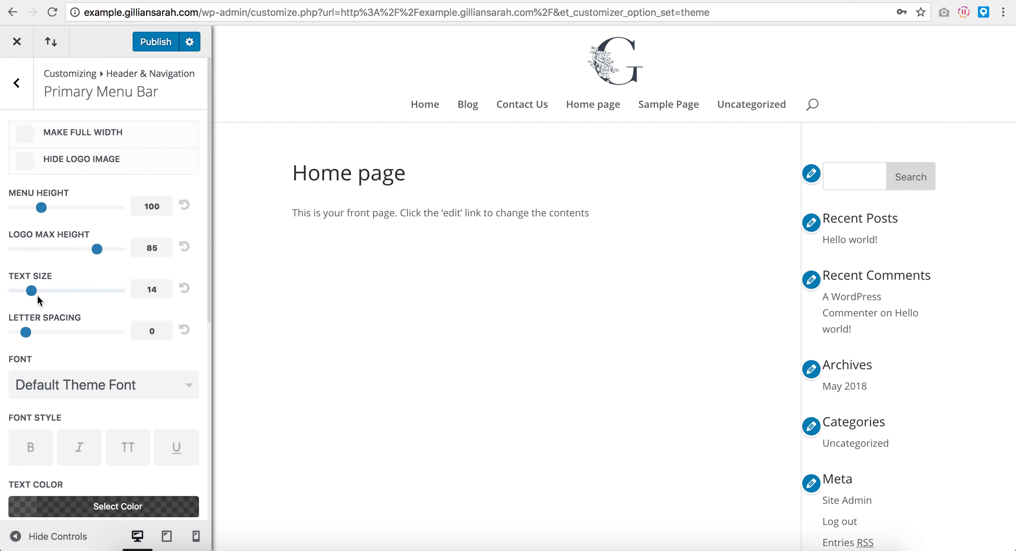
left_click_drag(43, 290, 73, 291)
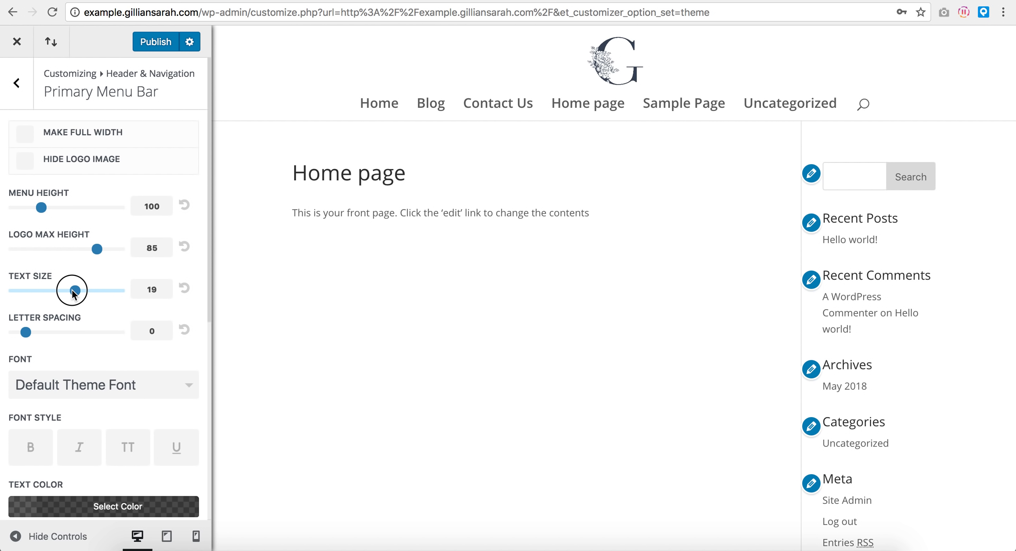
left_click_drag(71, 290, 34, 291)
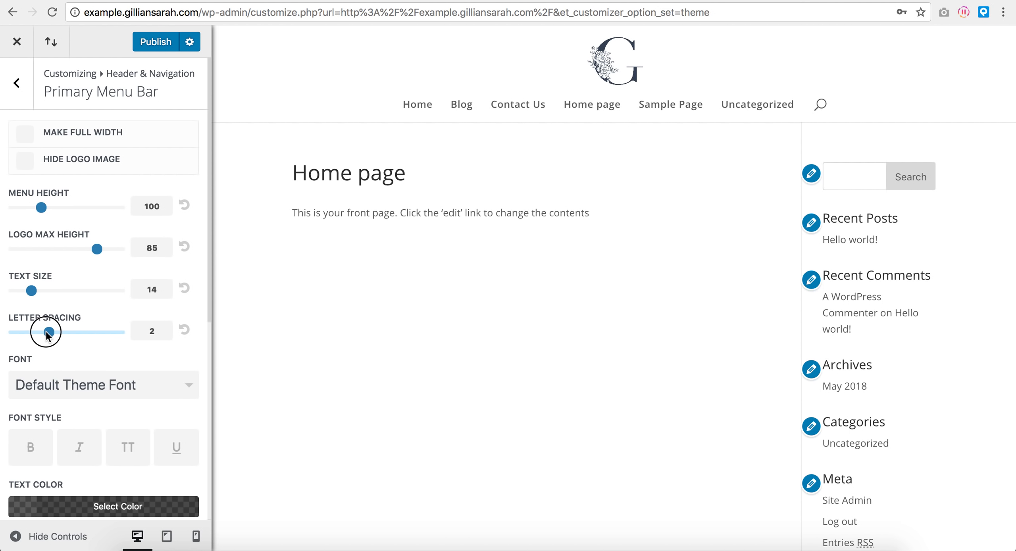
left_click_drag(46, 332, 29, 332)
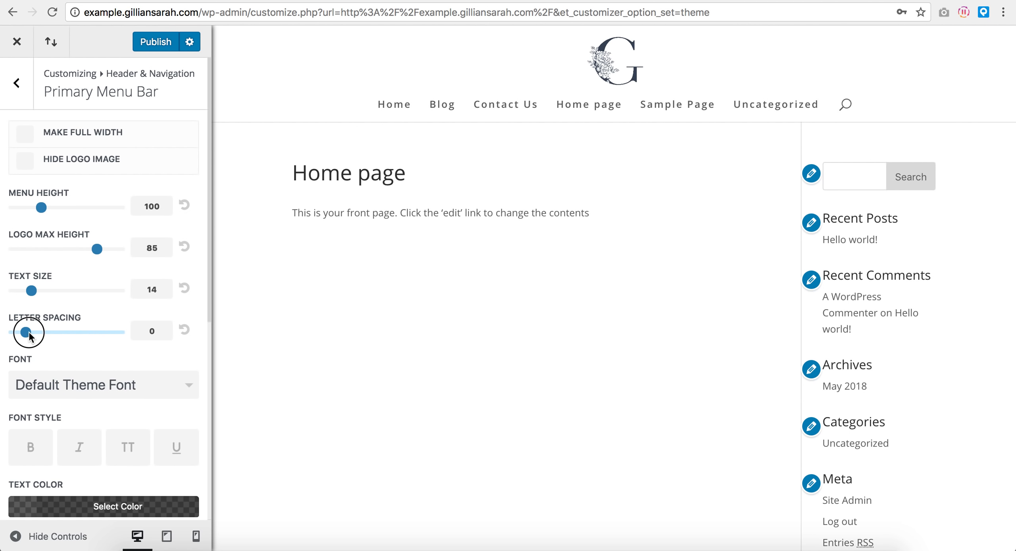
left_click_drag(29, 332, 36, 331)
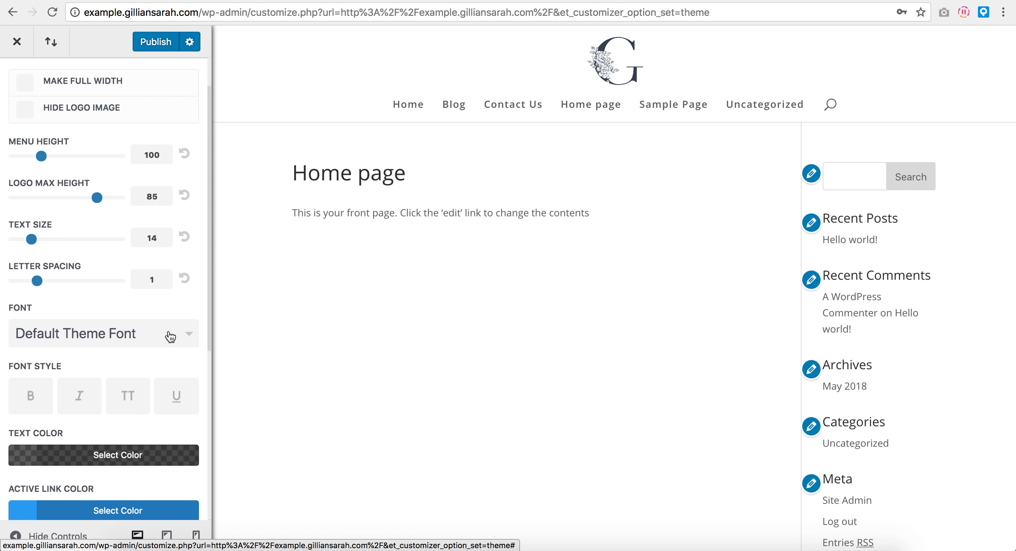
- Keep the default menu font, make menu text dark navy, and set active links to #8c9db9
left_click(104, 333)
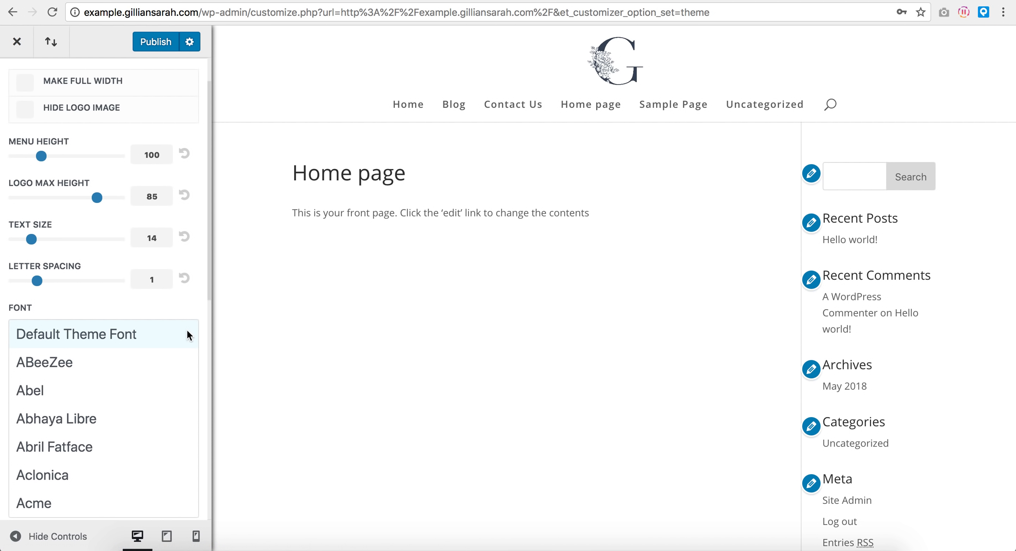
left_click(104, 333)
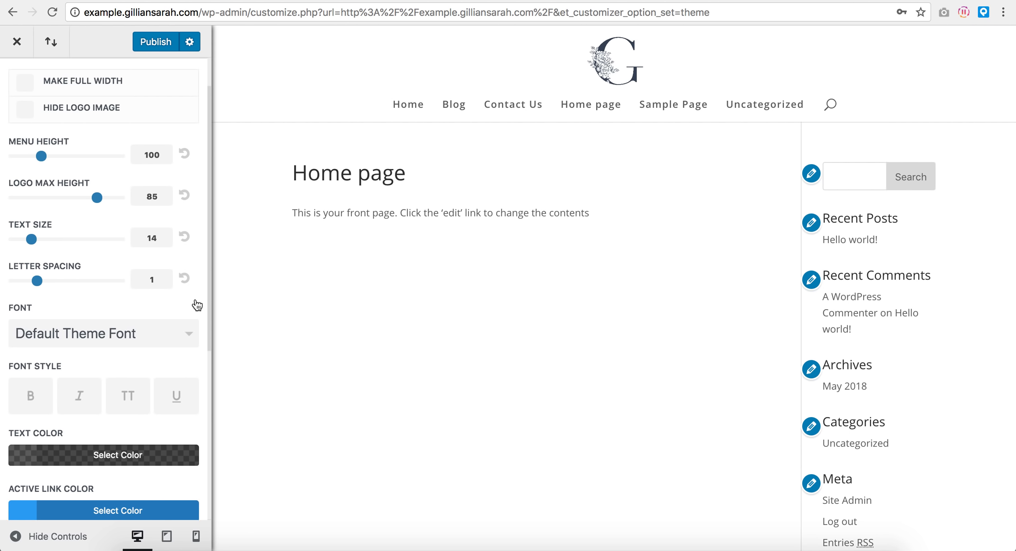
scroll("down", 3)
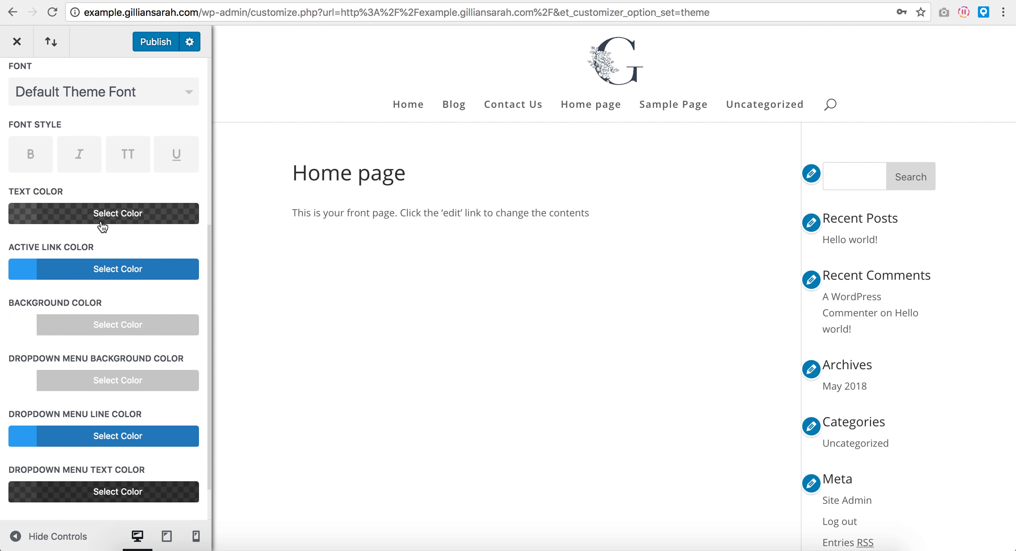
left_click(103, 213)
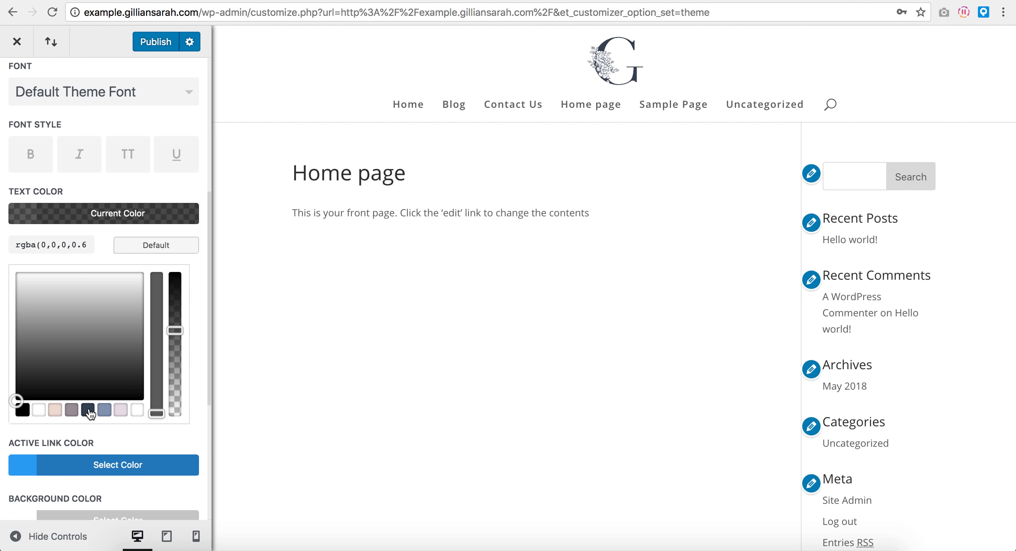
left_click(88, 409)
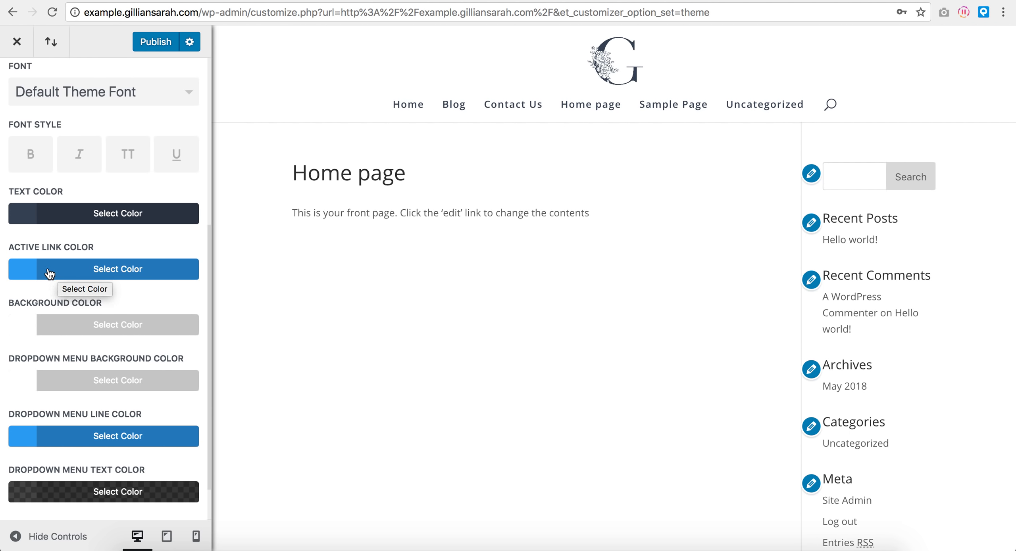
left_click(103, 269)
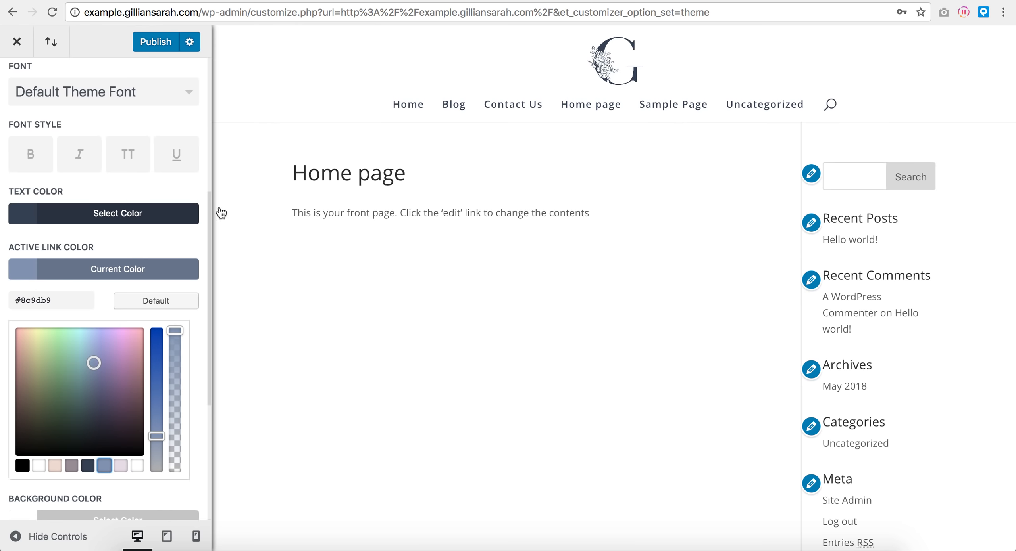
mouse_move(590, 105)
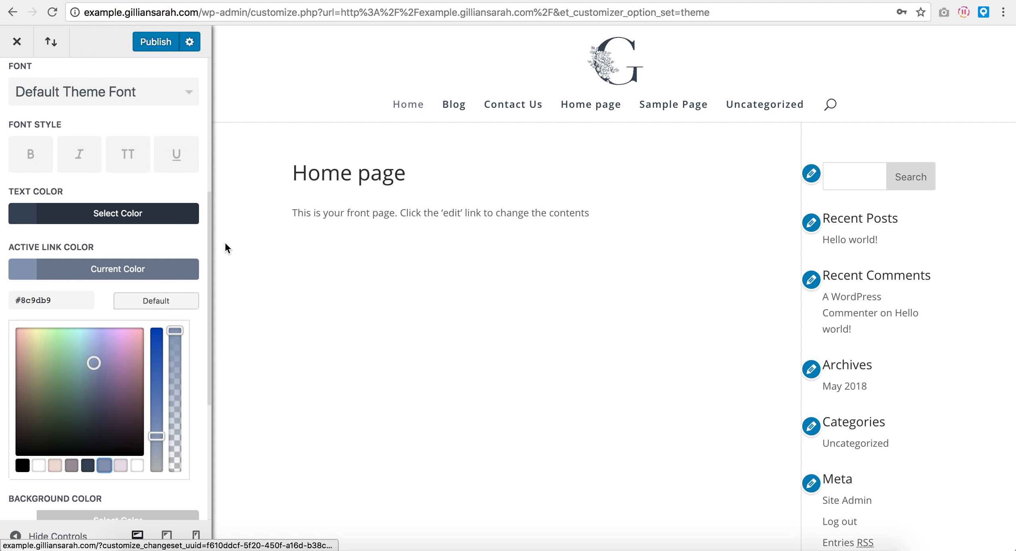
scroll("down", 3)
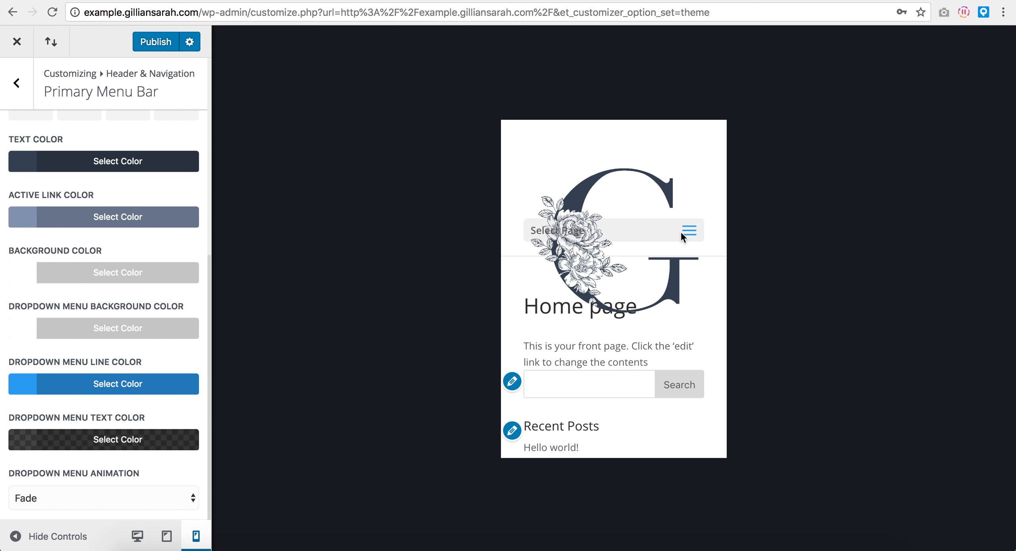
- Set the dropdown menu line colour to dark navy, check the phone preview, and uppercase the menu links
left_click(103, 384)
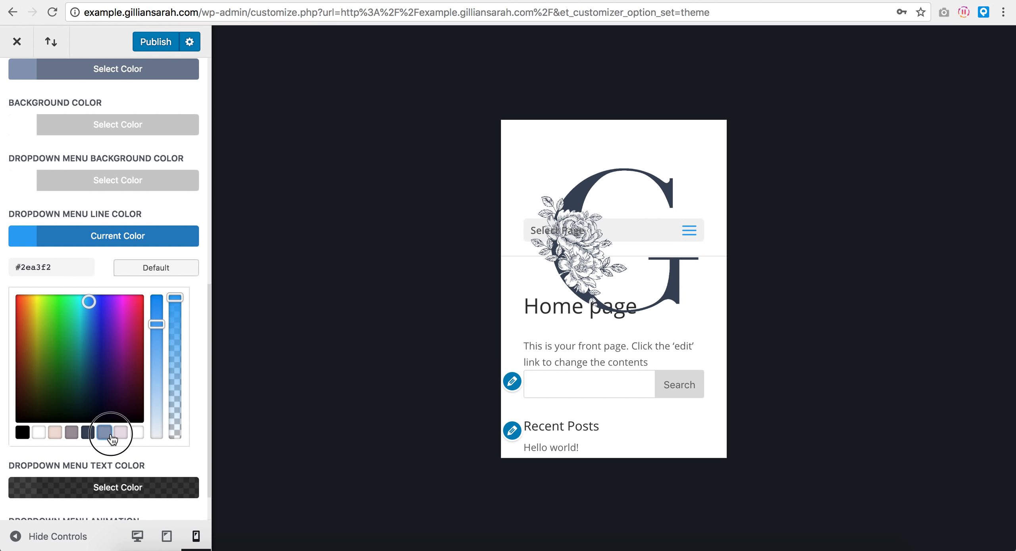
left_click(87, 433)
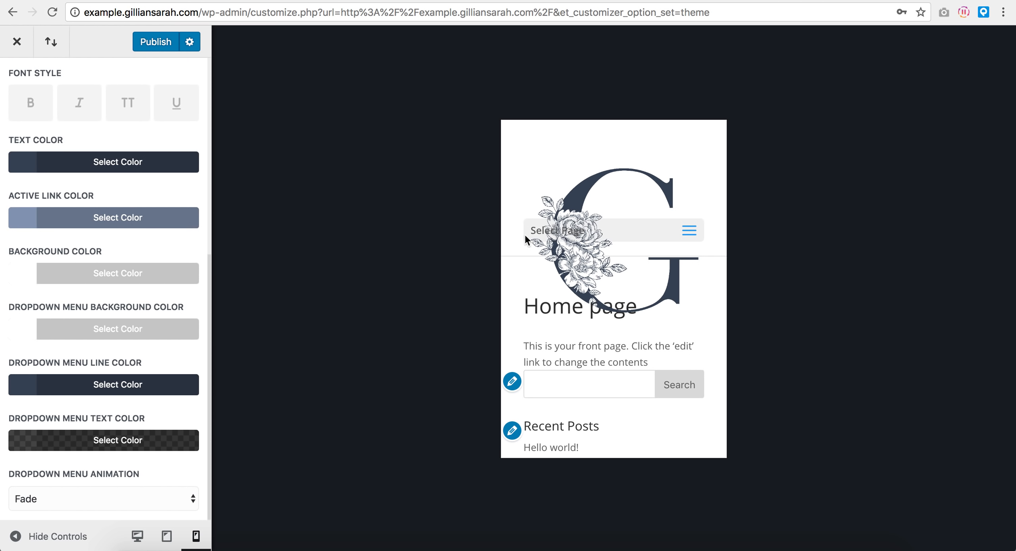
left_click(136, 536)
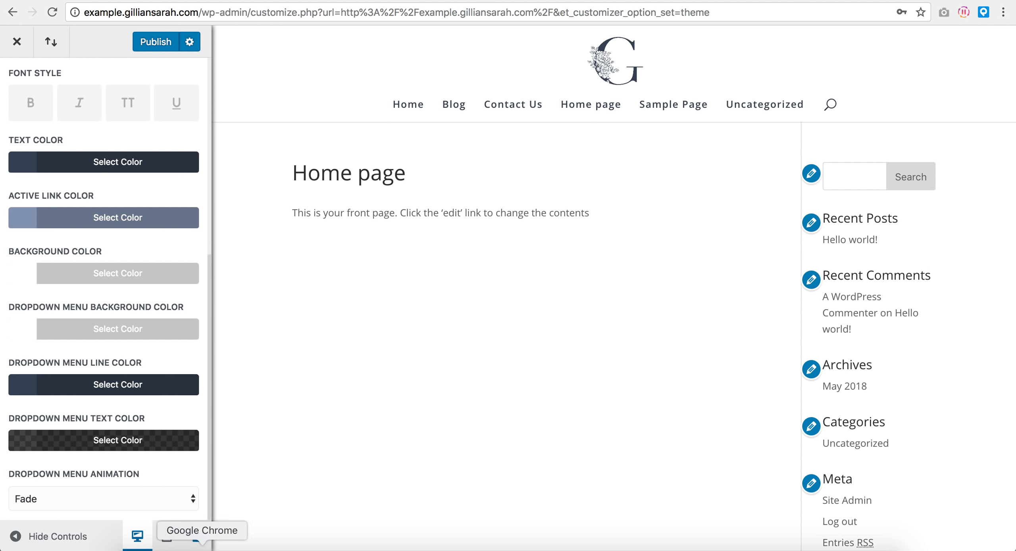
left_click(137, 537)
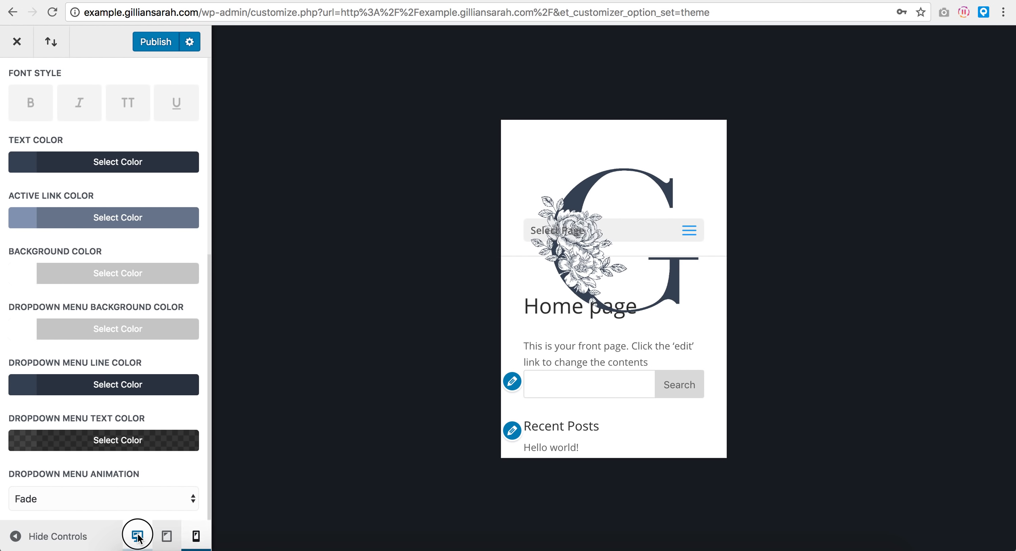
left_click(137, 535)
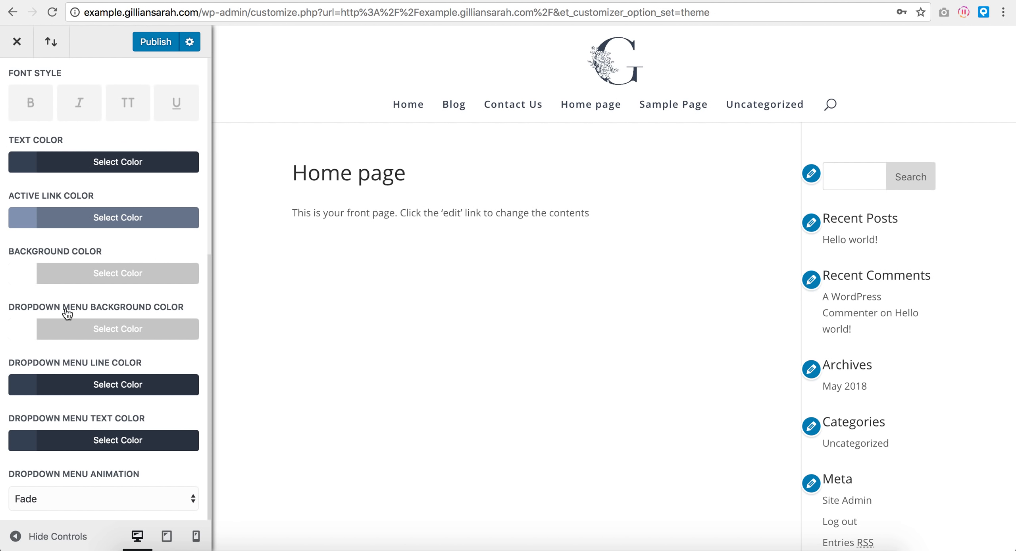
mouse_move(110, 354)
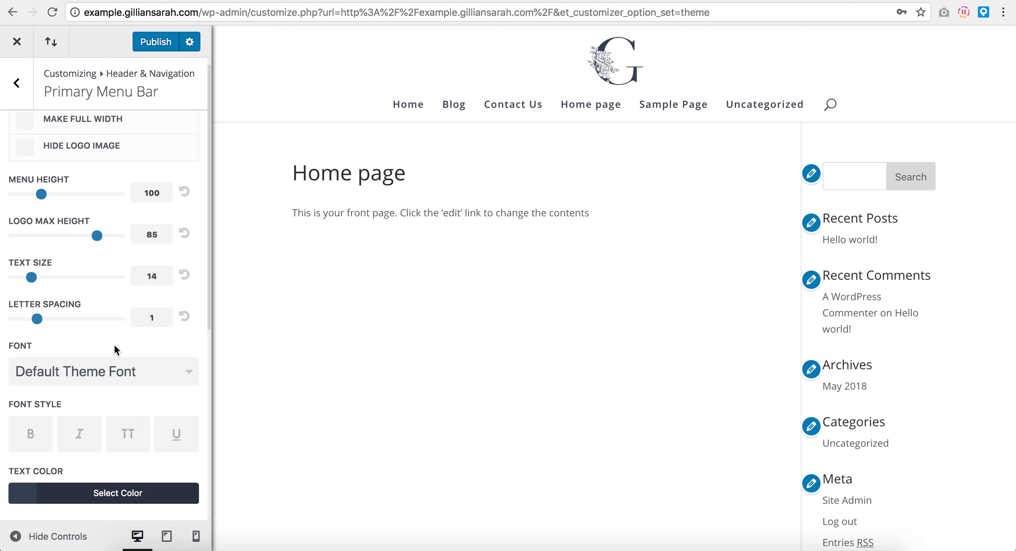
left_click(127, 434)
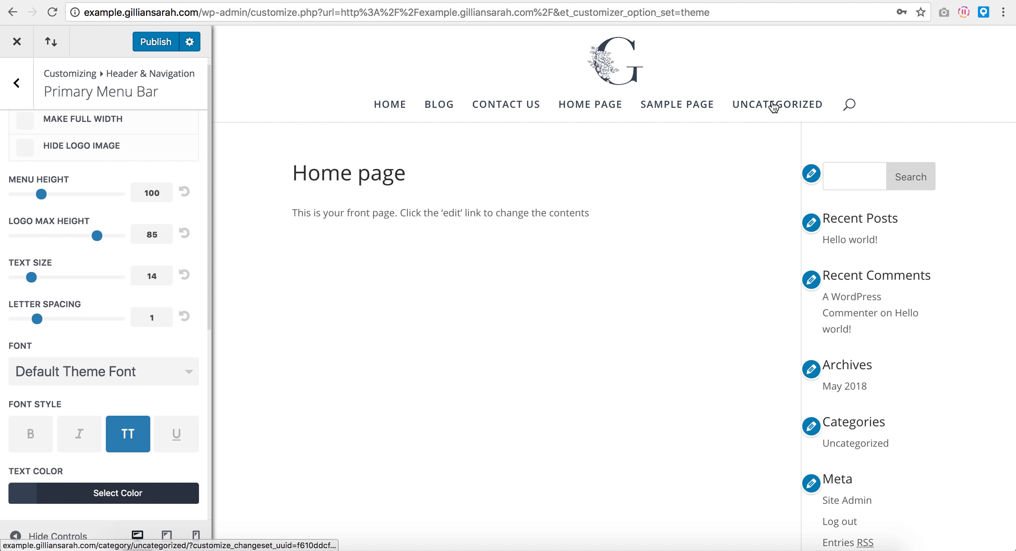
mouse_move(54, 501)
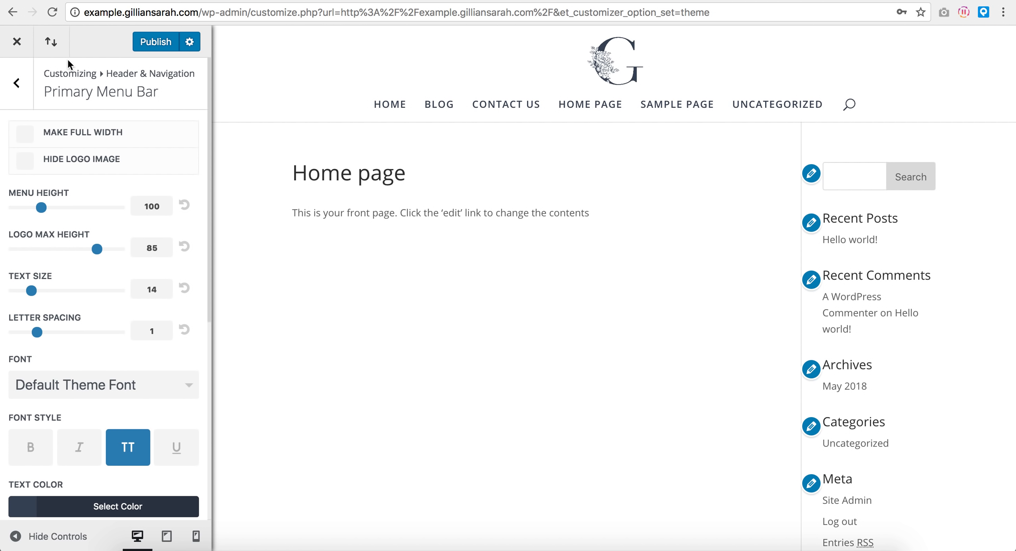
- Go back to the Customizer root and open General Settings
left_click(16, 83)
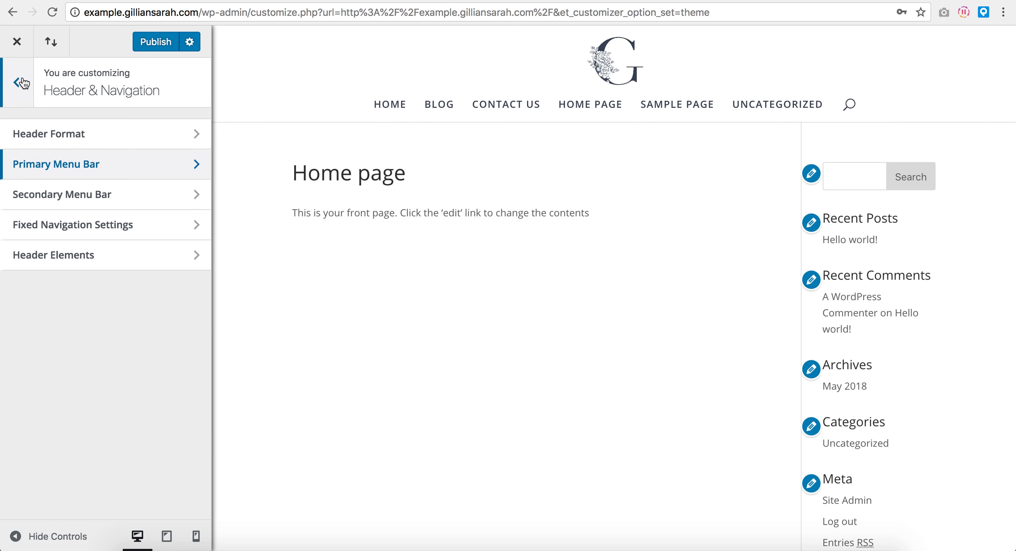
left_click(18, 83)
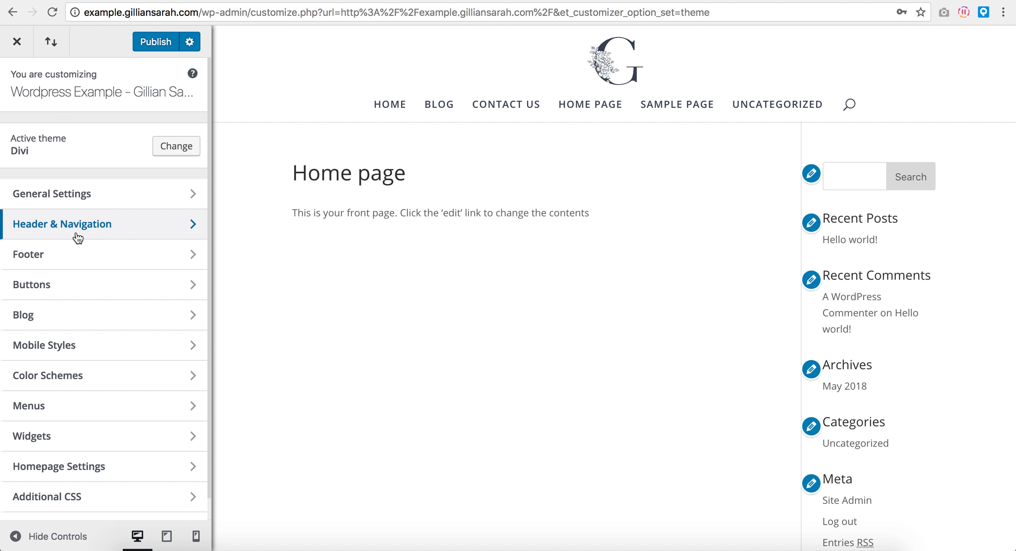
left_click(51, 193)
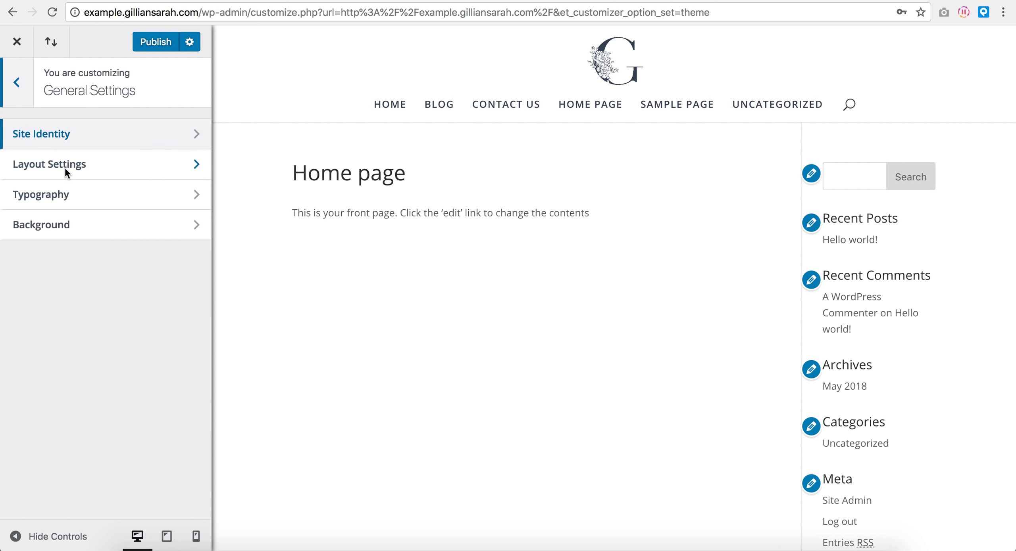
- Under Typography, choose Playfair Display as the Header Font
left_click(40, 195)
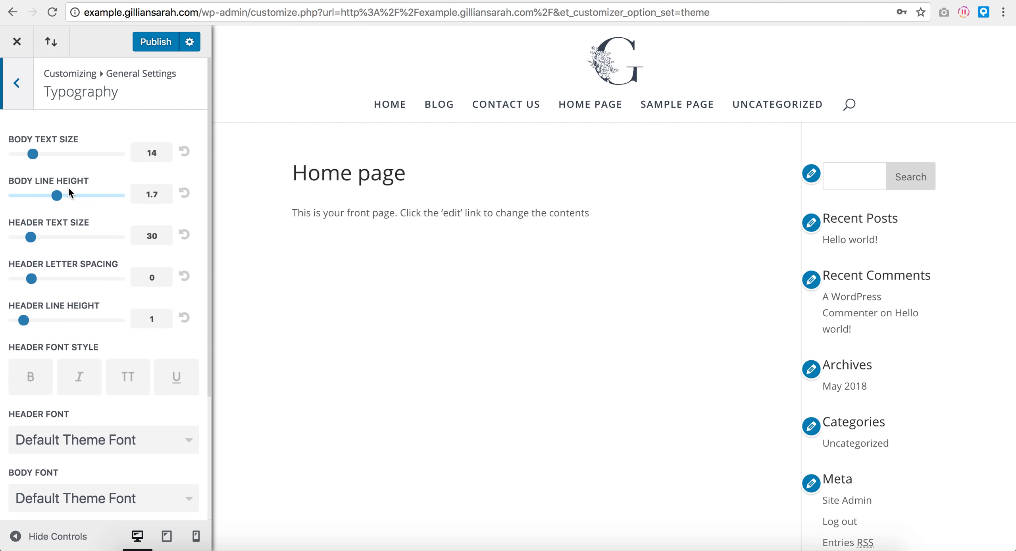
scroll("down", 3)
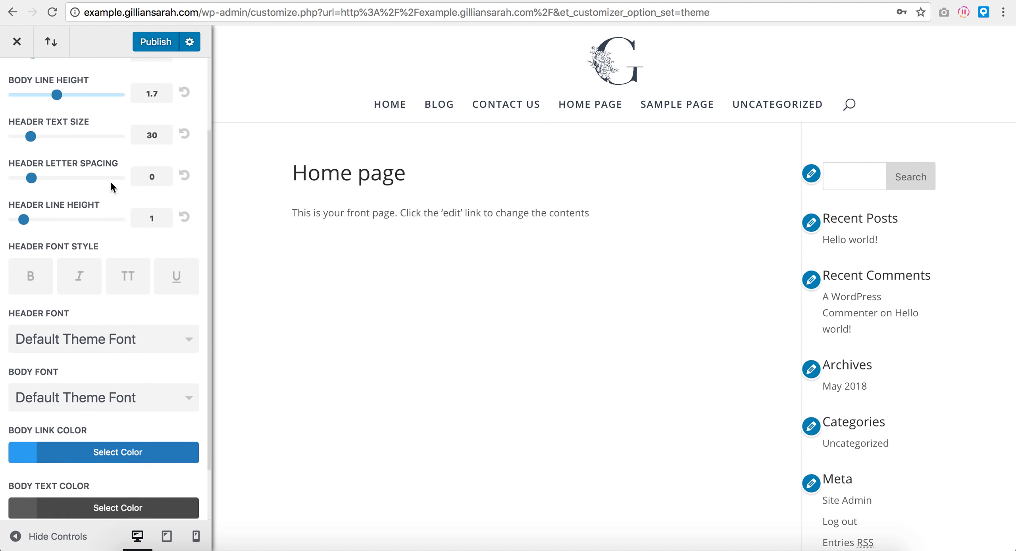
left_click(103, 339)
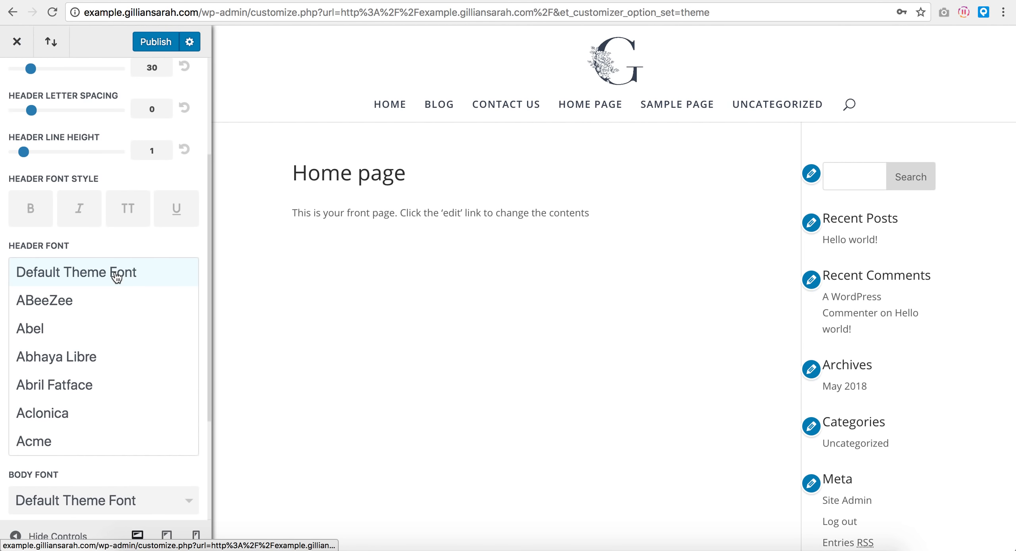
scroll("down", 3)
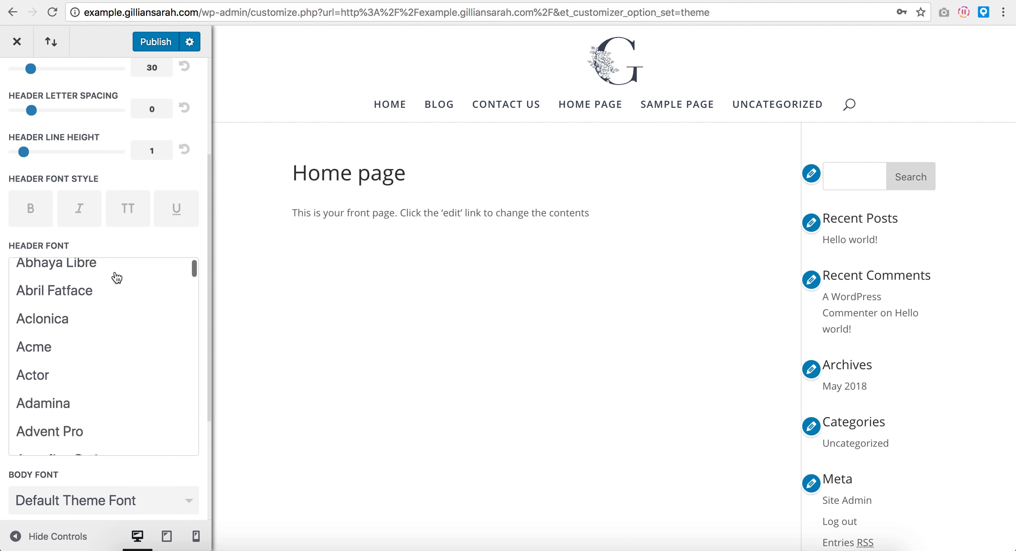
scroll("down", 3)
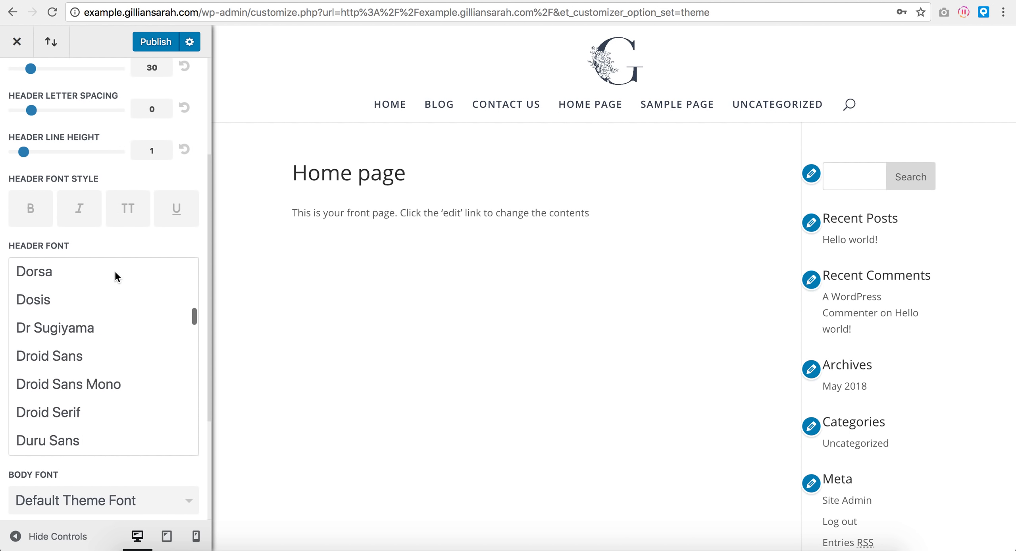
scroll("down", 3)
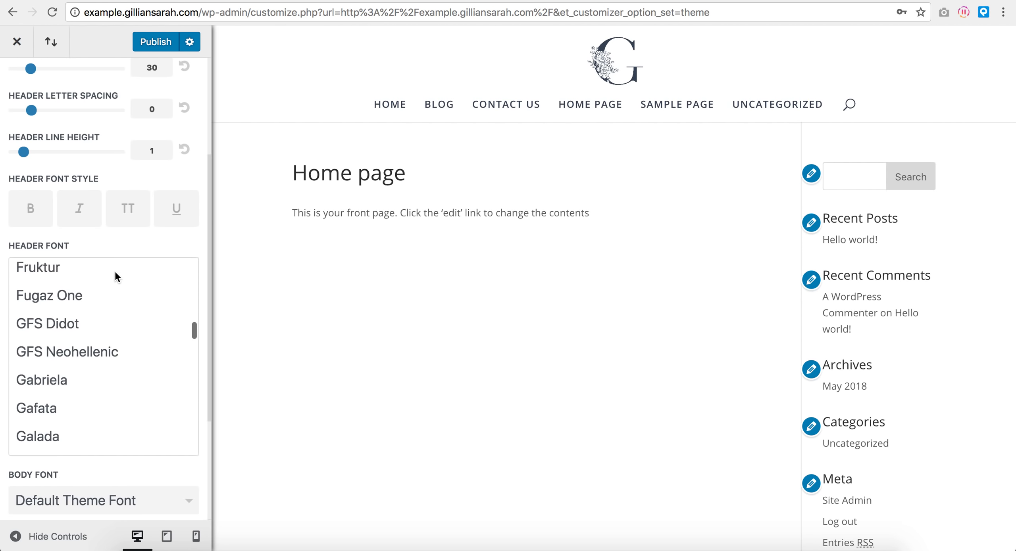
scroll("down", 3)
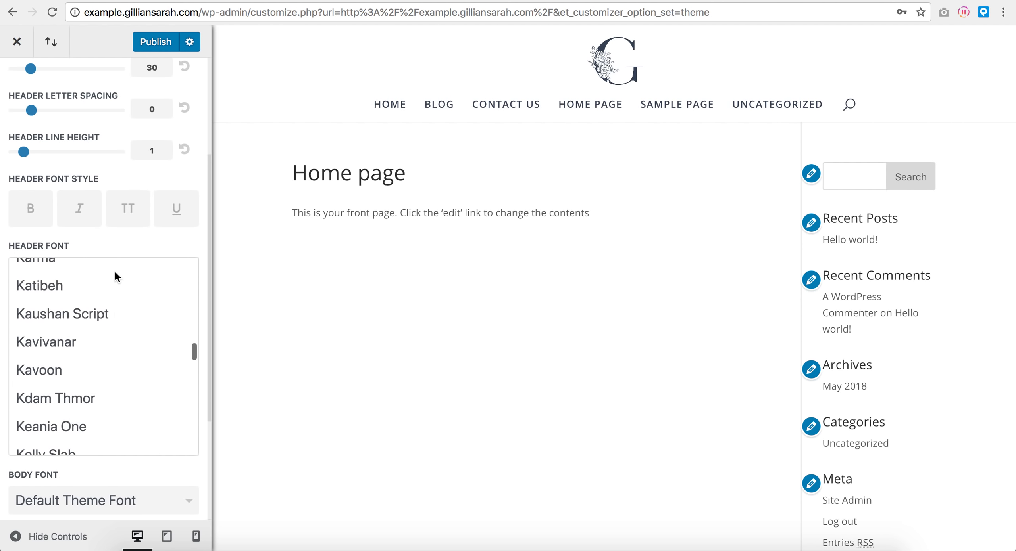
scroll("down", 3)
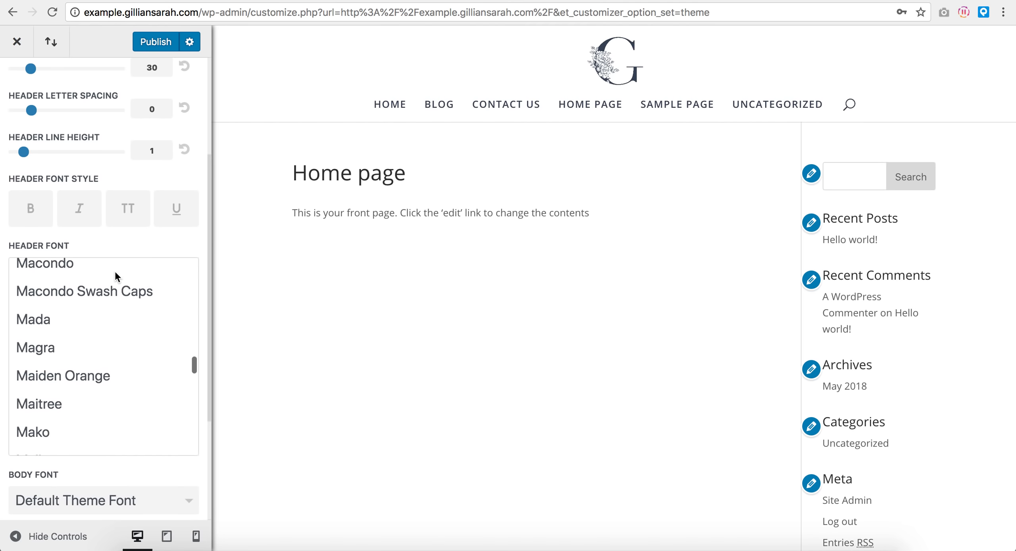
scroll("down", 3)
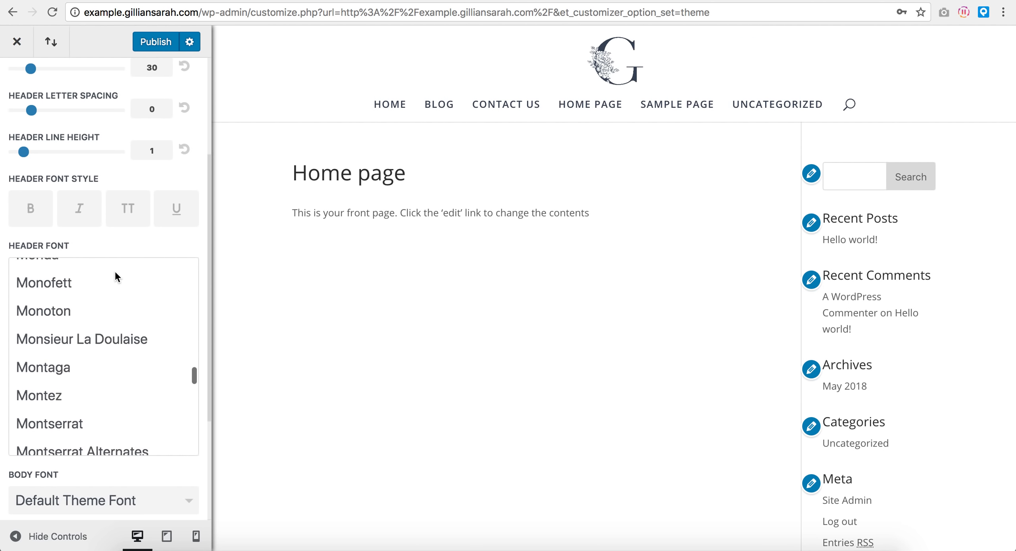
scroll("down", 3)
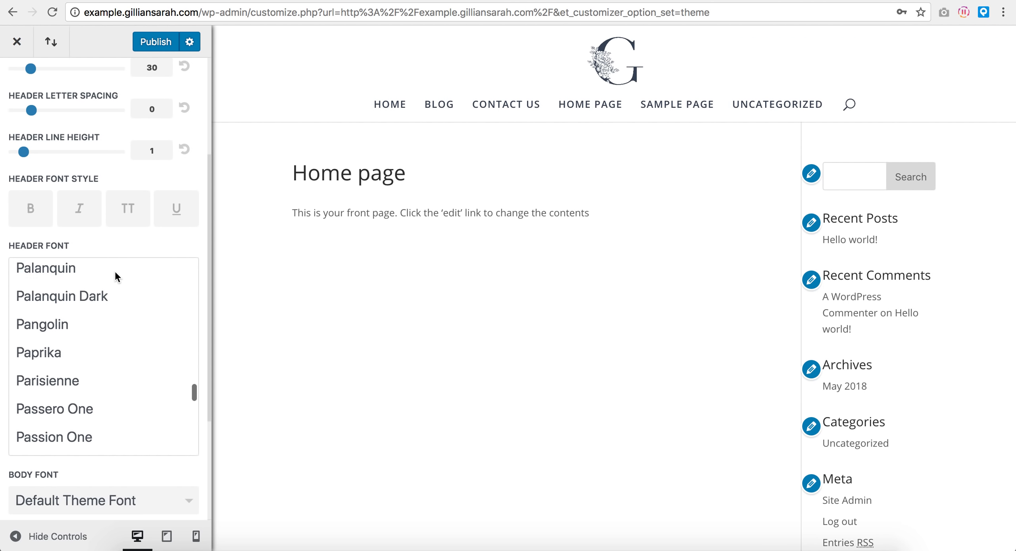
scroll("down", 3)
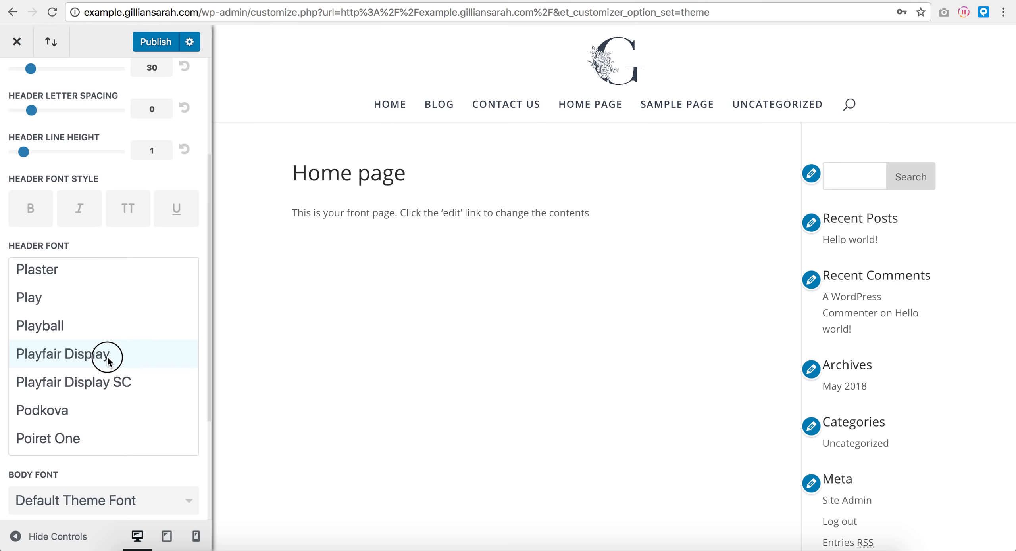
left_click(63, 354)
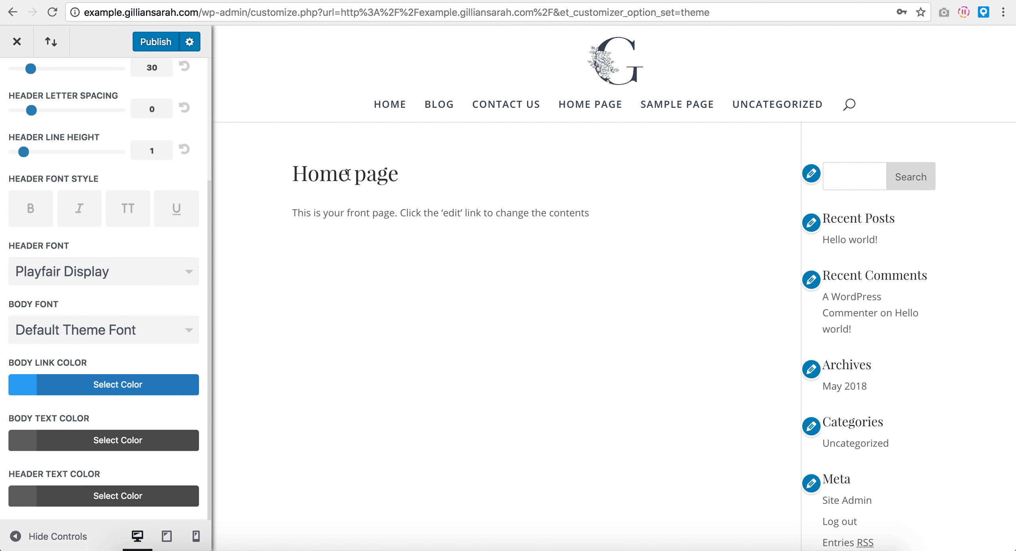
- Set Lato as body font with slate-blue links, dark navy body text and palette header text colour
left_click(103, 329)
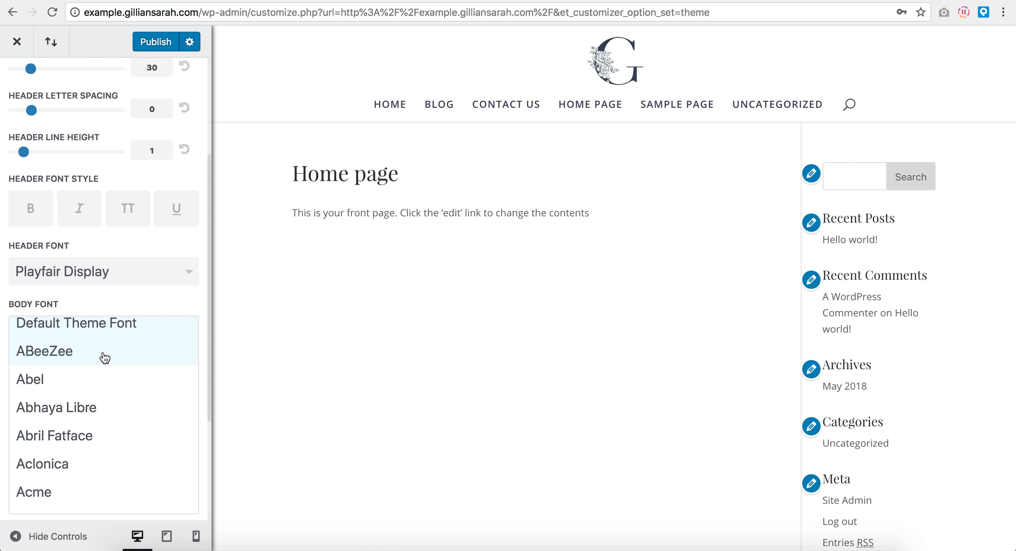
scroll("down", 3)
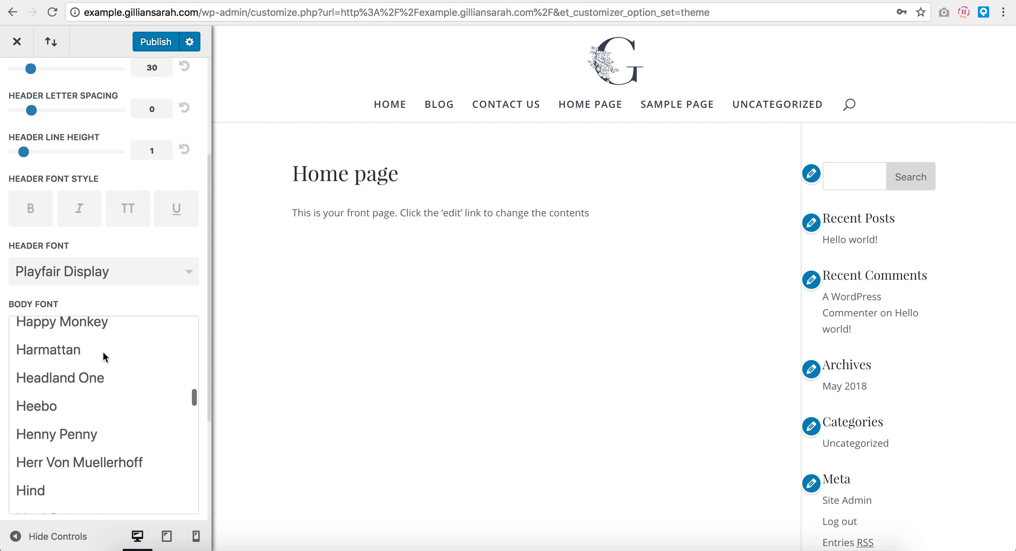
scroll("down", 3)
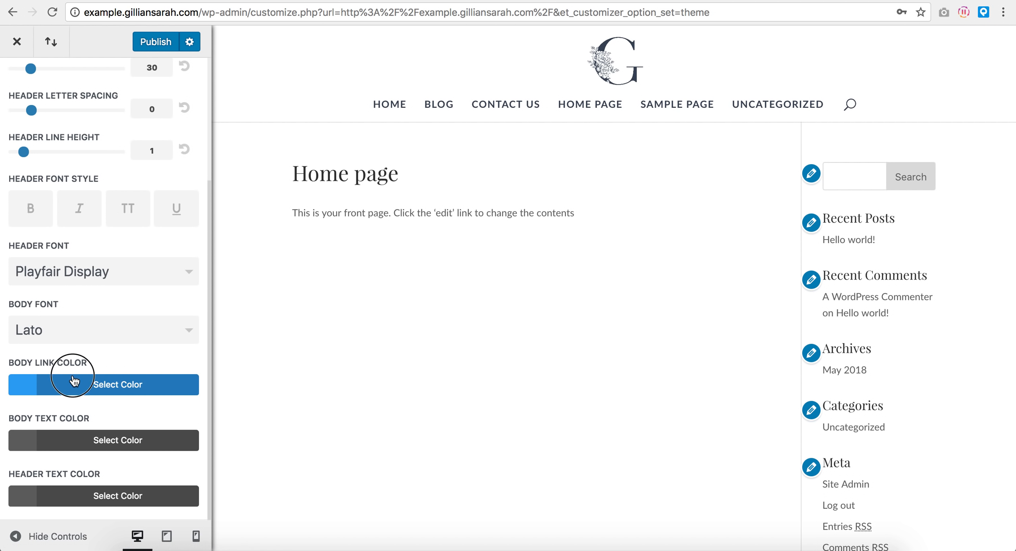
left_click(118, 385)
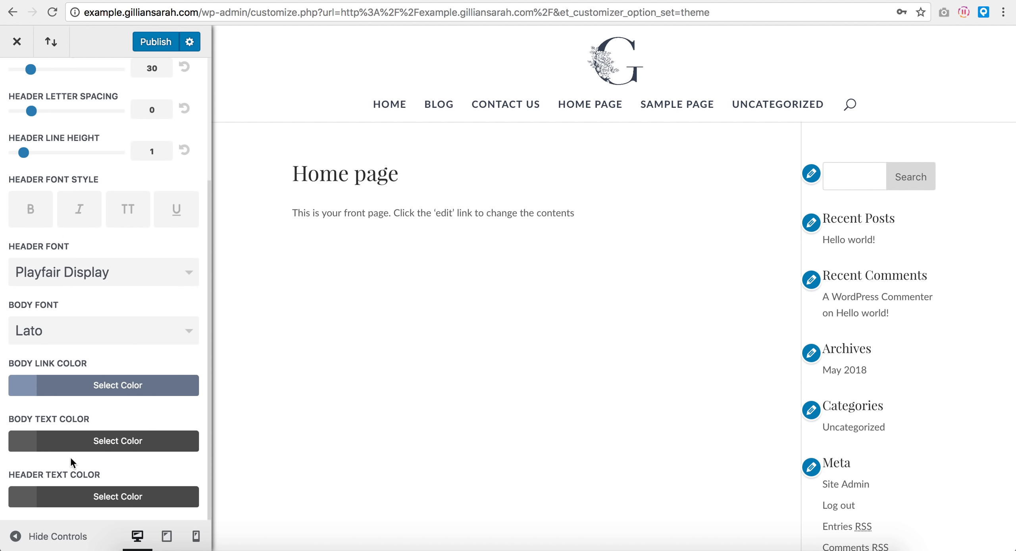
left_click(104, 441)
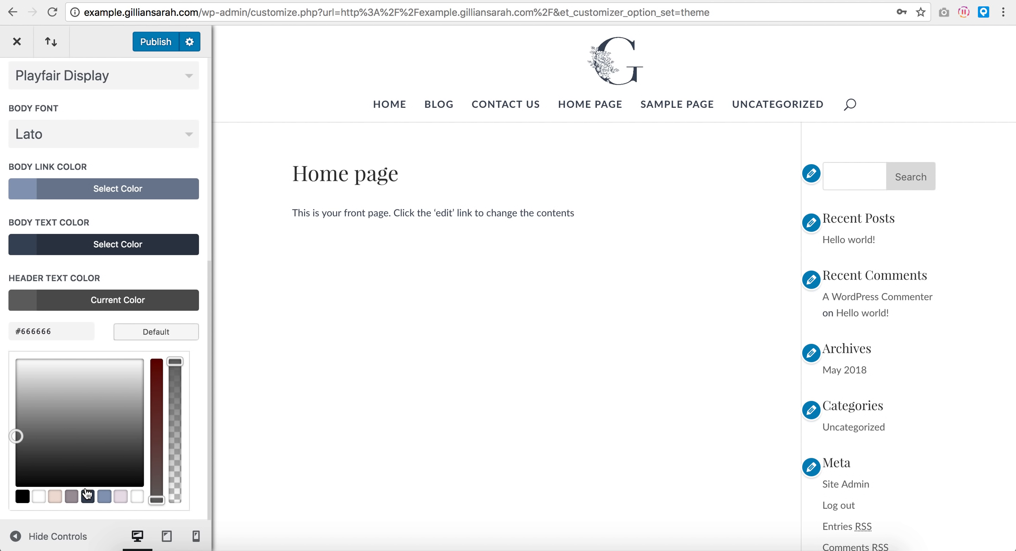
left_click(87, 496)
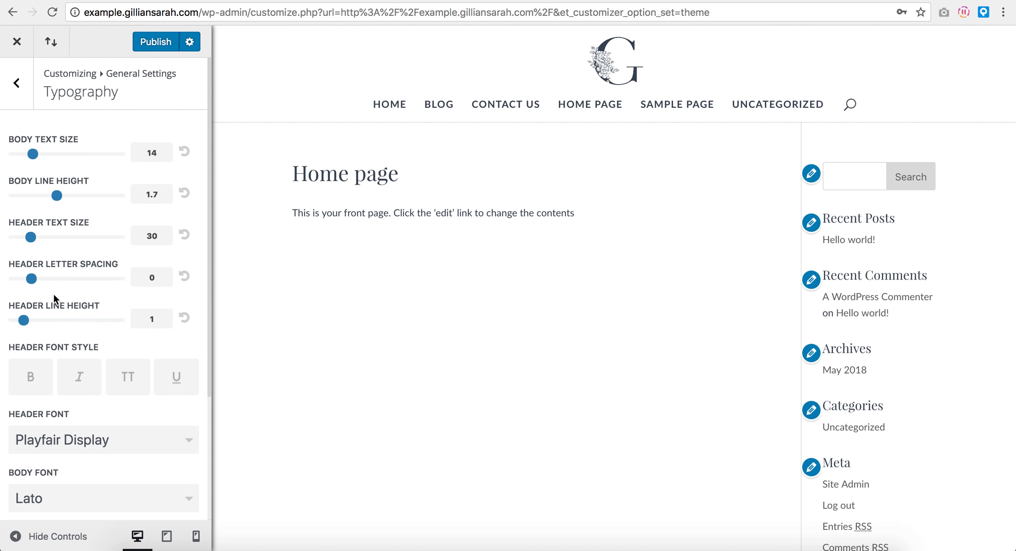
- Move from Typography to Header & Navigation and review the Primary Menu Bar colours
left_click(15, 83)
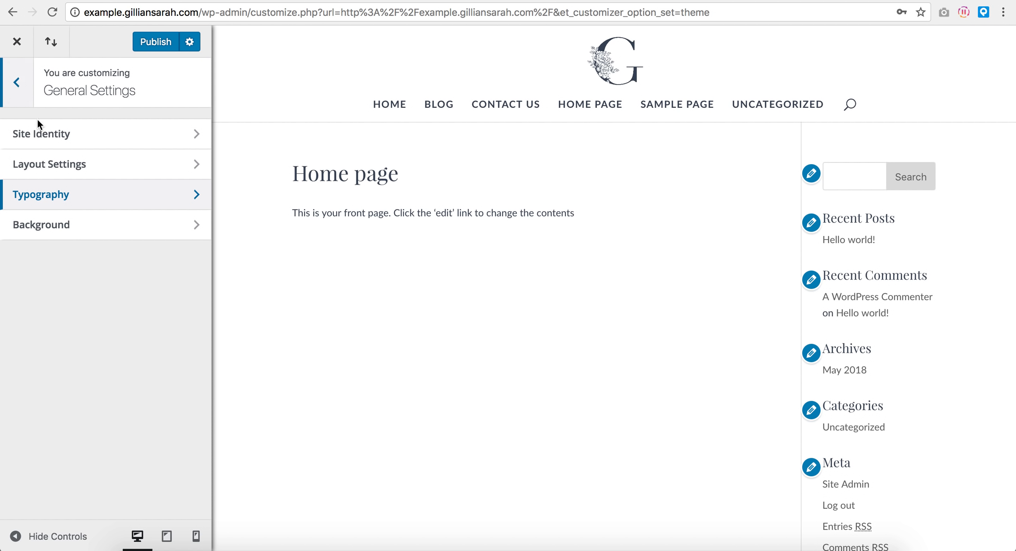
left_click(17, 83)
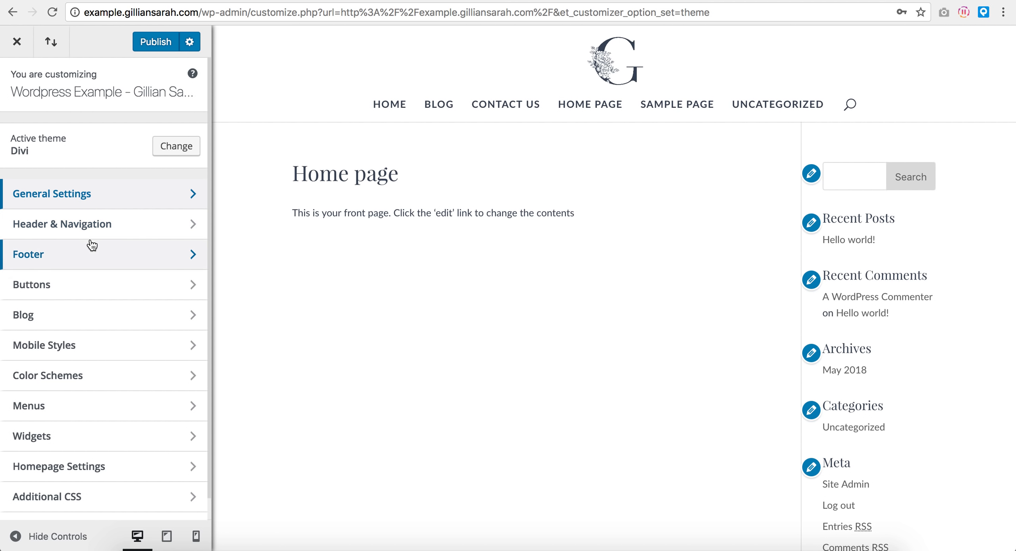
left_click(62, 224)
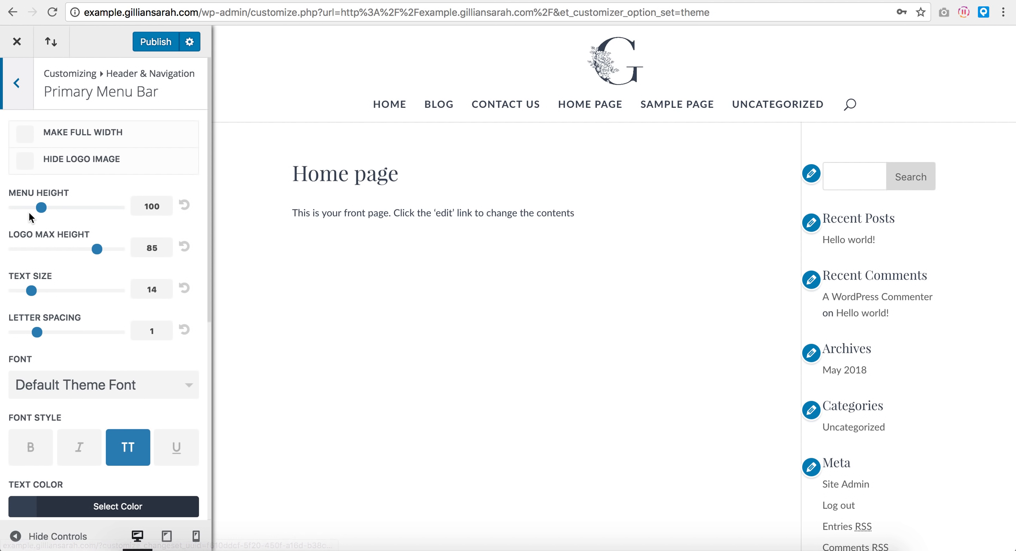
scroll("down", 3)
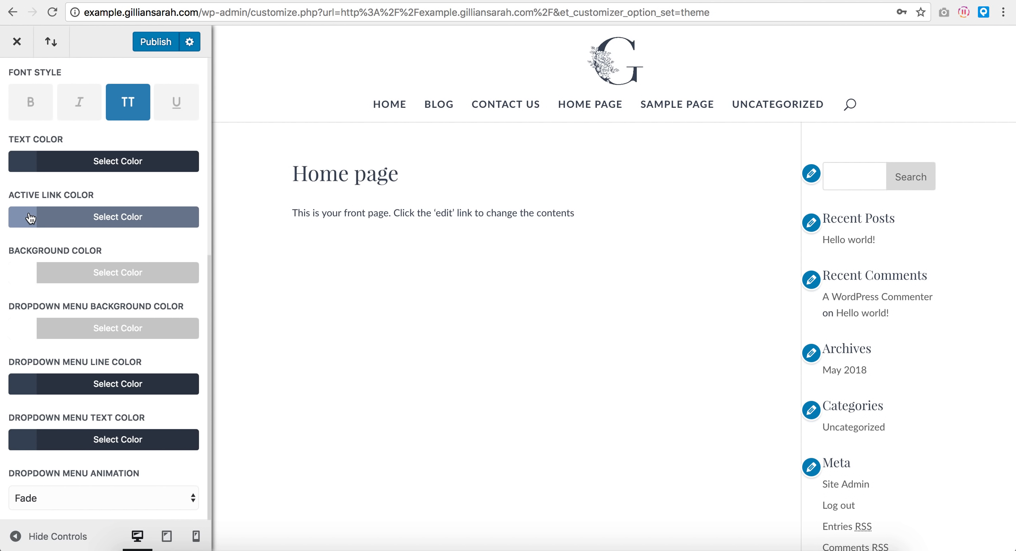
mouse_move(29, 217)
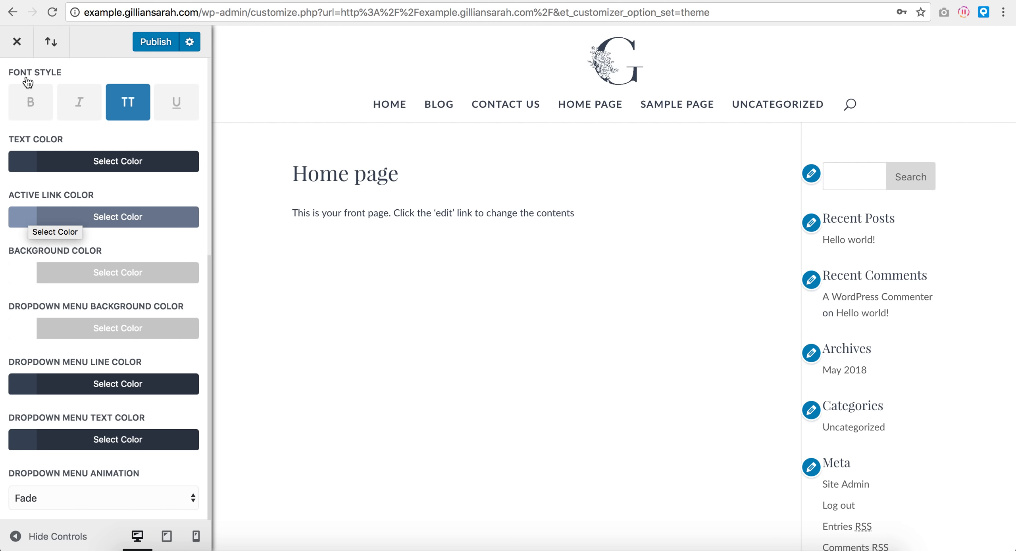
left_click(17, 83)
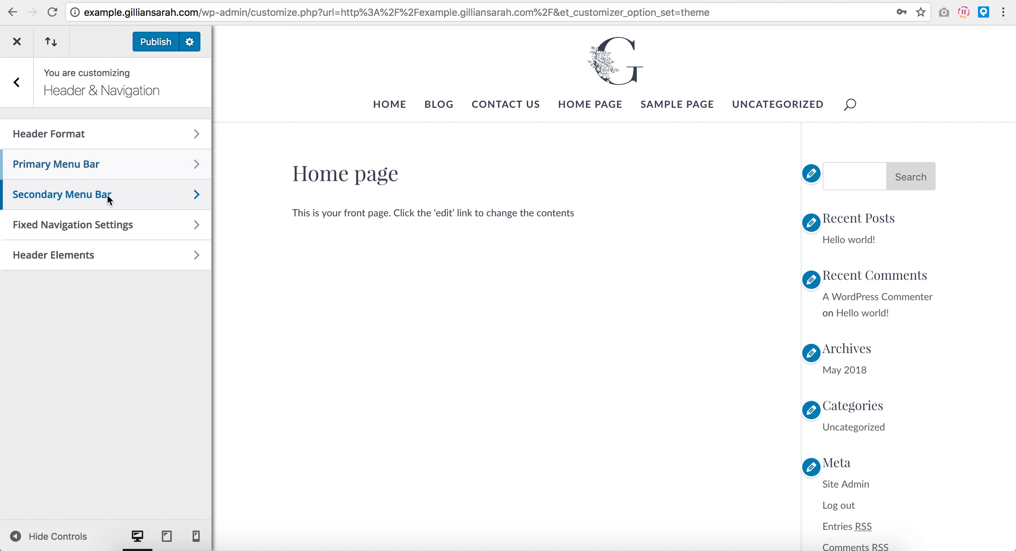
- Look through the Secondary Menu Bar options, then leave them
left_click(61, 194)
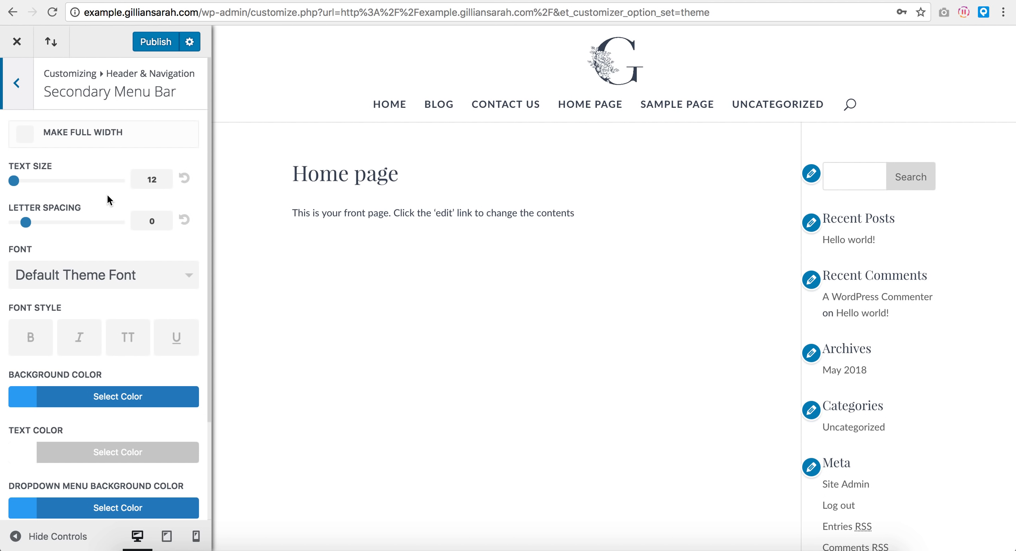
mouse_move(371, 101)
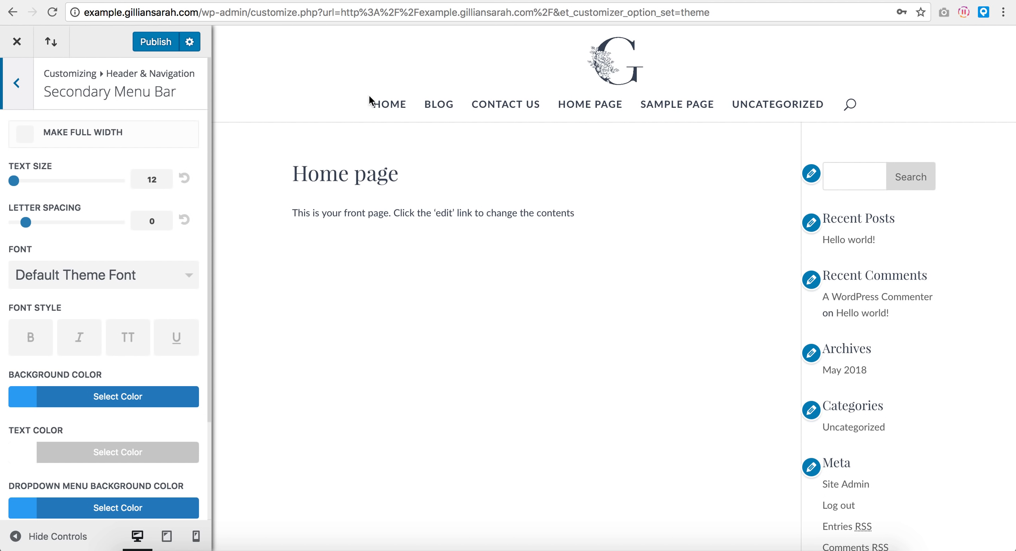
mouse_move(453, 37)
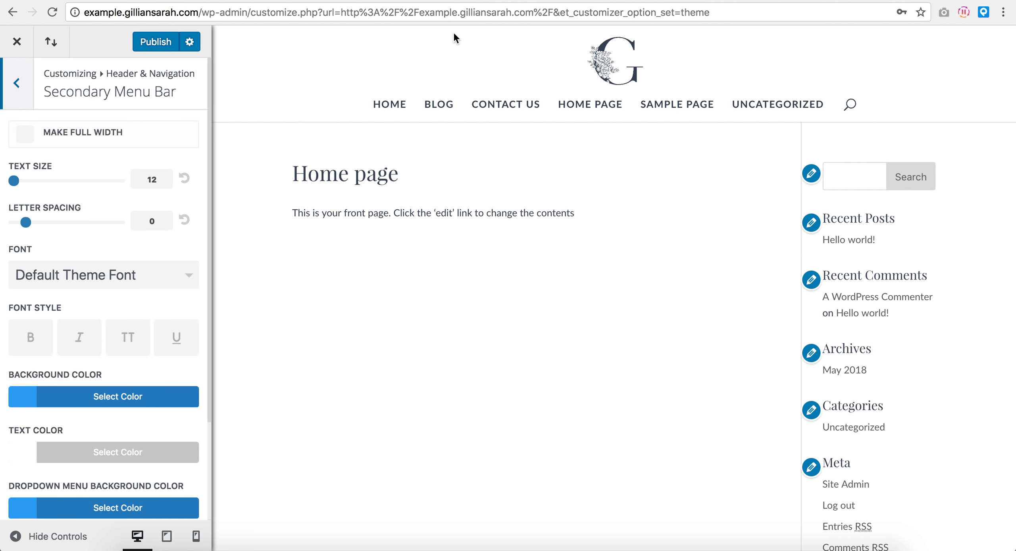
scroll("down", 3)
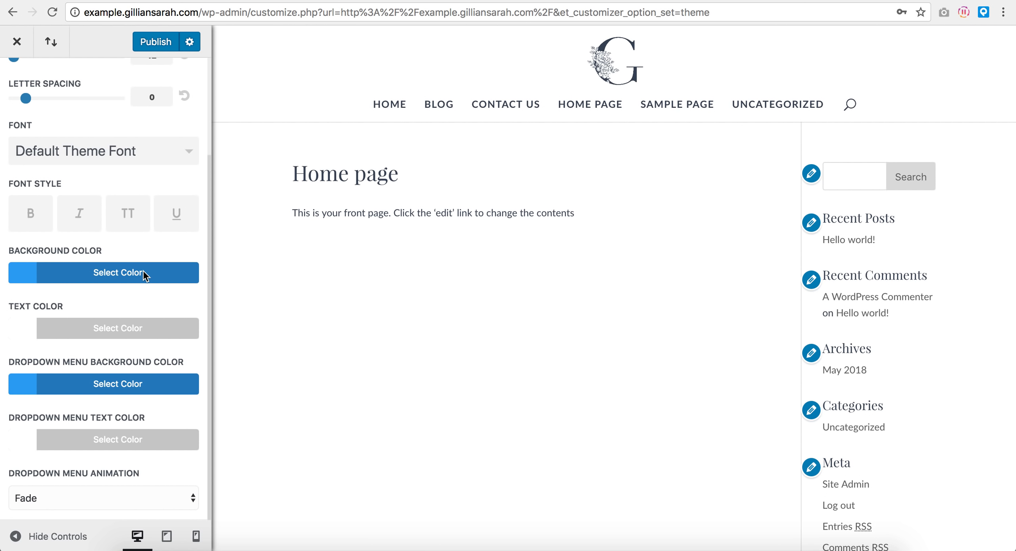
mouse_move(94, 277)
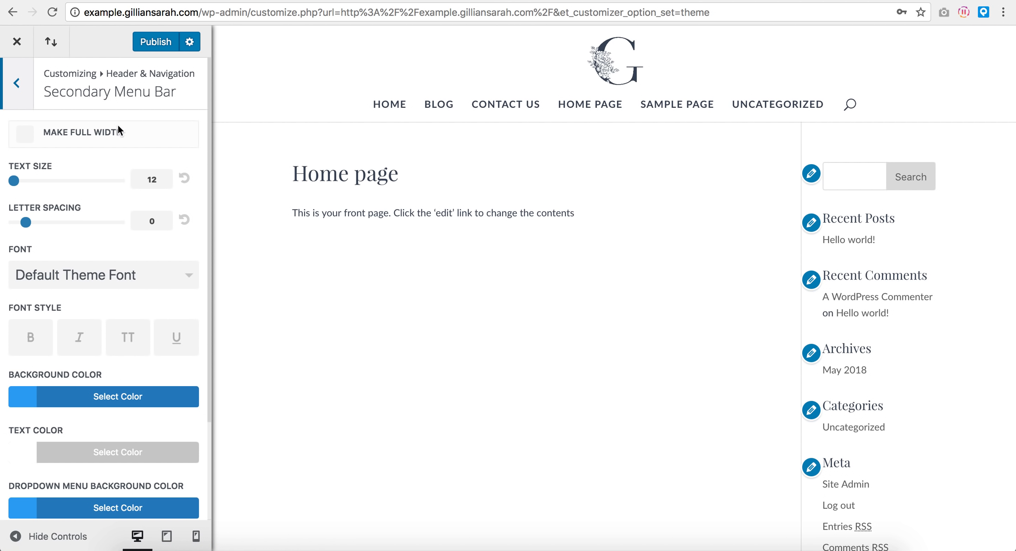
mouse_move(33, 95)
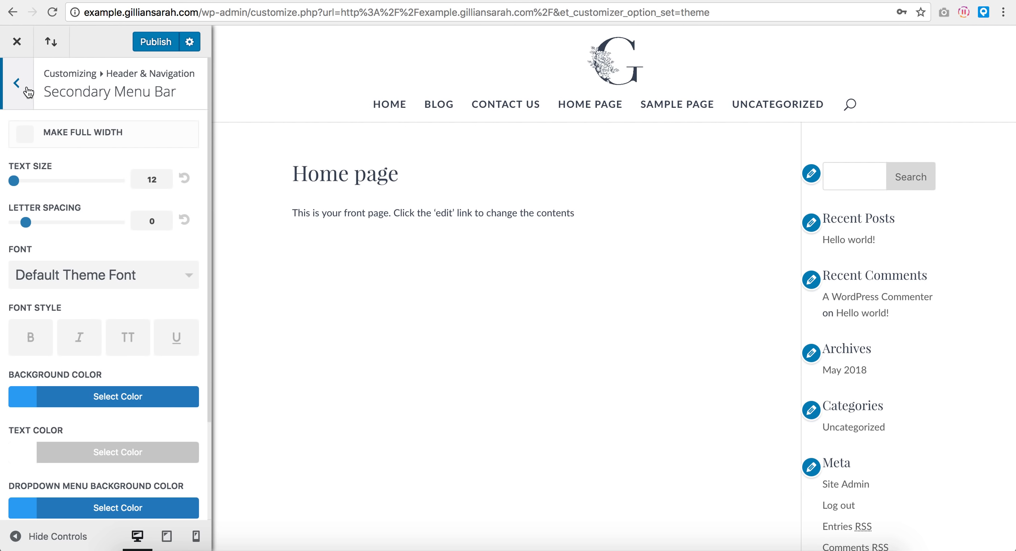
left_click(14, 84)
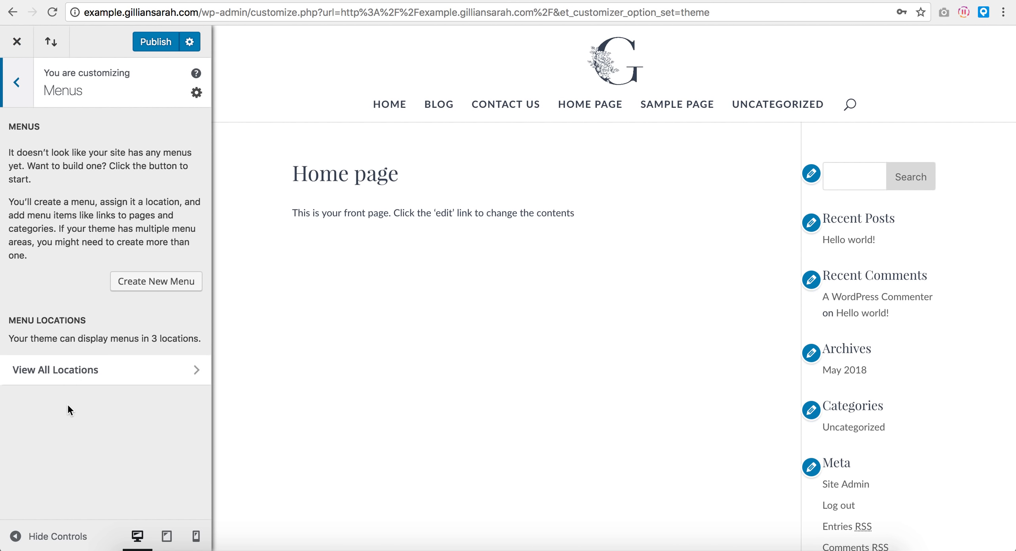
- Create a menu named 'Primary' assigned to the Primary Menu location
left_click(155, 281)
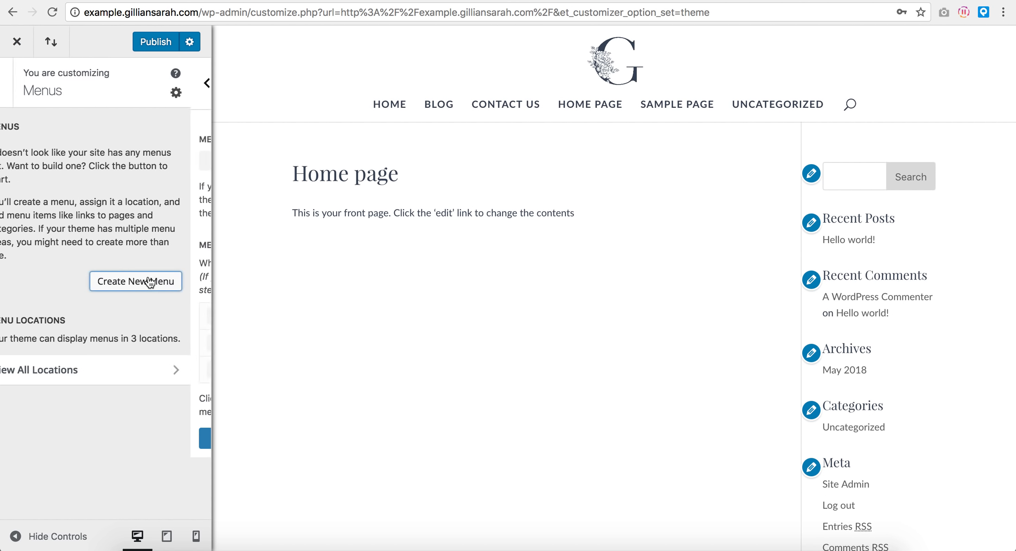
left_click(136, 281)
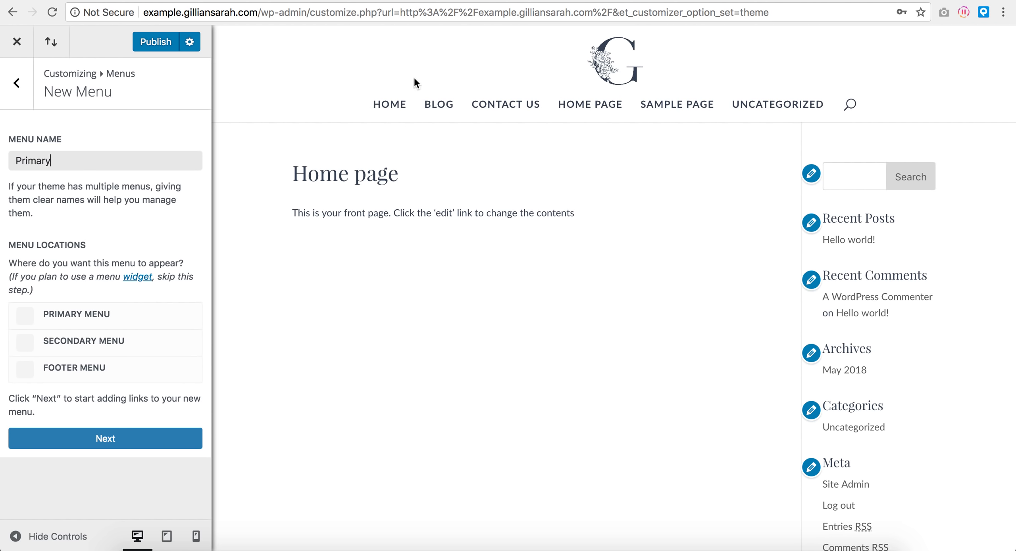
mouse_move(51, 188)
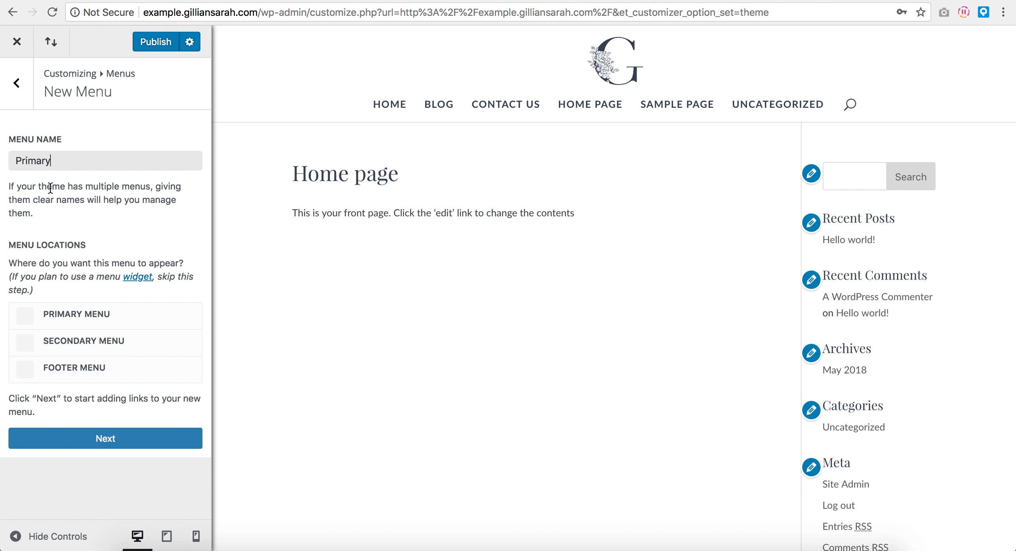
left_click(24, 316)
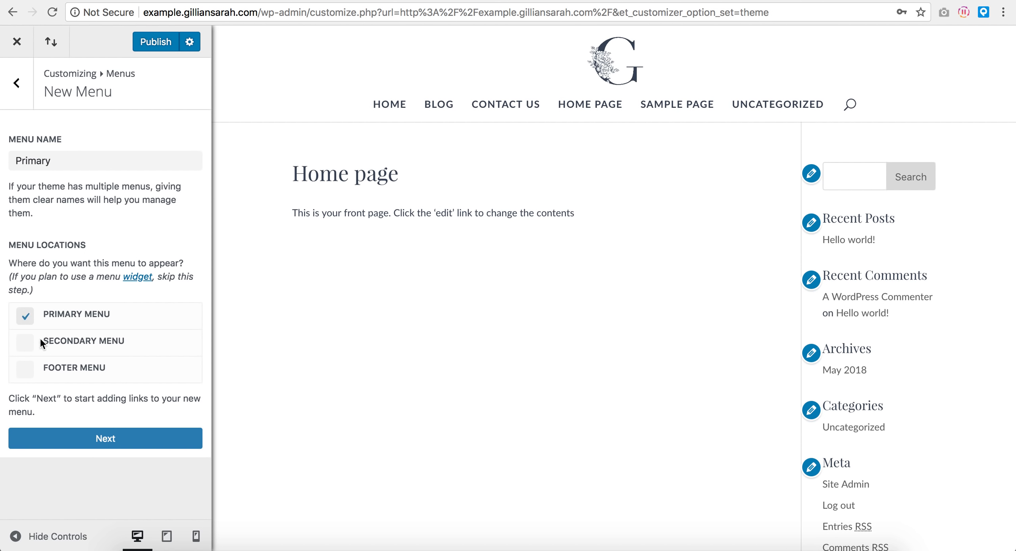
left_click(105, 439)
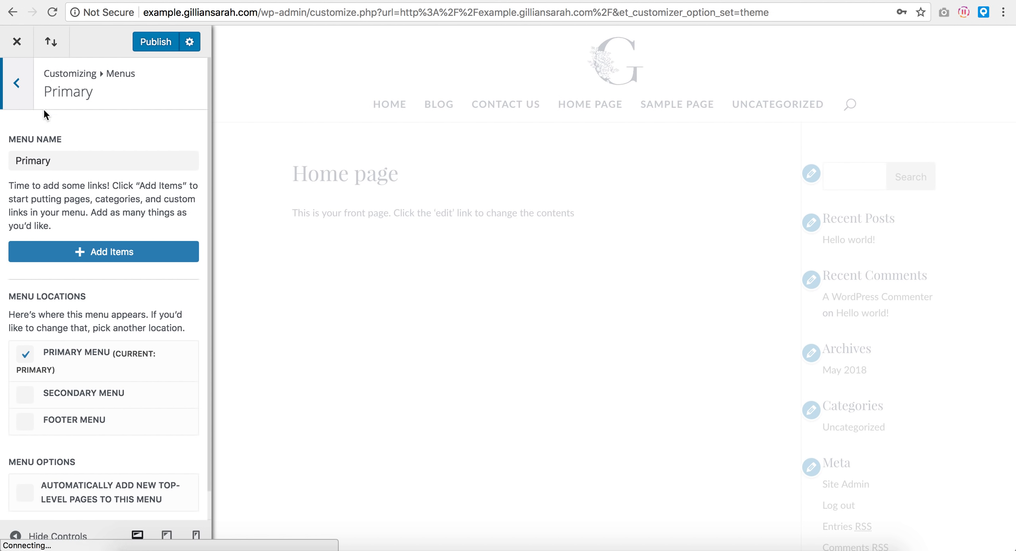
scroll("down", 3)
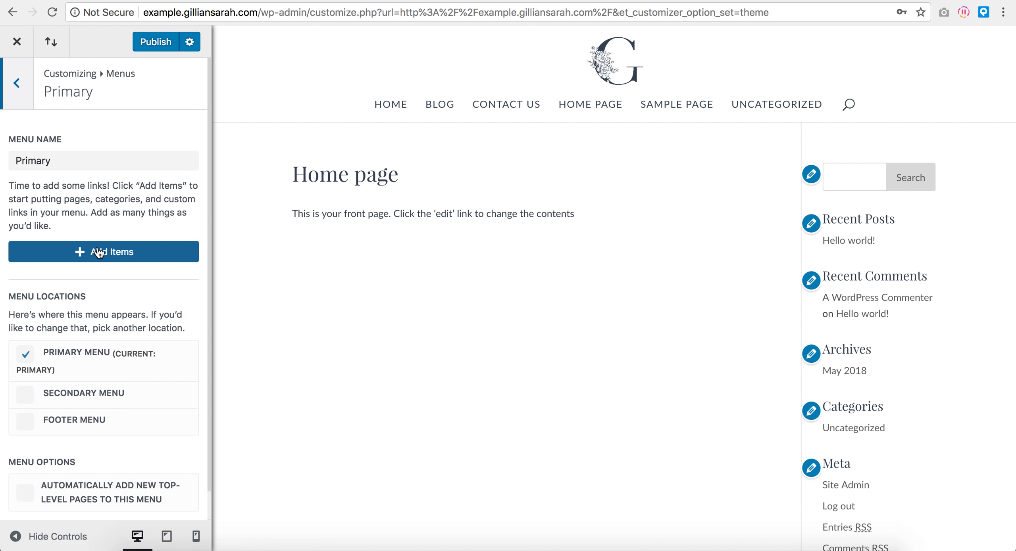
- Add the Home and Blog page links to the Primary menu
left_click(103, 252)
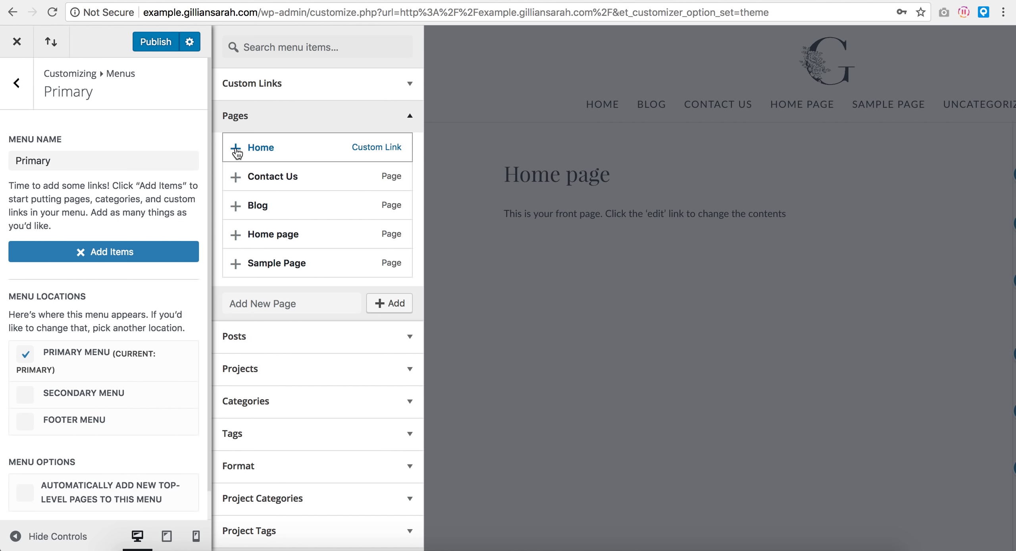
left_click(260, 148)
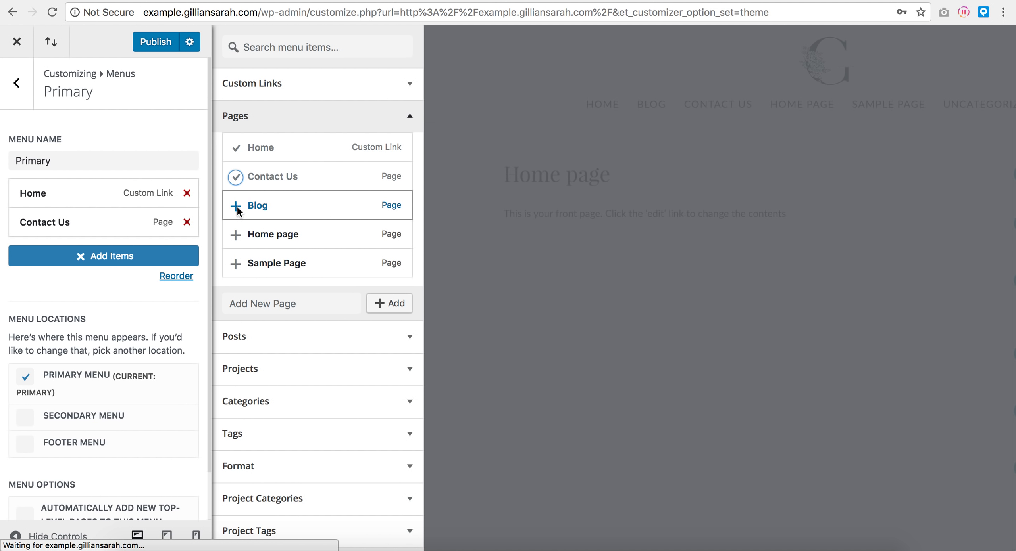
left_click(236, 206)
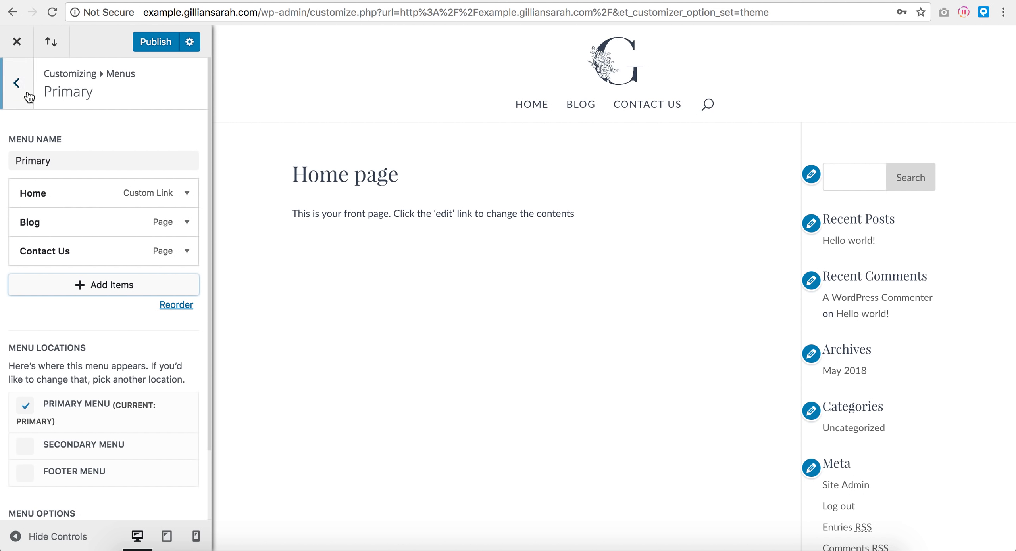
- Create a 'Secondary' menu for the Secondary Menu location holding a Home link
left_click(17, 83)
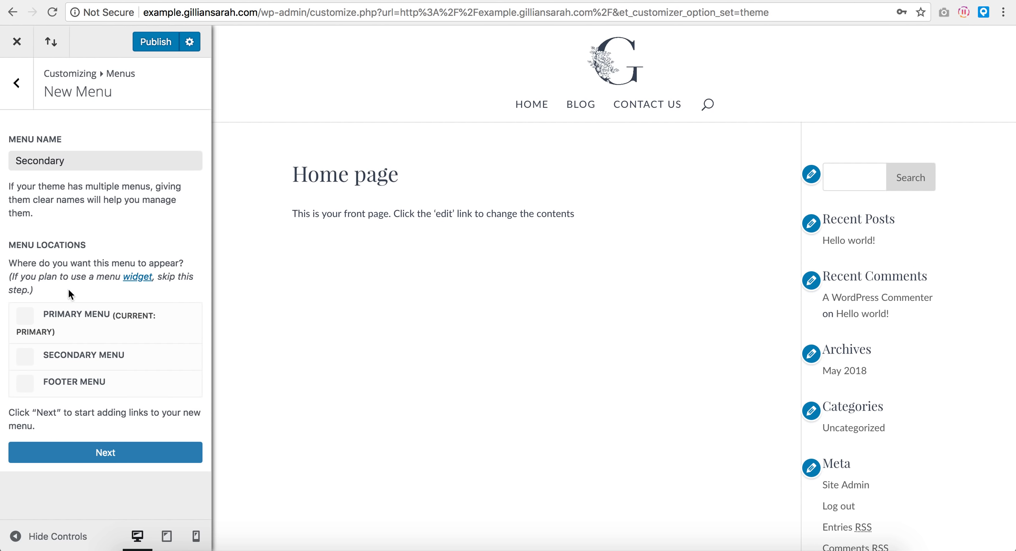
left_click(25, 355)
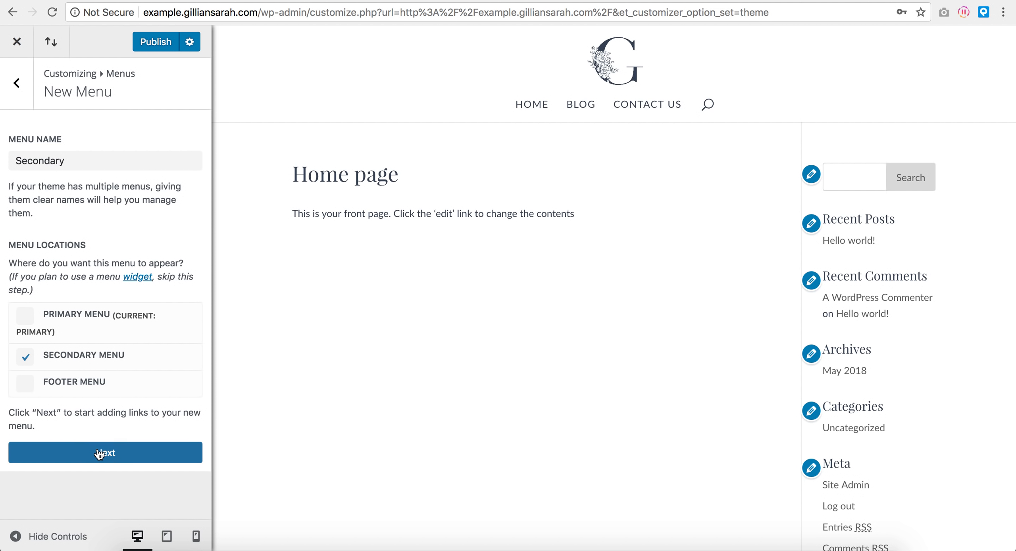
left_click(105, 453)
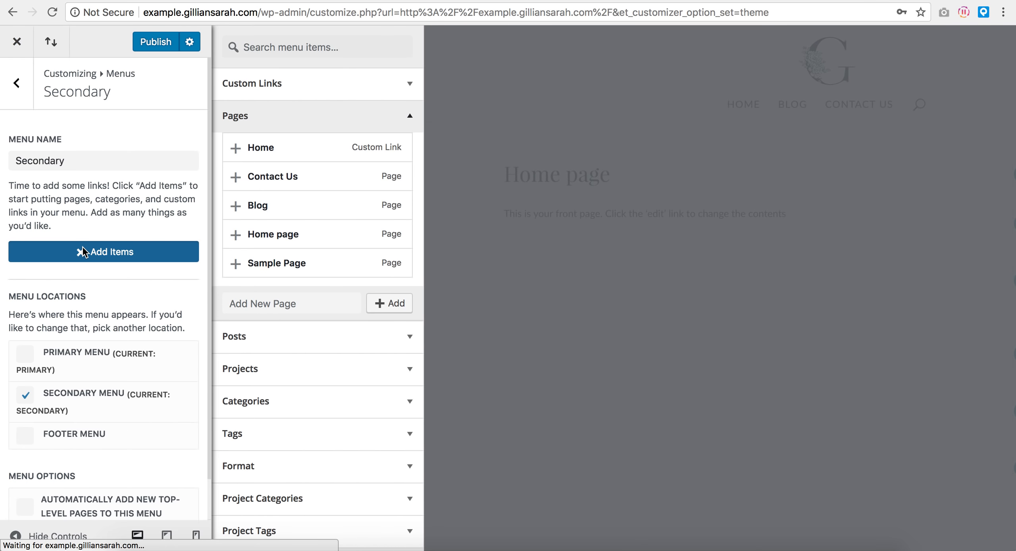
left_click(236, 147)
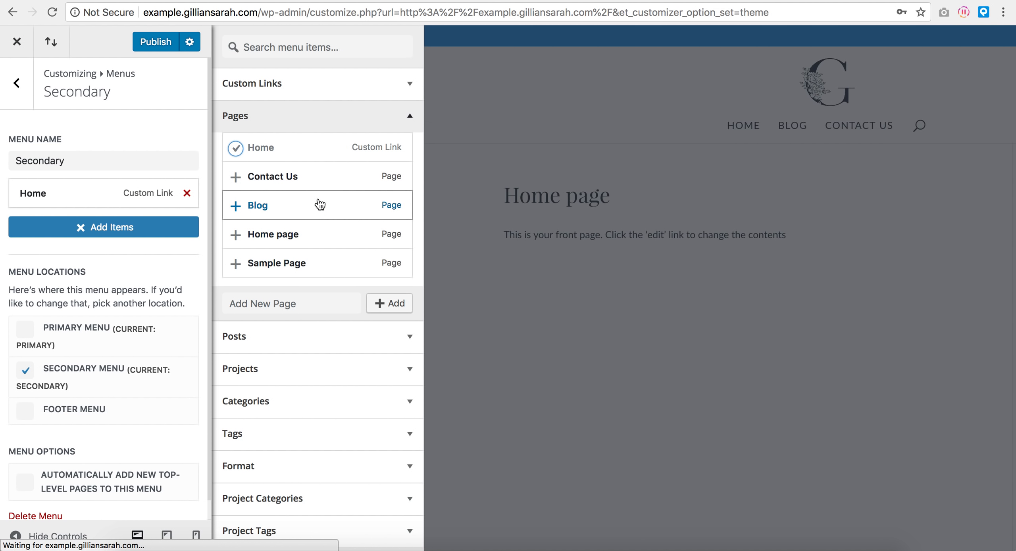
mouse_move(137, 264)
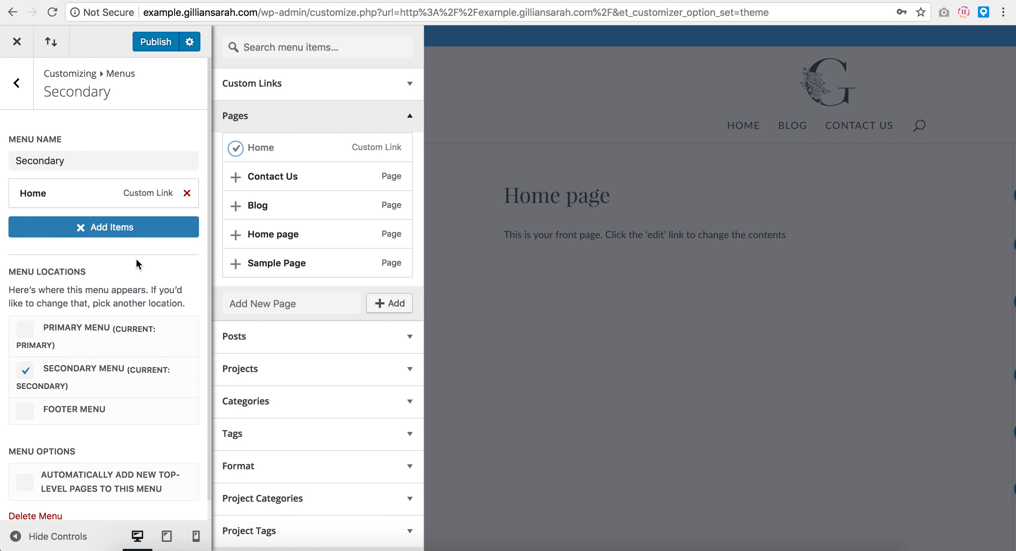
mouse_move(80, 127)
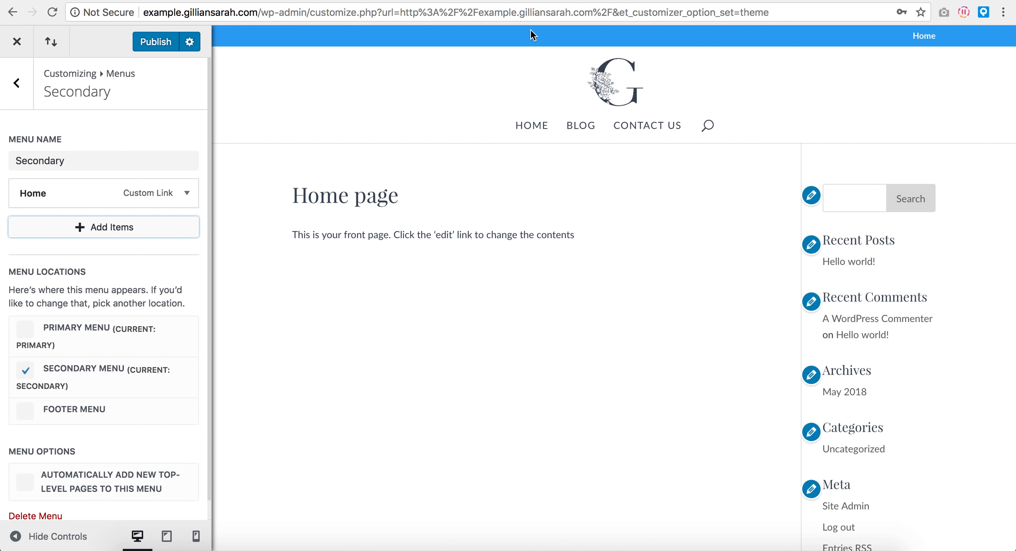
mouse_move(638, 43)
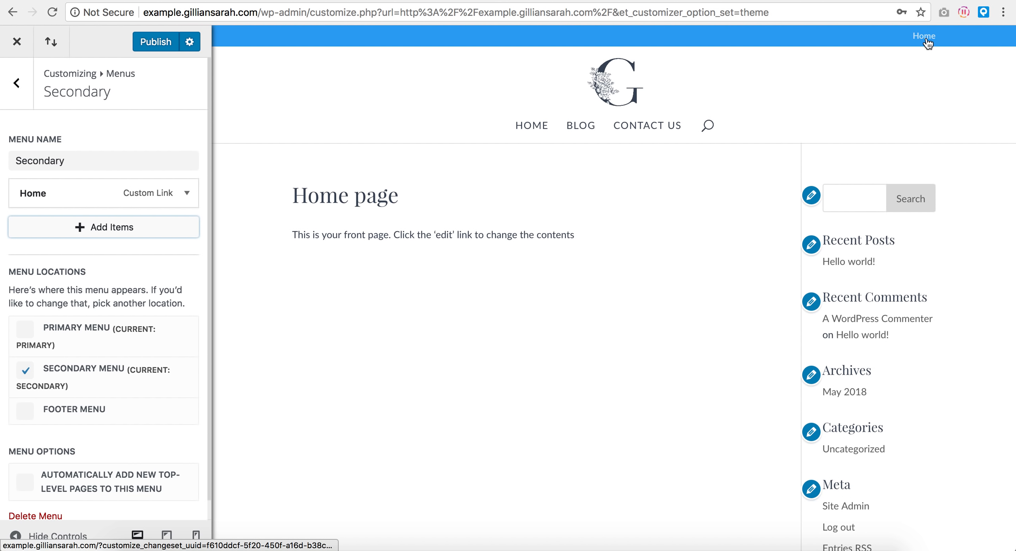
left_click(11, 83)
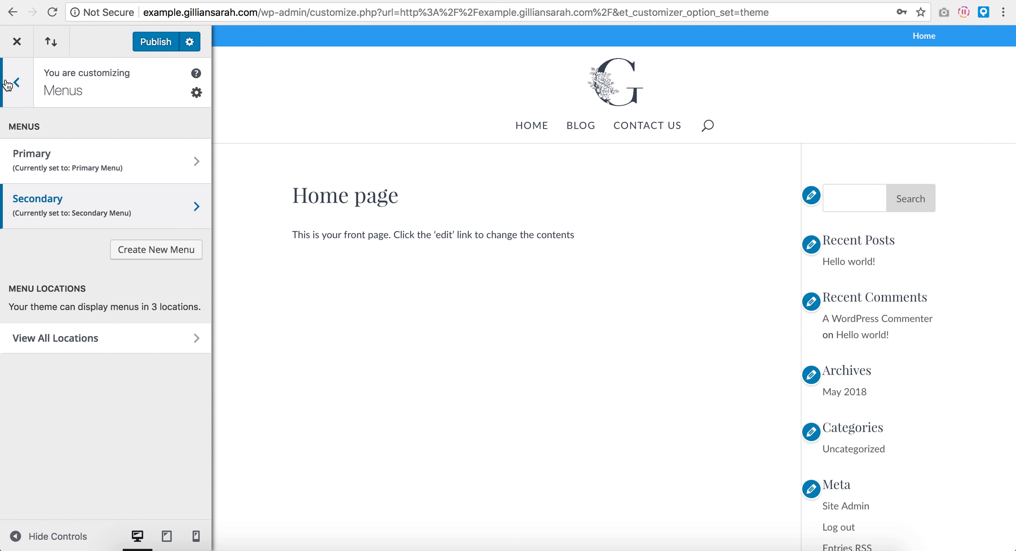
- Give the secondary menu bar a dark navy background and all-caps links
left_click(14, 83)
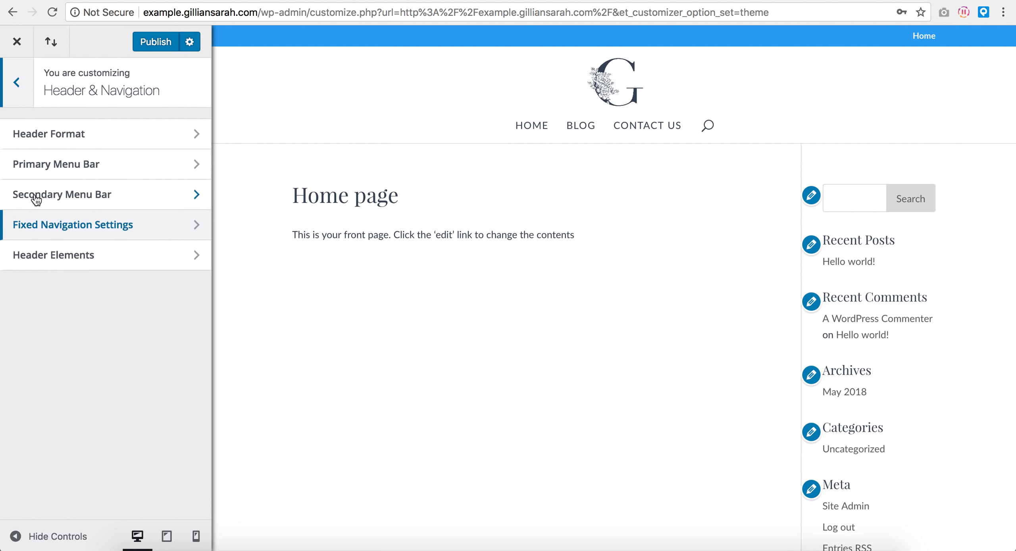
left_click(62, 194)
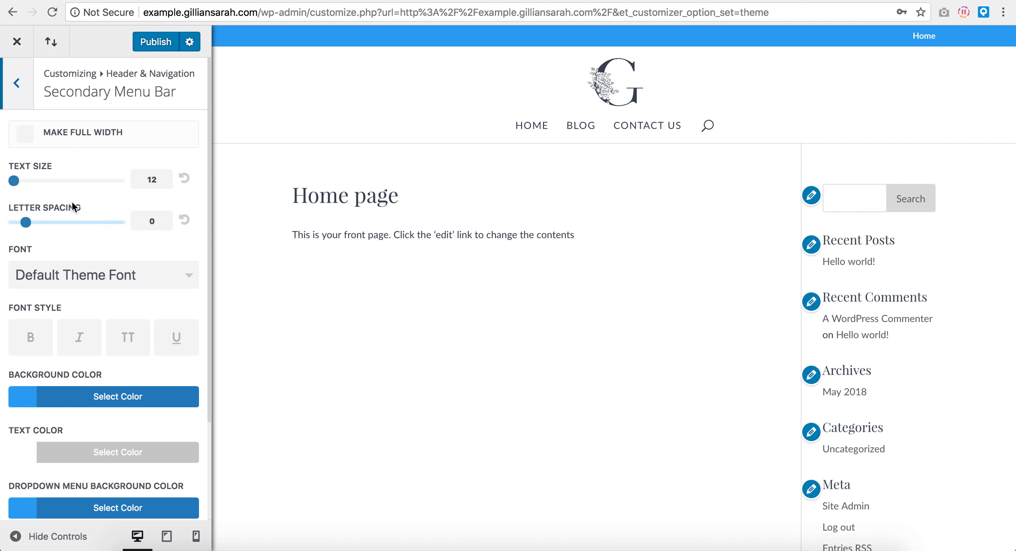
left_click(117, 397)
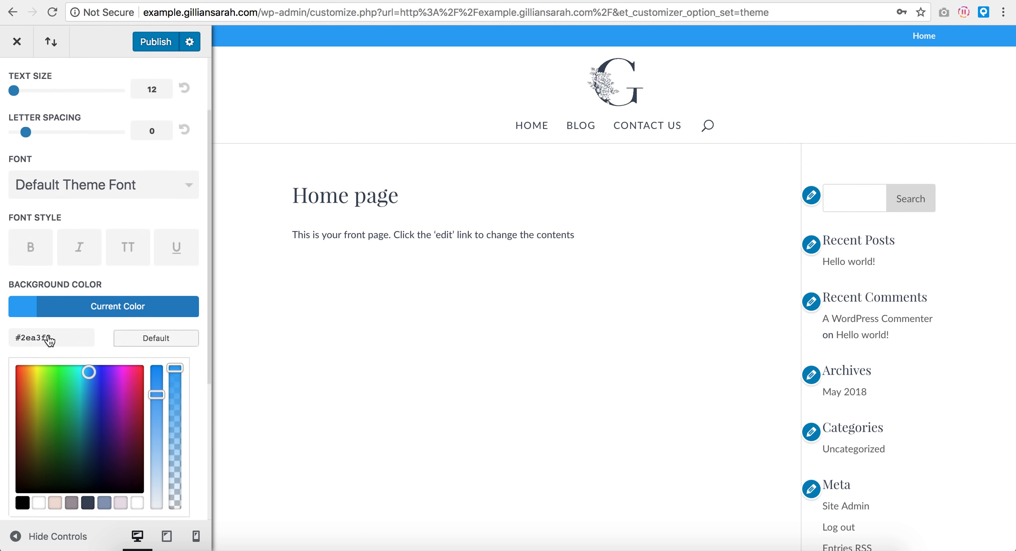
left_click(104, 450)
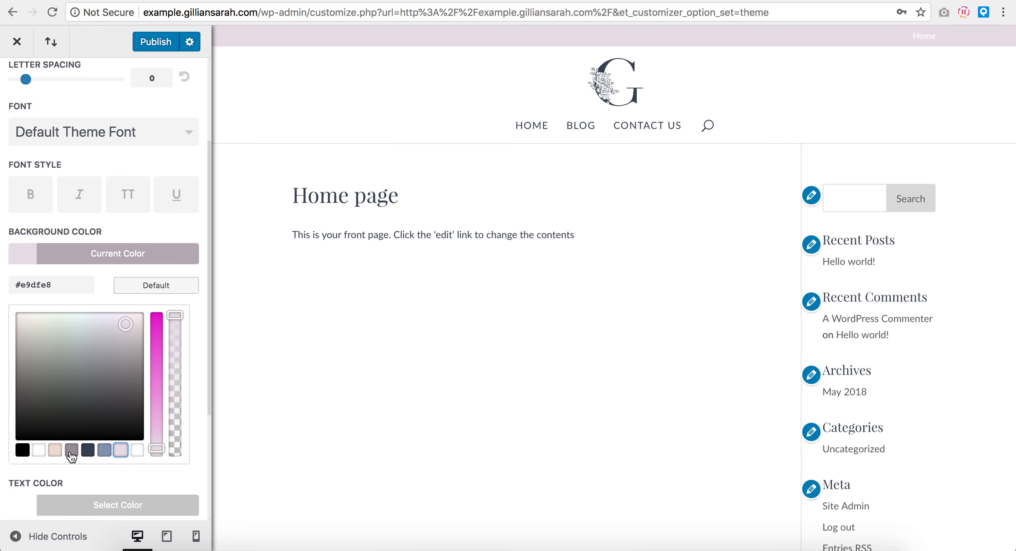
left_click(54, 450)
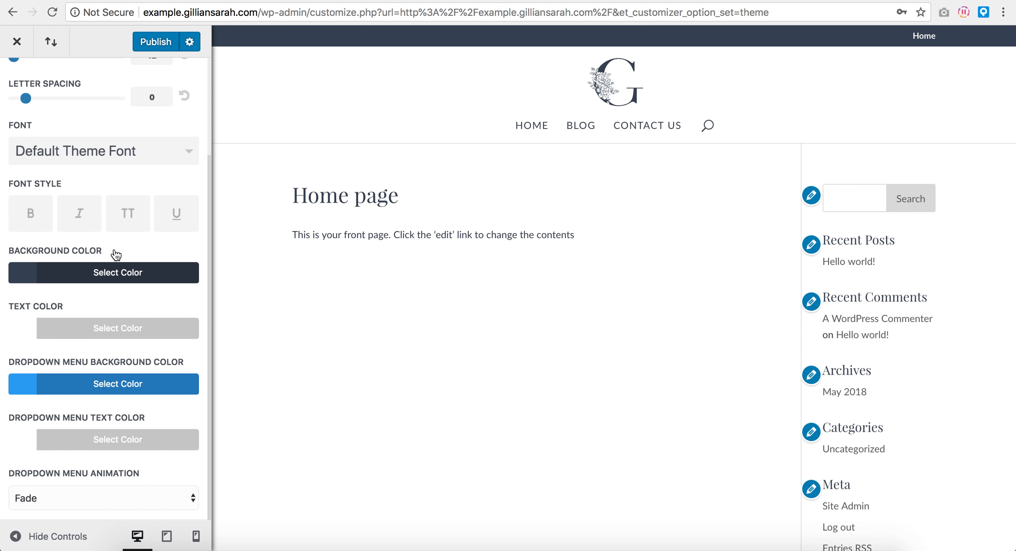
left_click(103, 383)
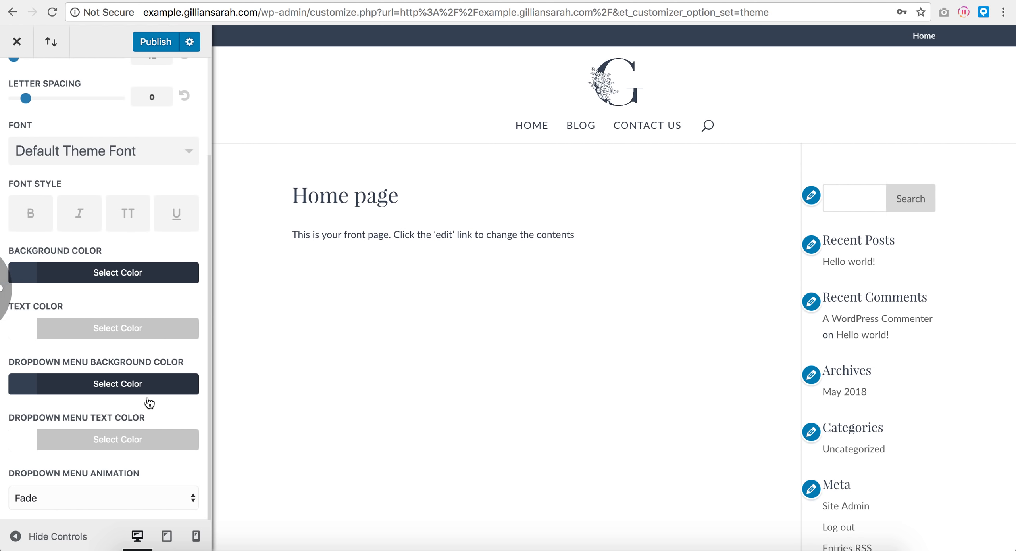
left_click(128, 214)
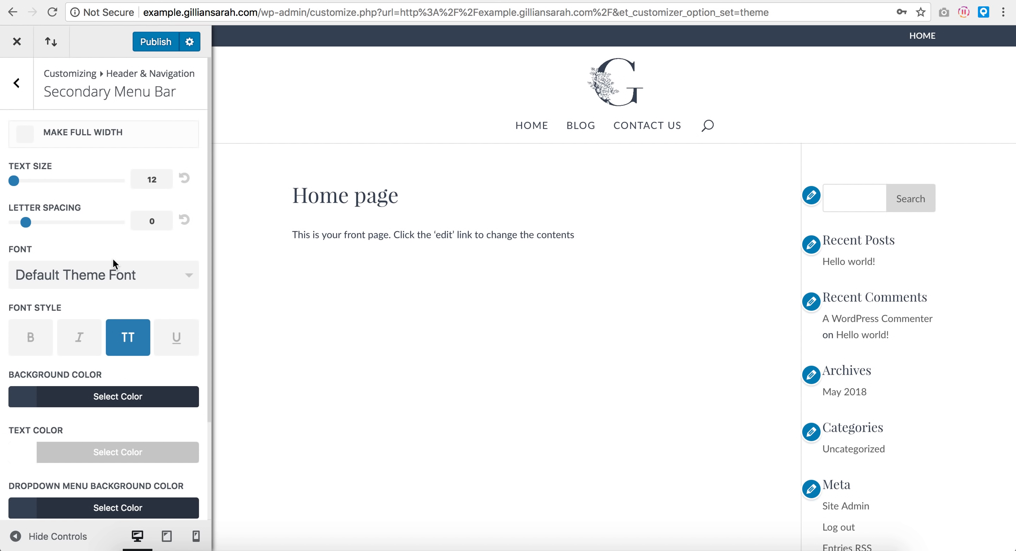
mouse_move(143, 57)
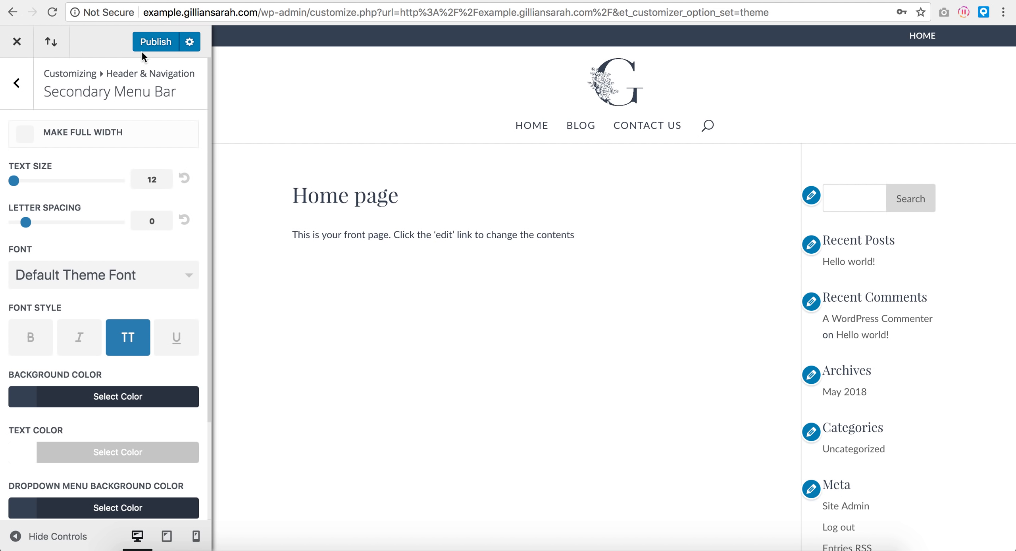
- Publish all Customizer changes after reviewing the publishing options
left_click(154, 42)
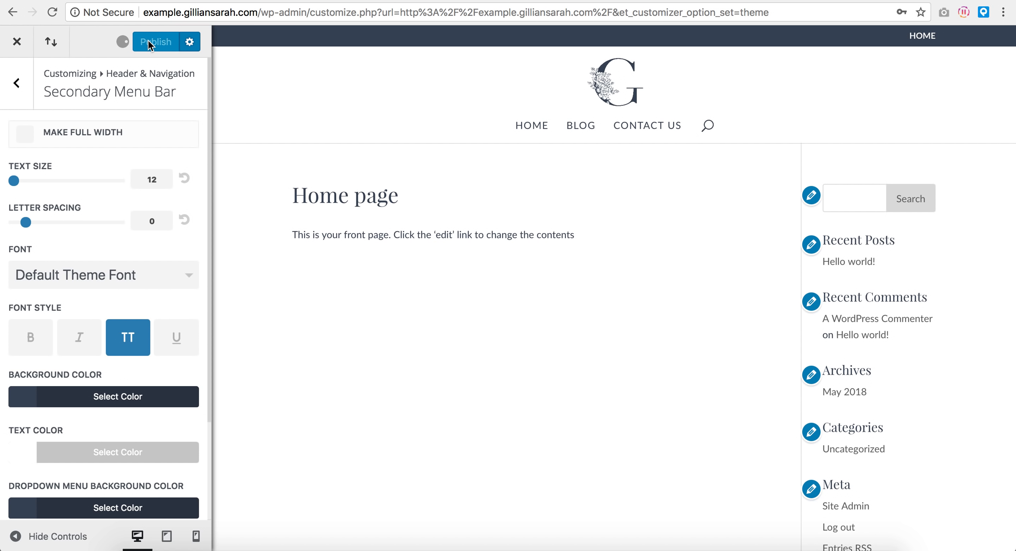
left_click(190, 41)
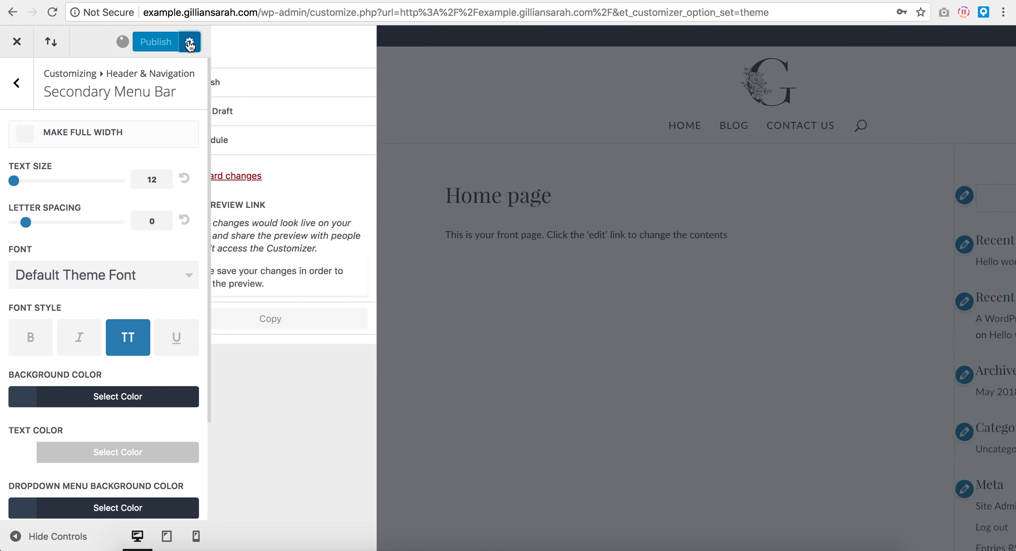
left_click(190, 41)
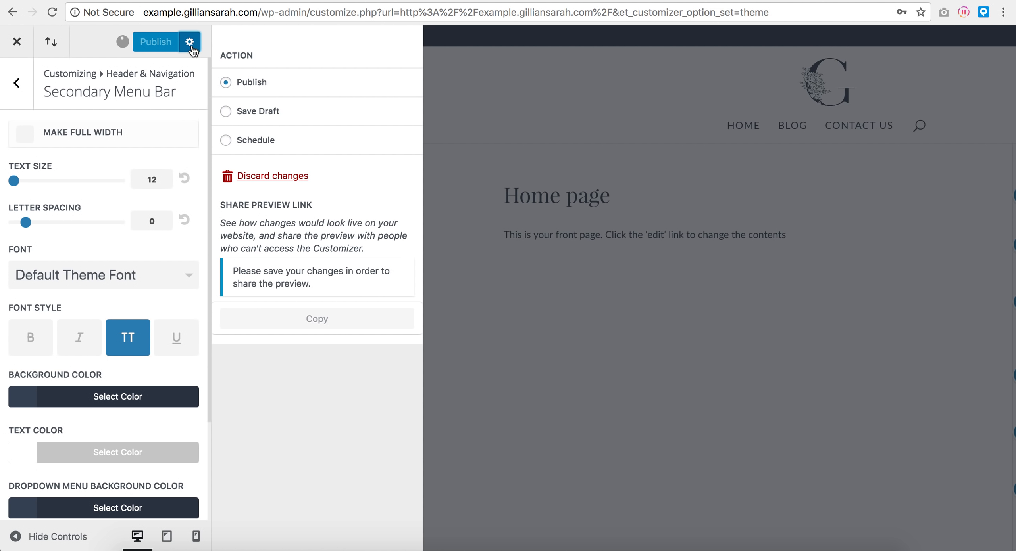
left_click(51, 41)
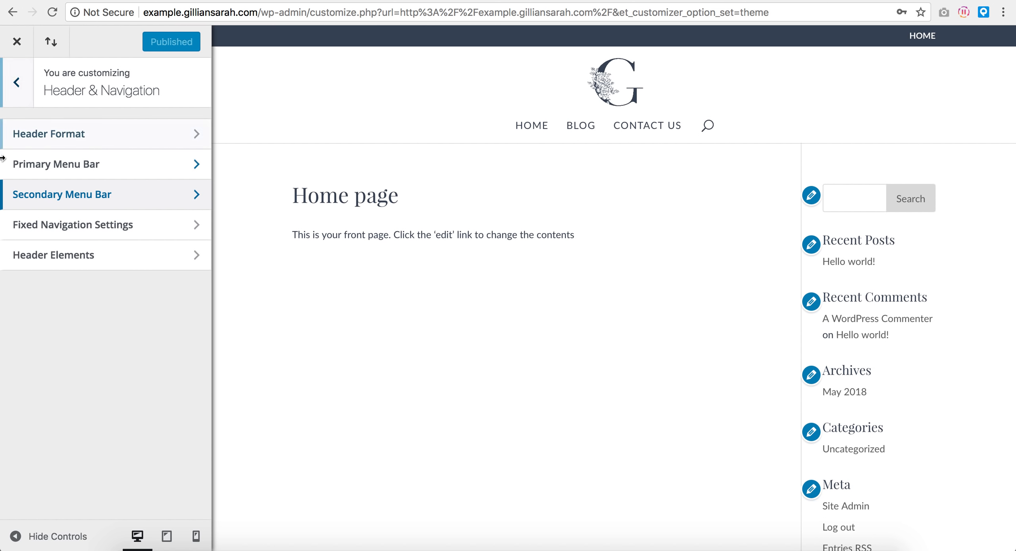
- Hide the logo in Fixed Navigation and keep the fixed menu height at 40
left_click(54, 255)
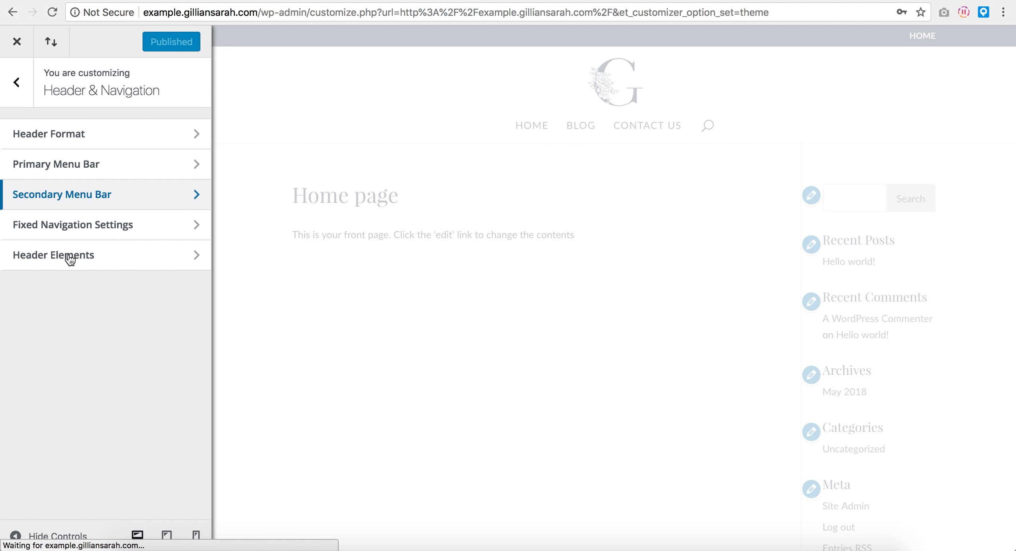
left_click(72, 225)
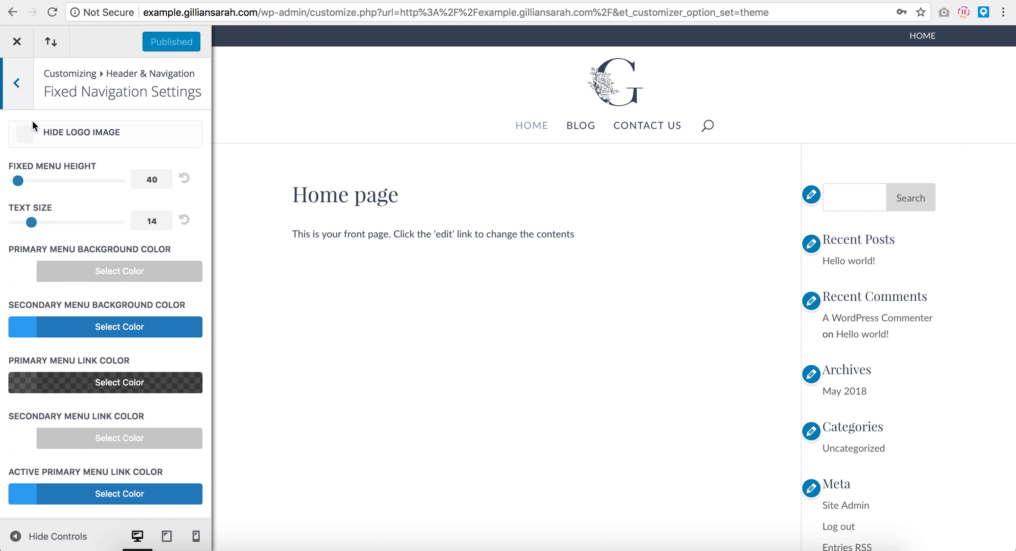
left_click(25, 133)
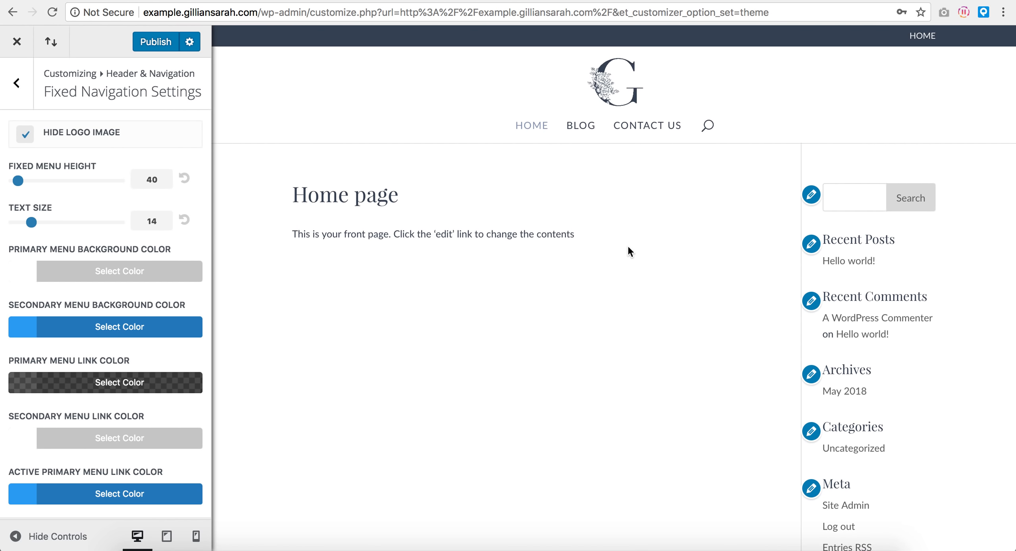
mouse_move(136, 175)
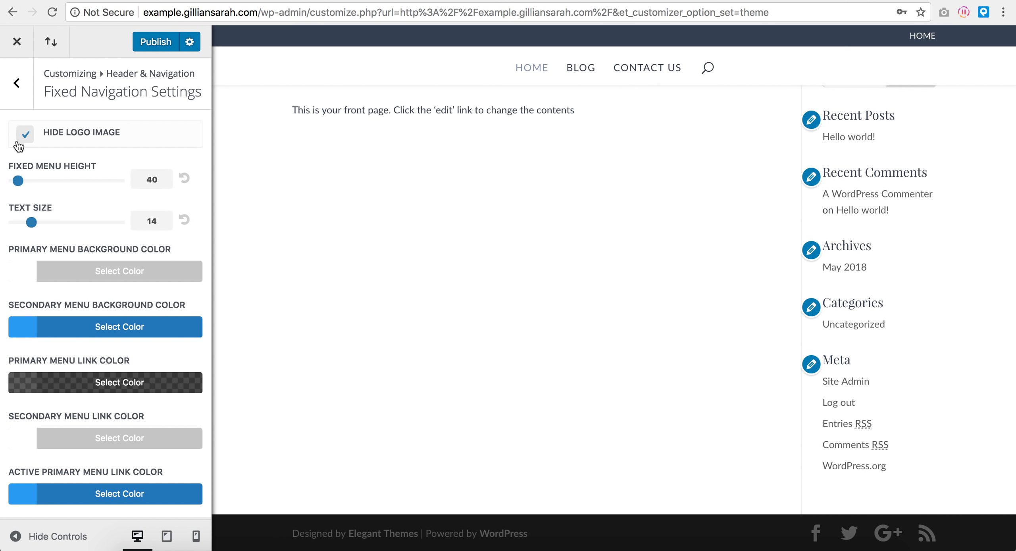
left_click_drag(18, 181, 13, 181)
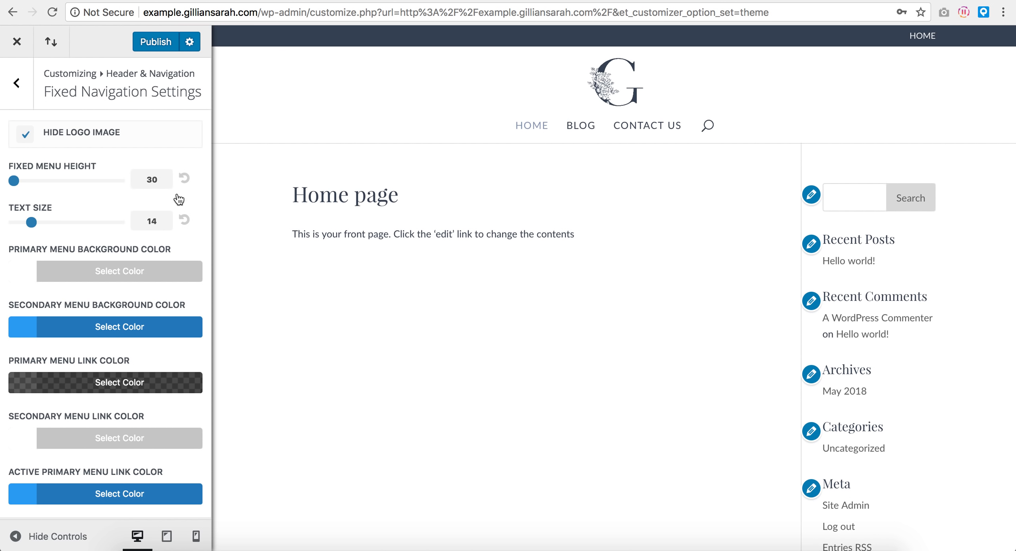
left_click_drag(16, 181, 36, 181)
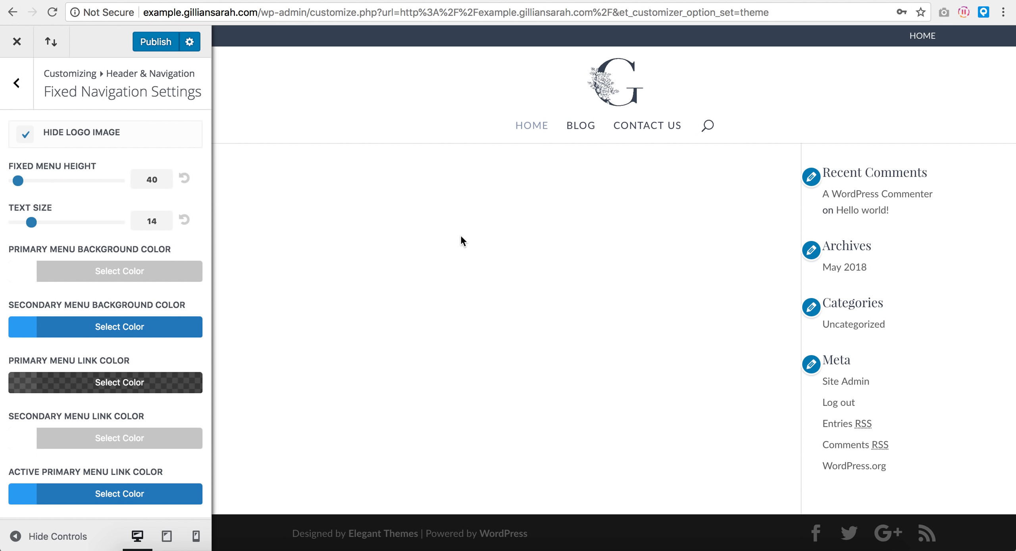
- Set a dark navy fixed secondary background and navy fixed menu links, then publish
left_click(119, 326)
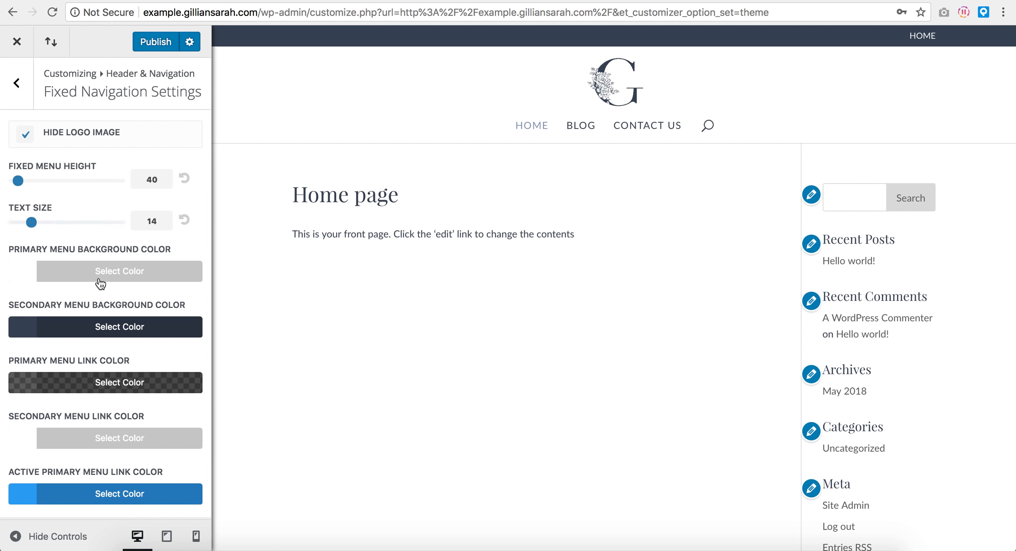
left_click(105, 327)
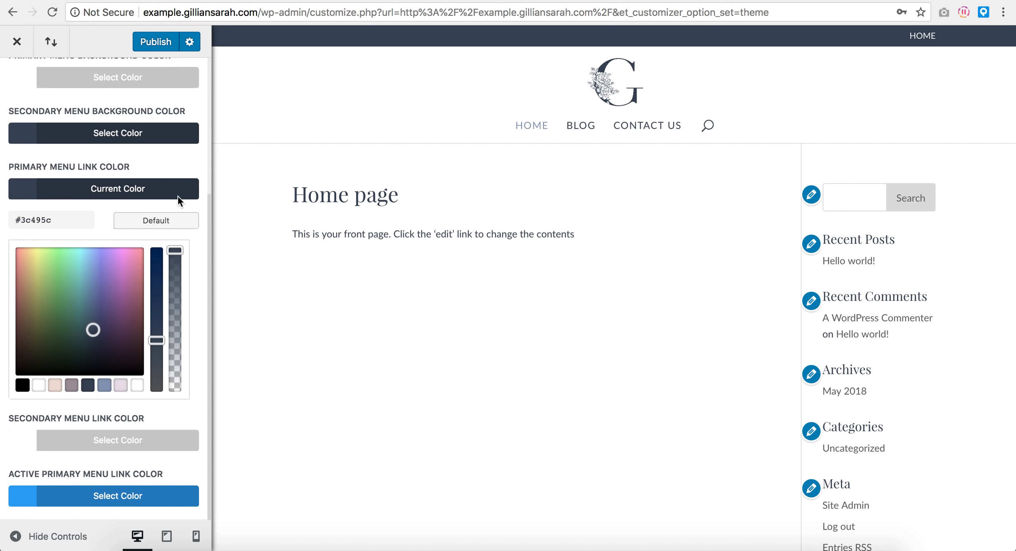
left_click(118, 496)
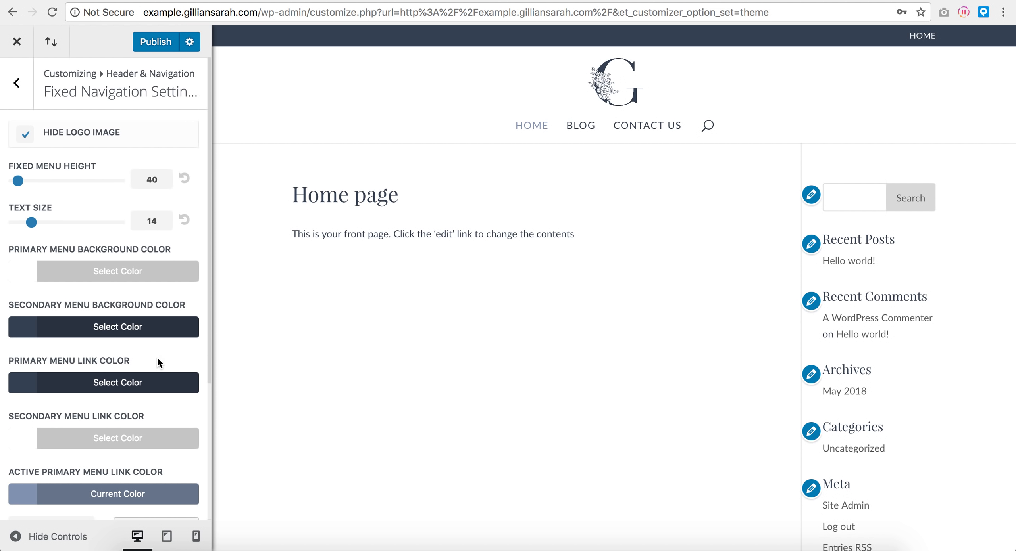
left_click(155, 41)
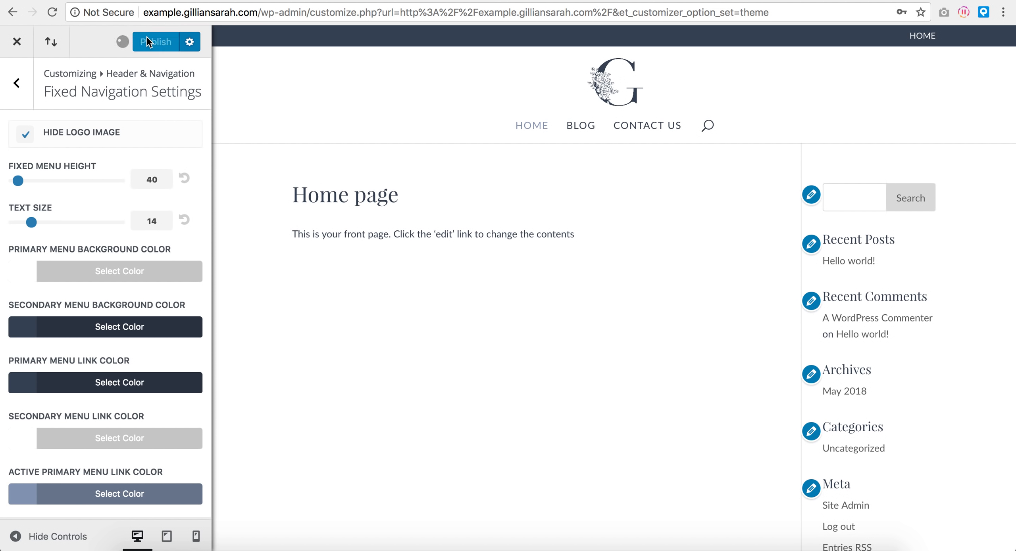
left_click(16, 83)
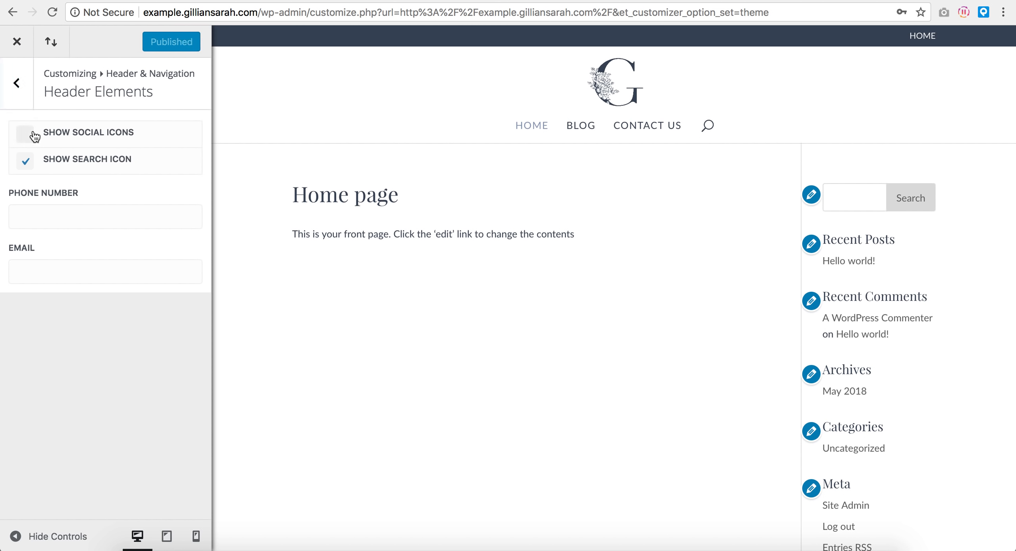
- Keep the header social icons off and turn off the header search icon
left_click(25, 132)
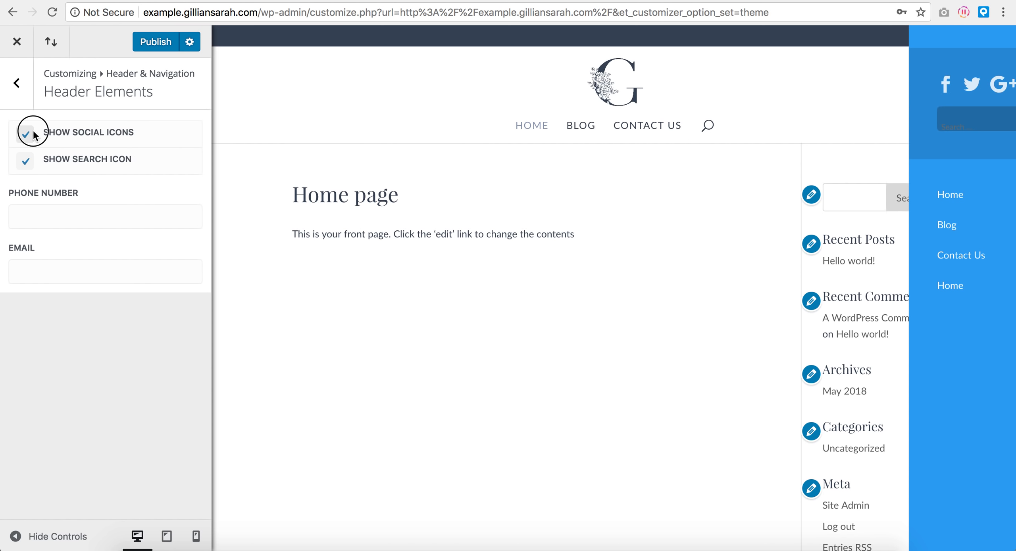
left_click(24, 133)
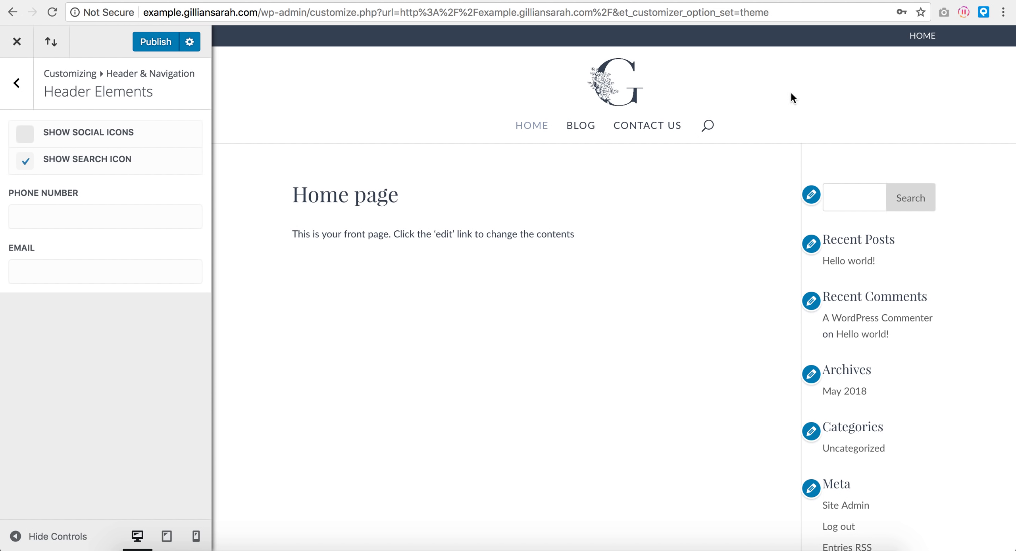
mouse_move(56, 128)
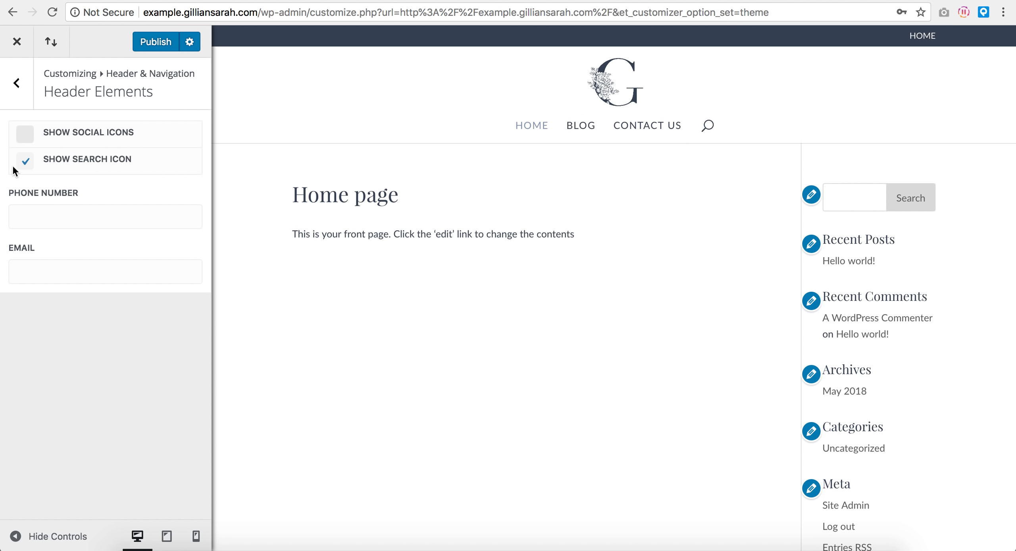
left_click(25, 161)
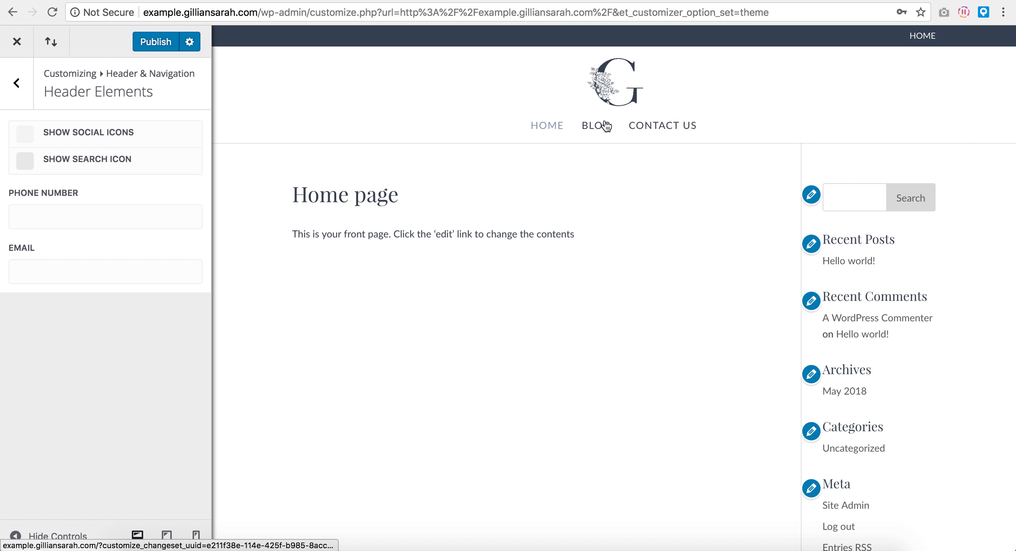
mouse_move(732, 134)
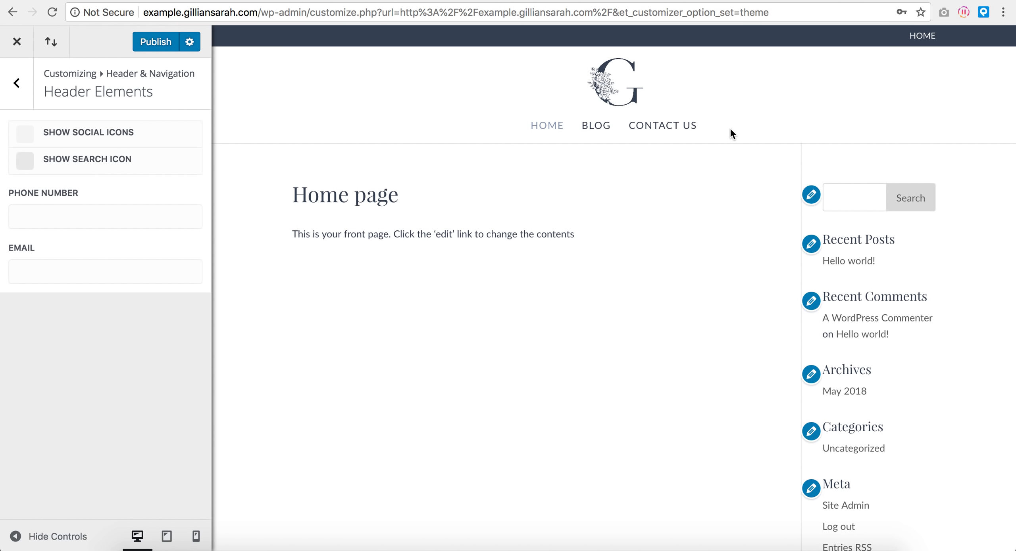
mouse_move(56, 199)
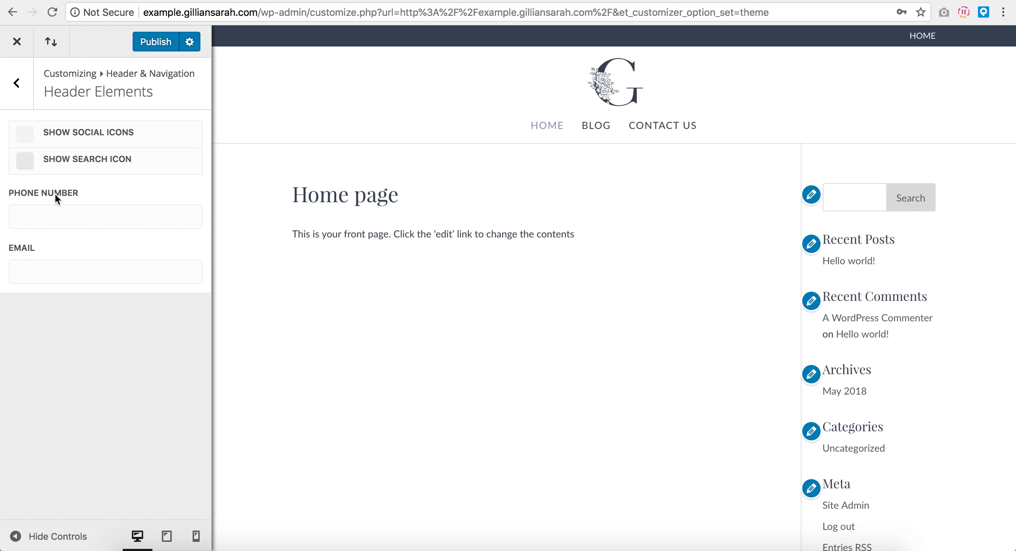
- Enter the 'info' / 'gillian' contact email instead of the 07777 phone number, then publish
left_click(105, 217)
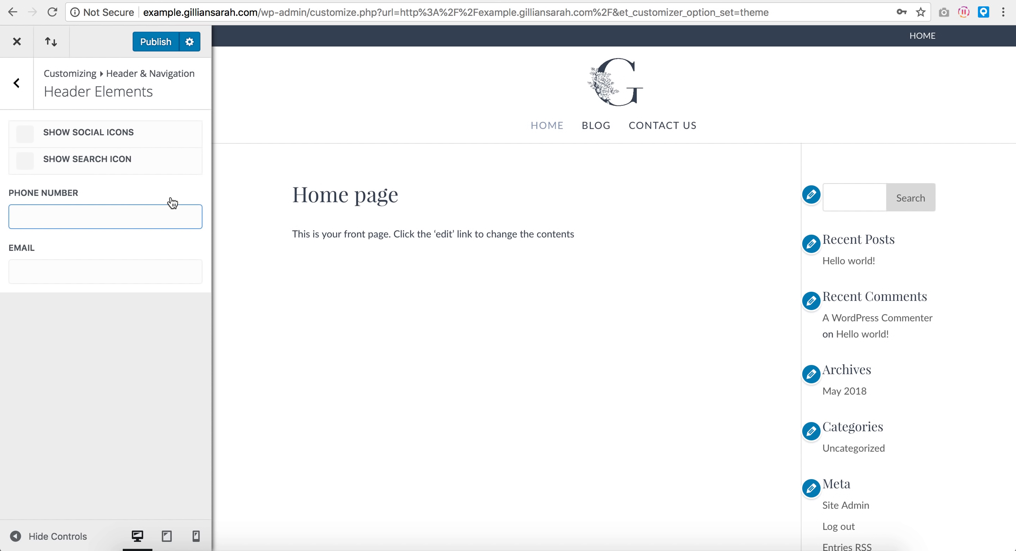
type("07777")
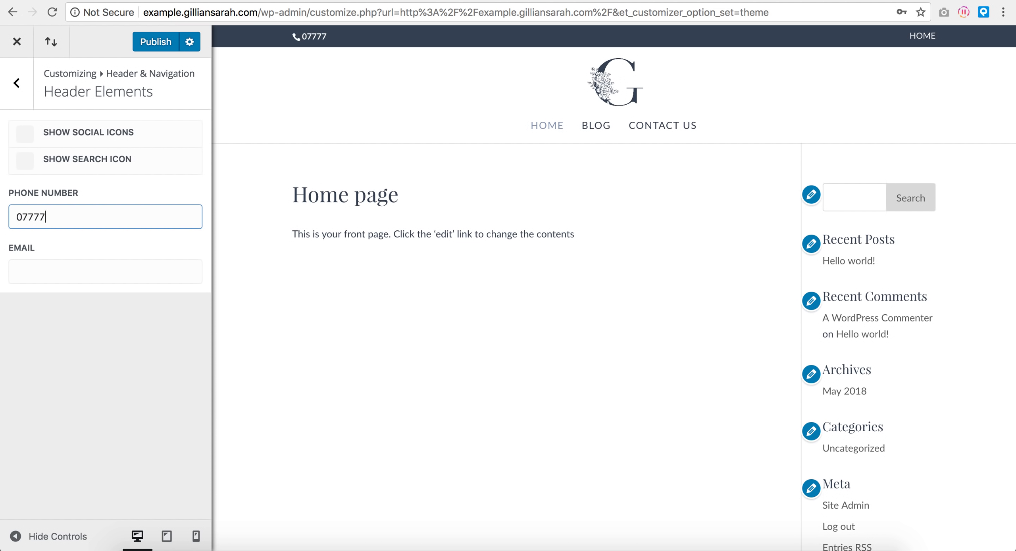
mouse_move(97, 272)
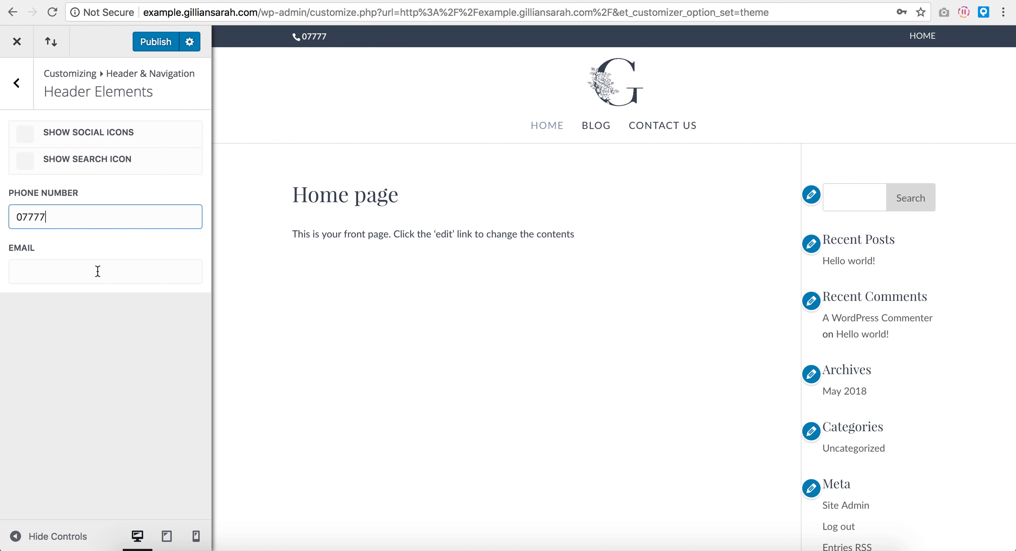
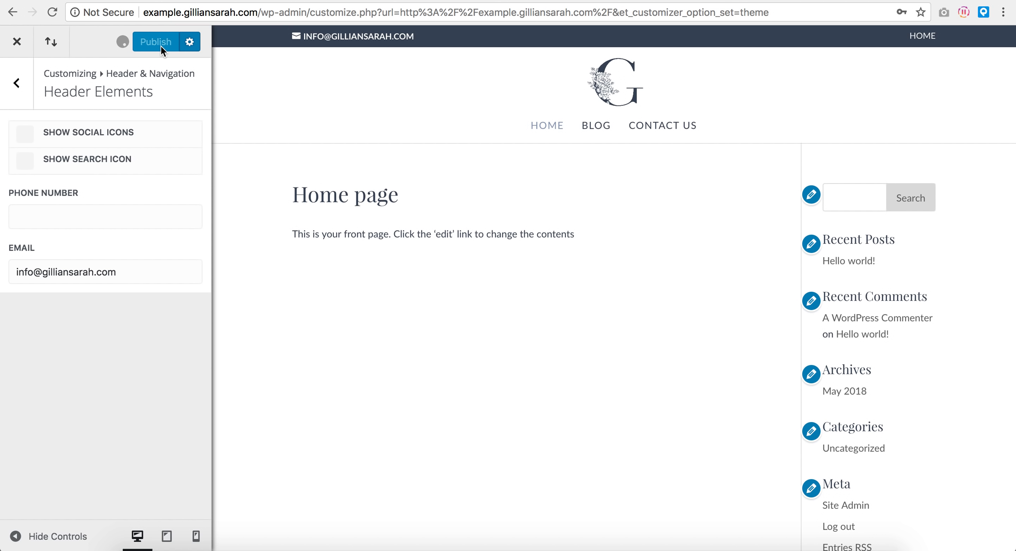
left_click(154, 42)
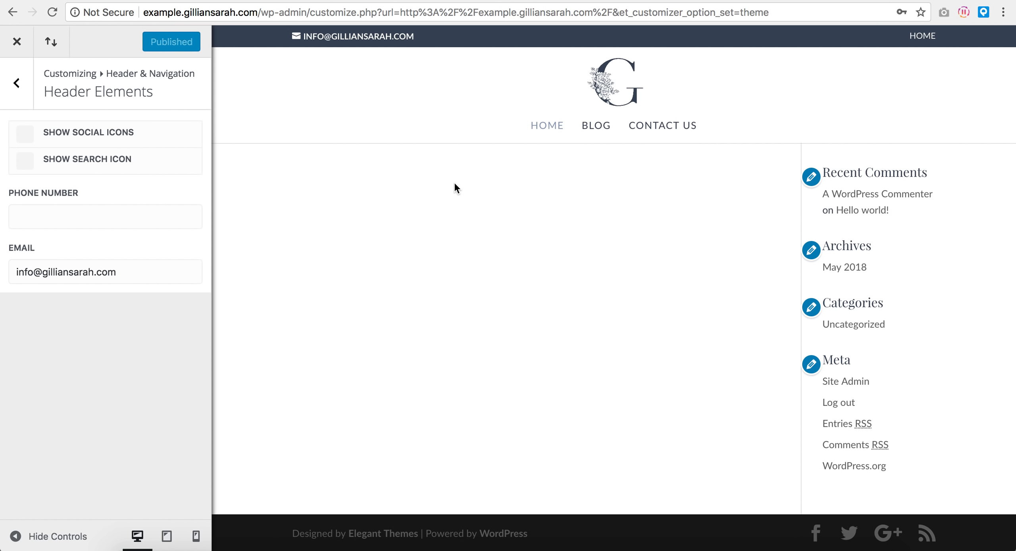
mouse_move(443, 531)
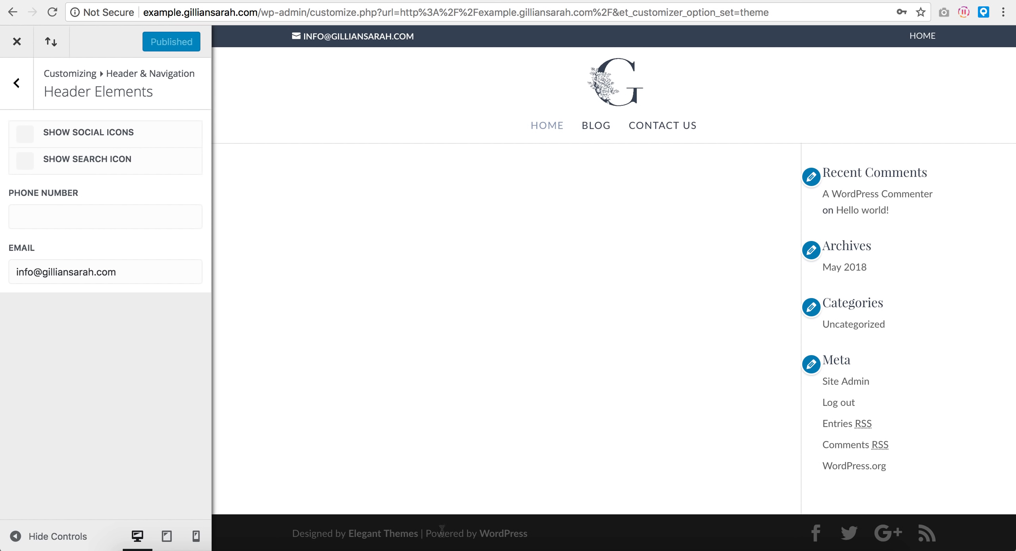